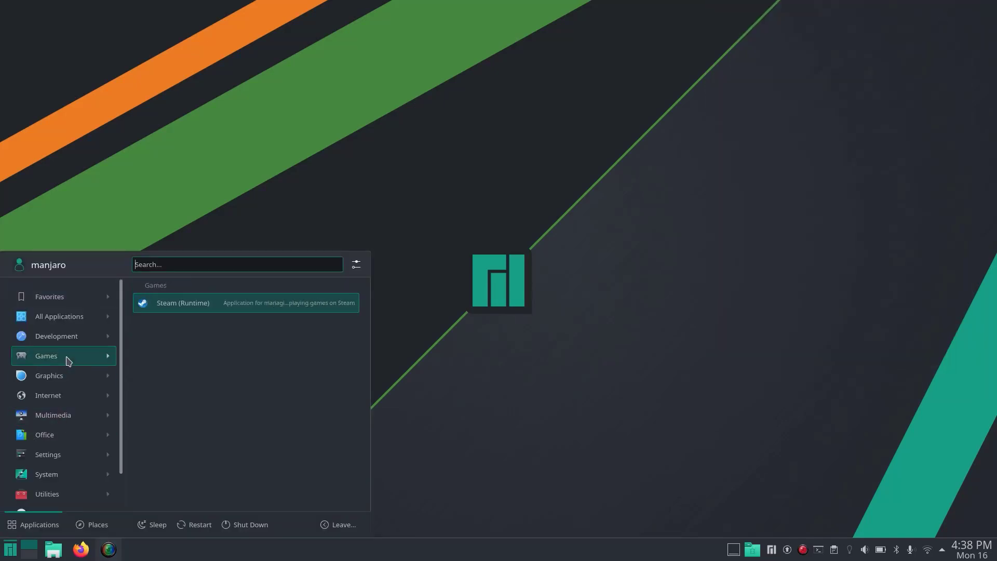
Search 'libre' in the launcher and confirm LibreOffice's optional dependencies.
left_click(80, 548)
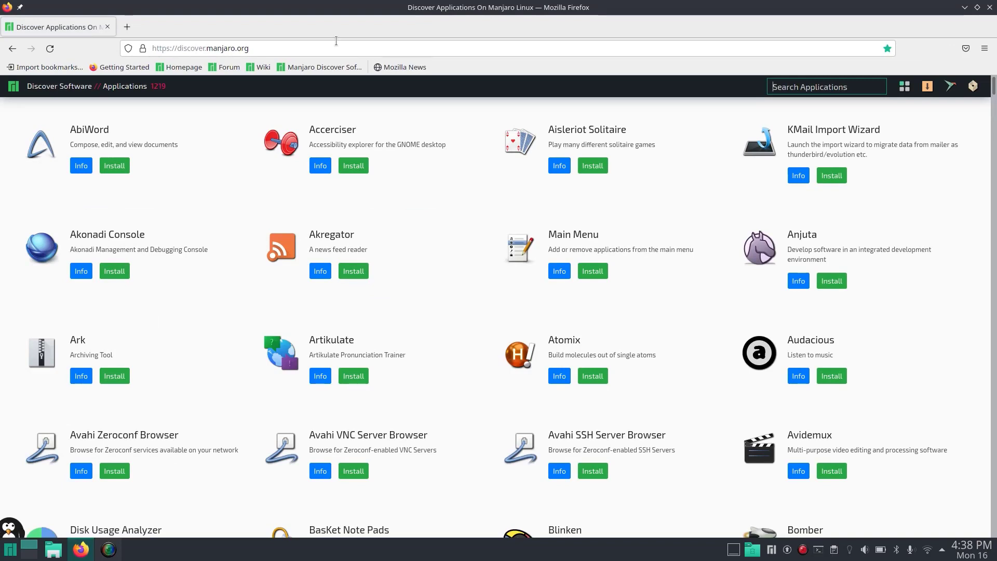
type("libre")
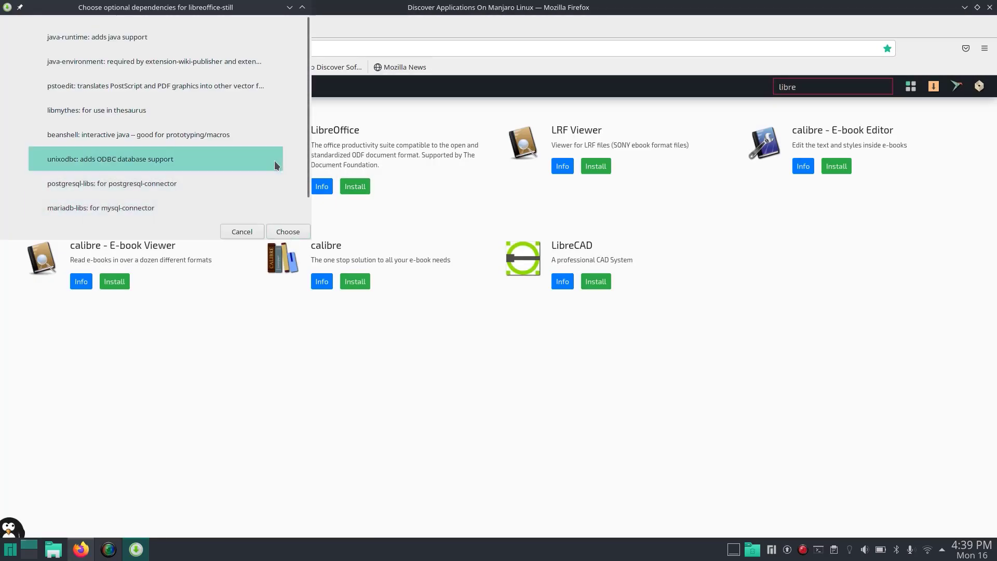
left_click(288, 231)
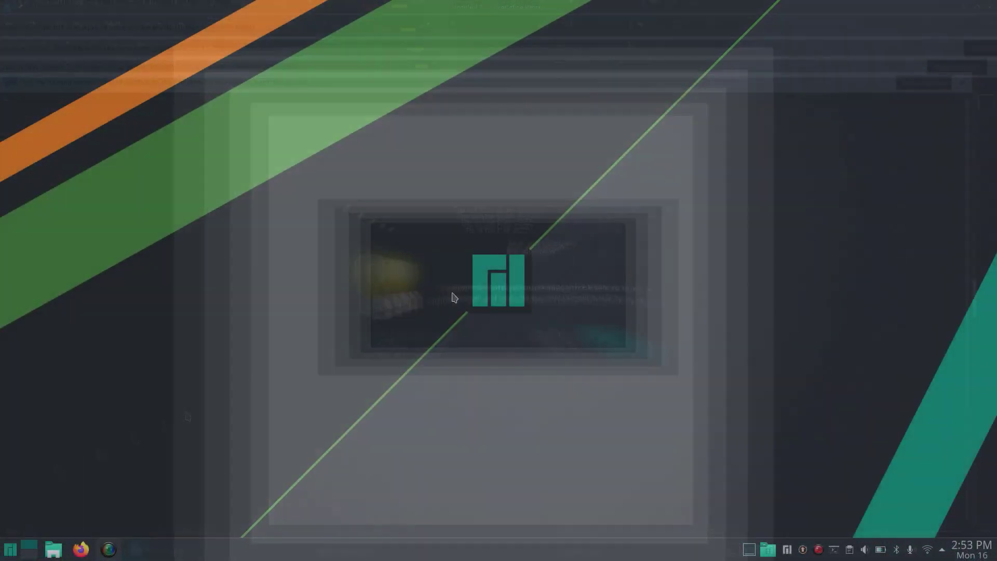
Search 'ma' and launch Hardware Configuration from Manjaro Settings Manager.
type("ma")
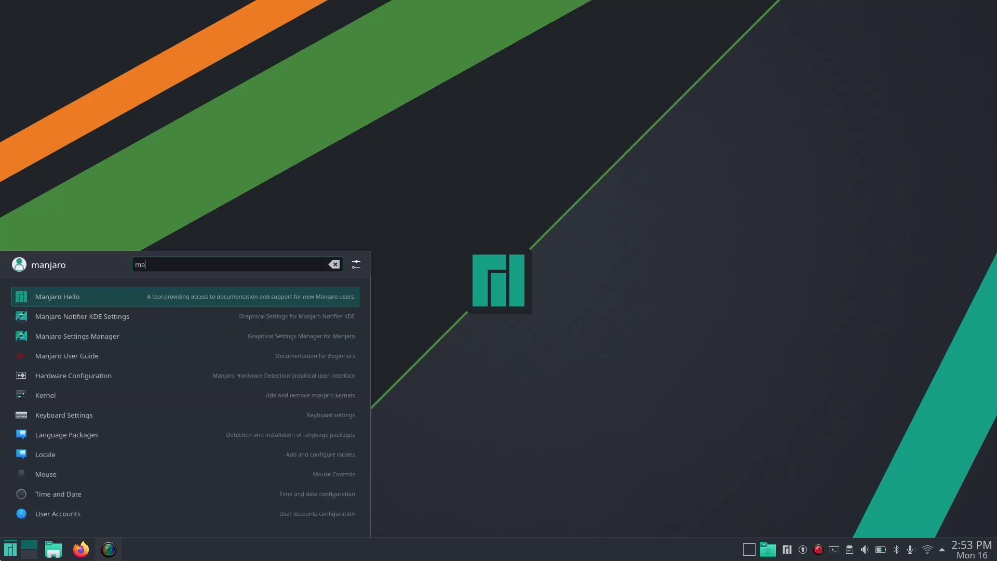
left_click(76, 335)
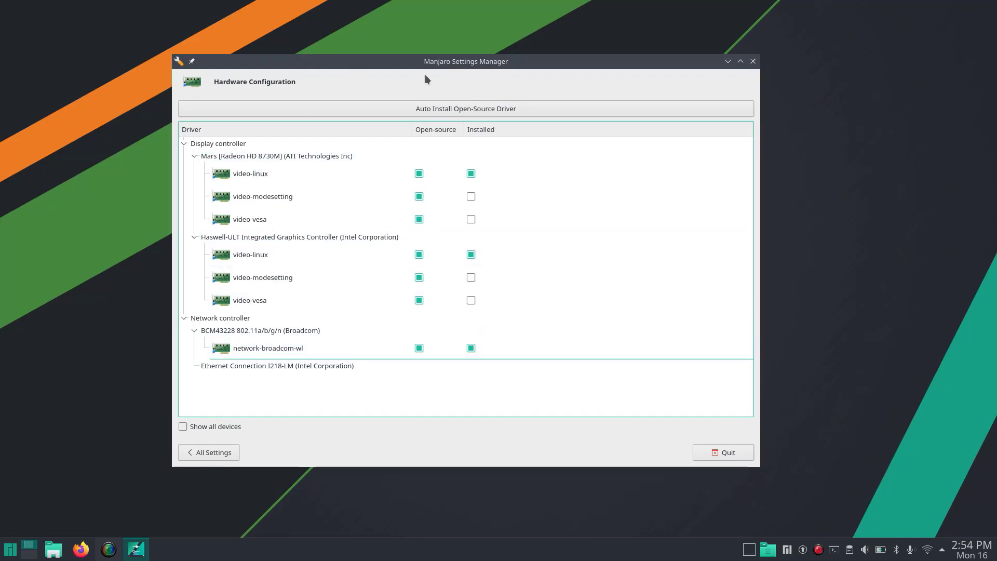
left_click(268, 348)
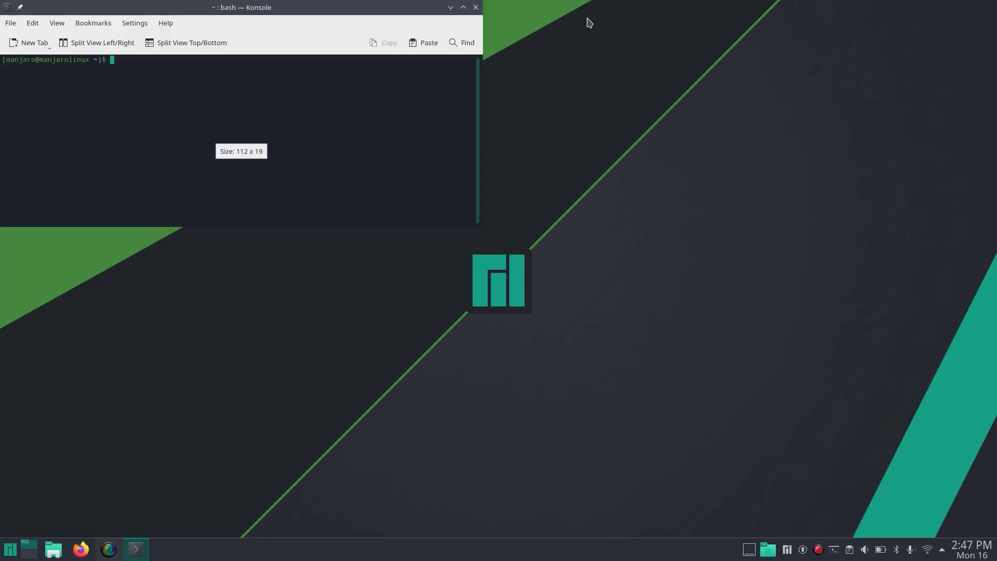
mouse_move(494, 242)
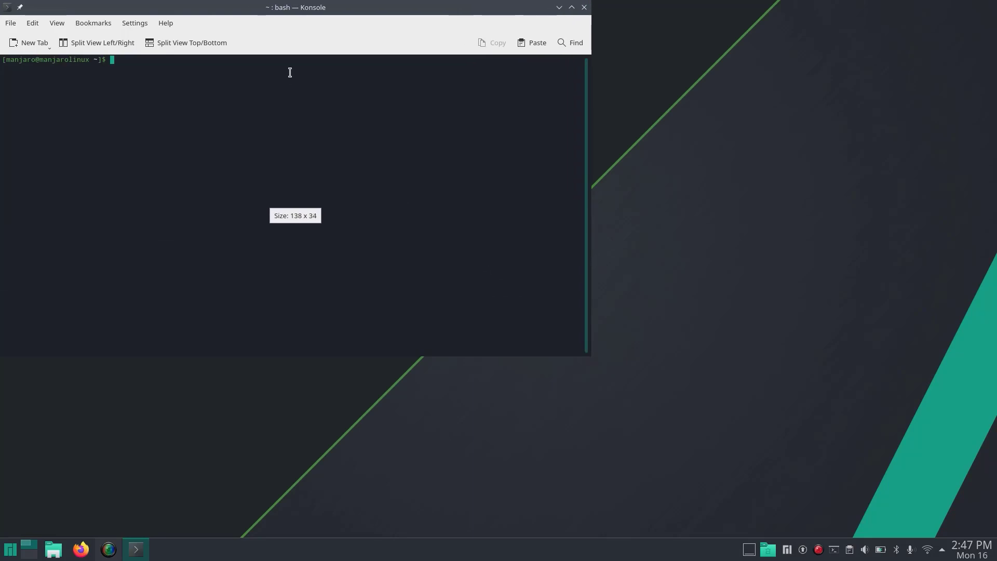
Run 'sudo pacman-mirrors' so a fresh mirror list is saved to /etc/pacman.d/mirrorlist.
left_click_drag(294, 7, 525, 62)
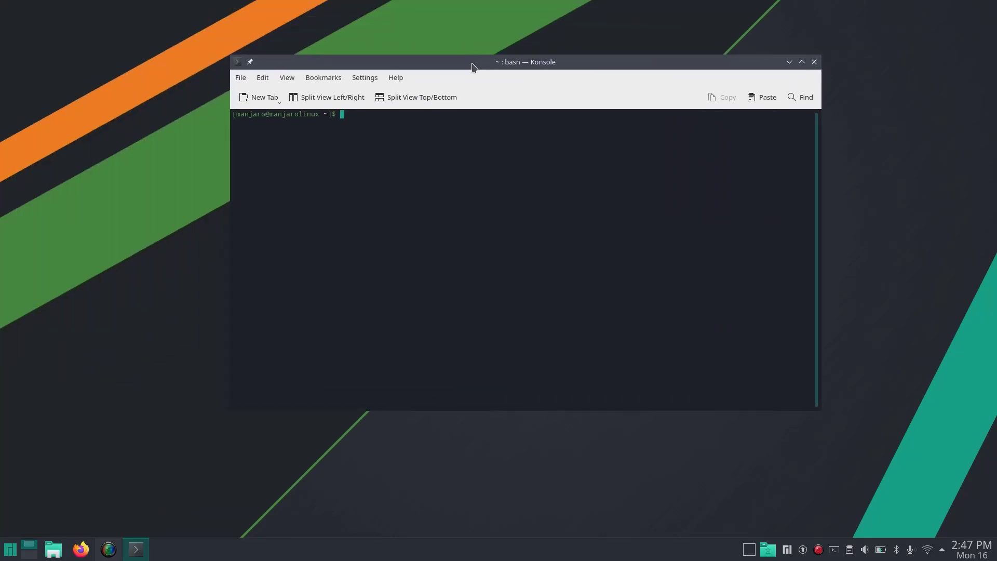
type("sudo pacman")
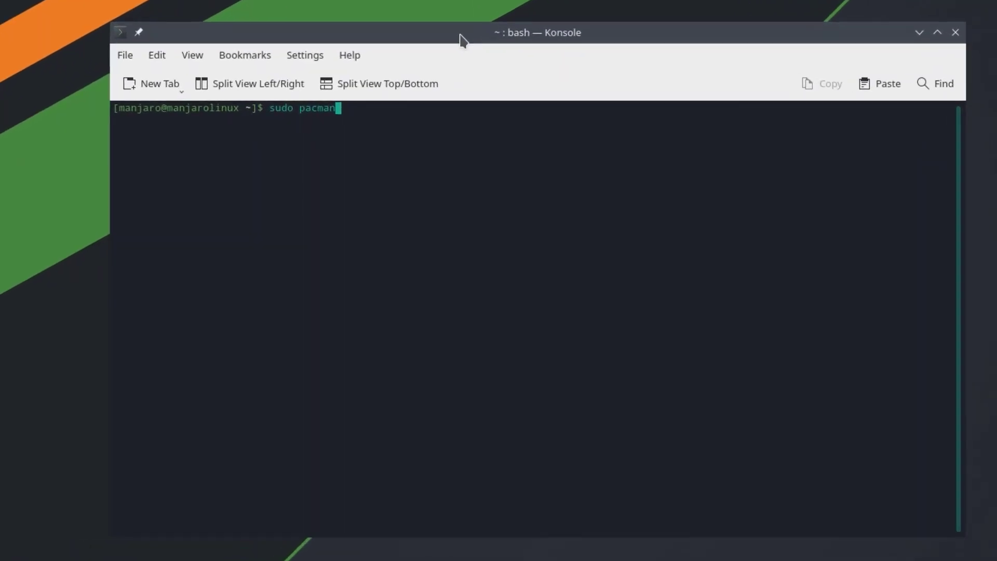
type("-mir")
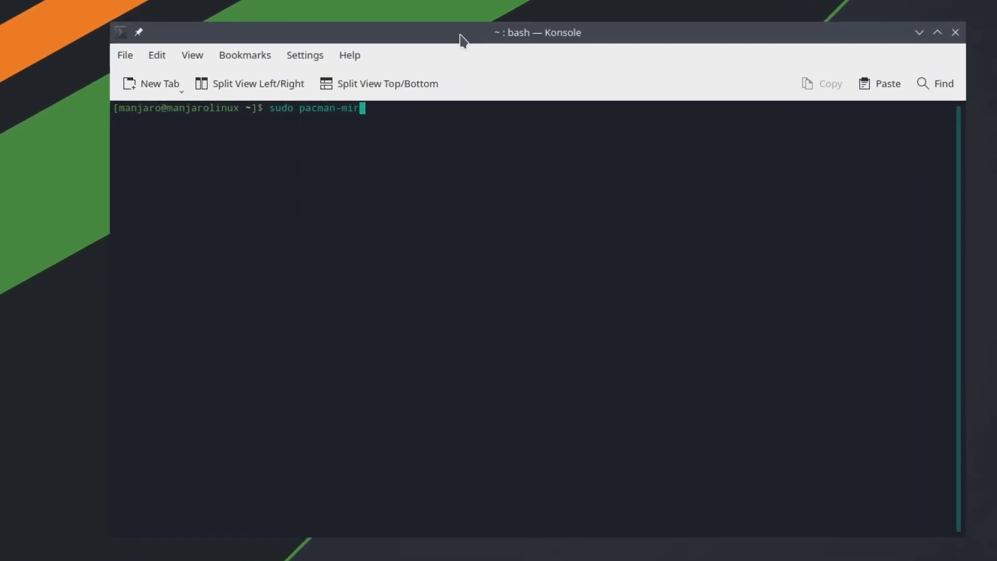
type("ors")
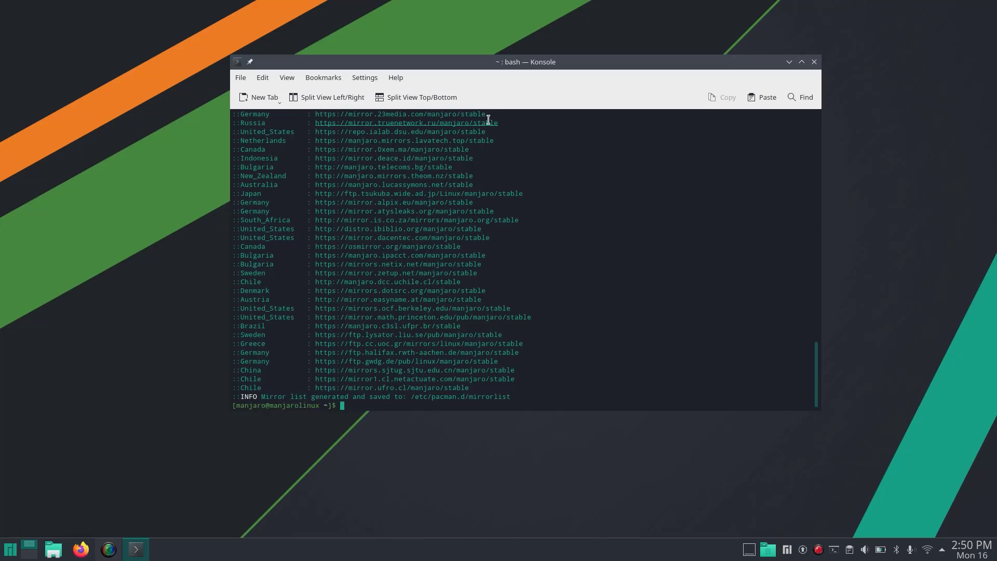
Close Konsole, launch Add/Remove Software and check the Updates page for pending updates.
left_click(814, 61)
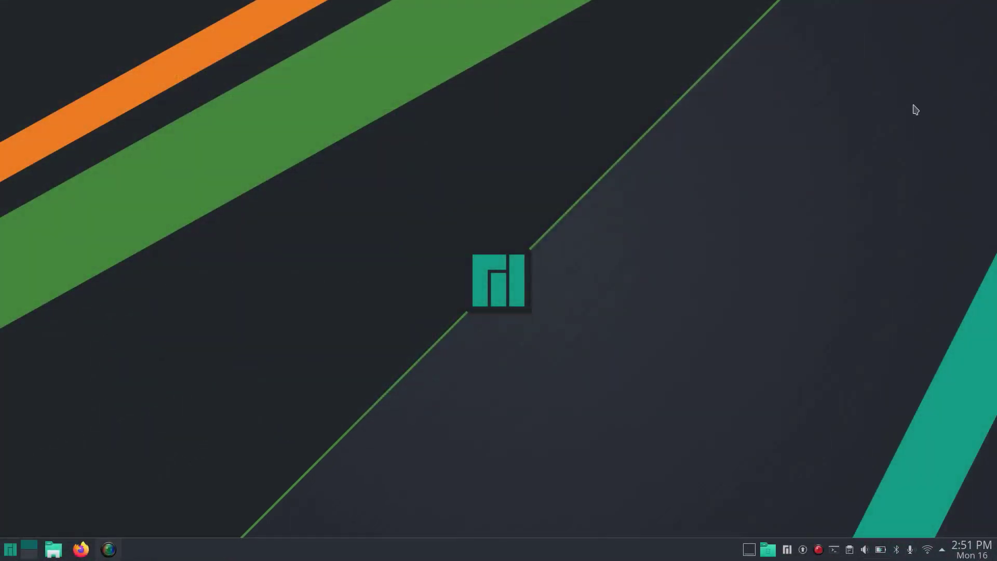
mouse_move(857, 87)
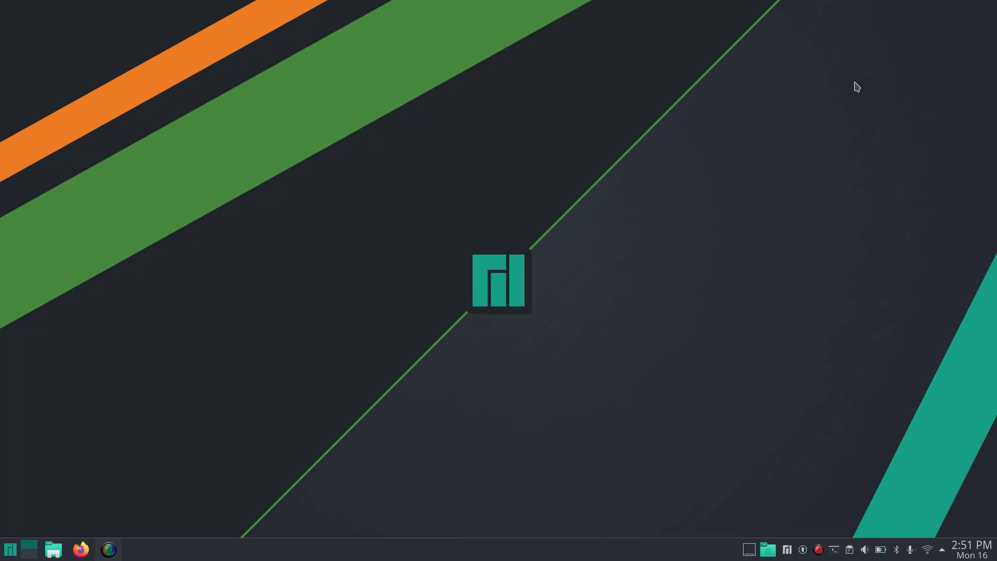
left_click(10, 549)
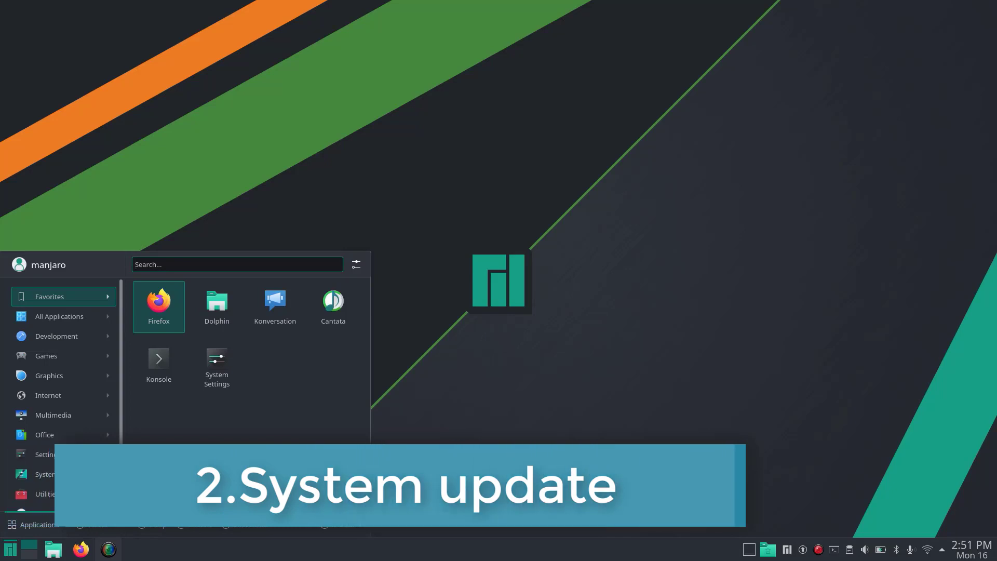
left_click(59, 316)
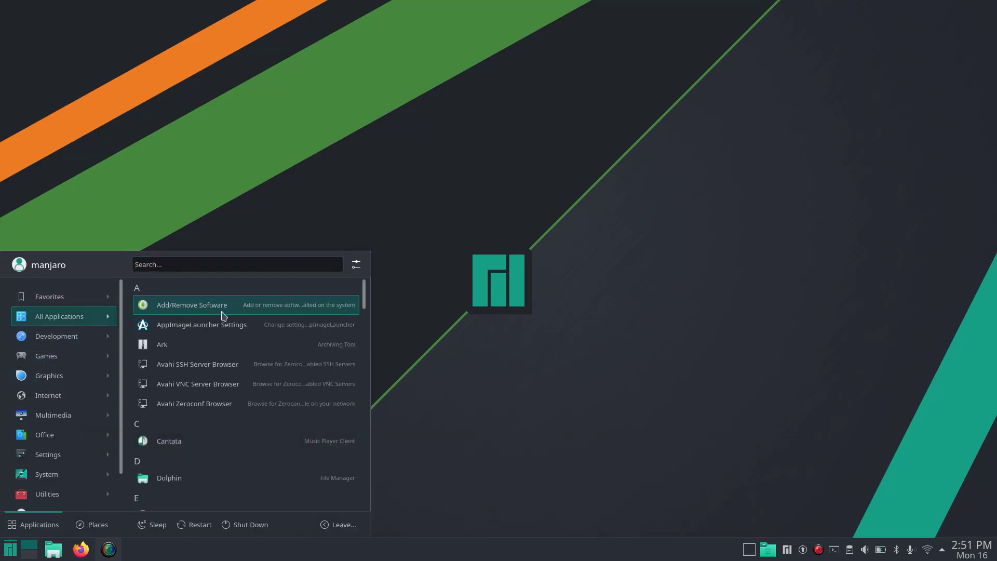
left_click(192, 304)
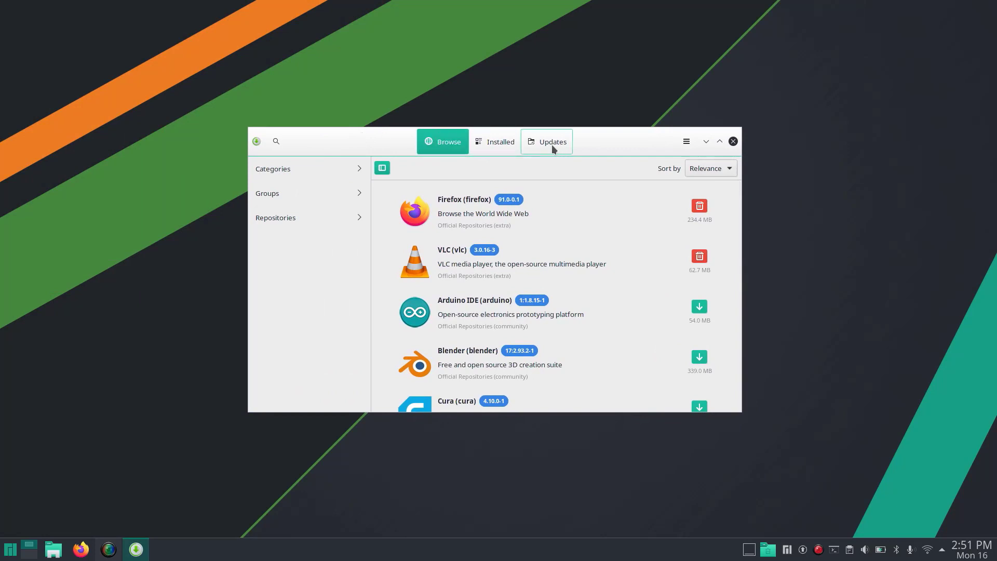
left_click(545, 141)
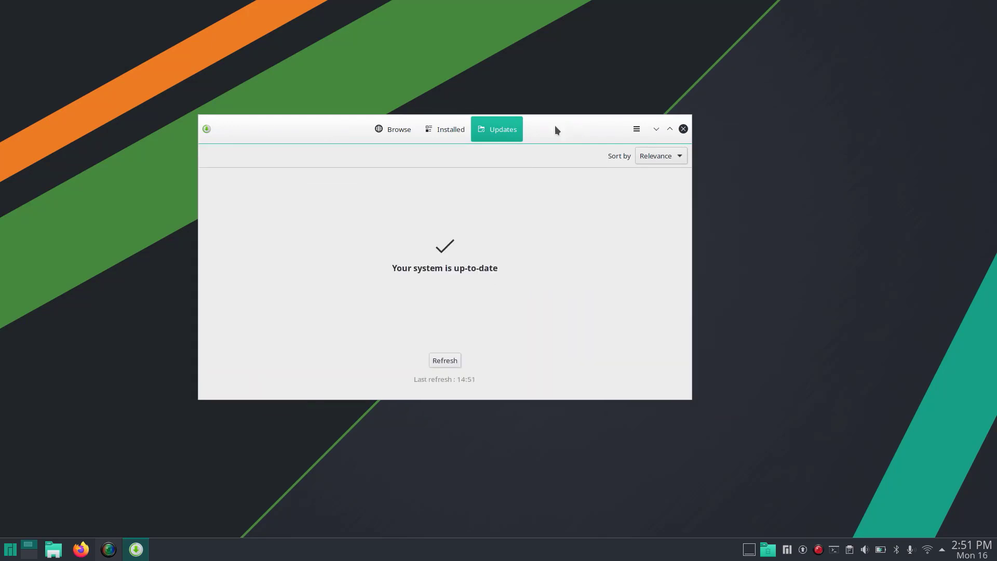
mouse_move(657, 363)
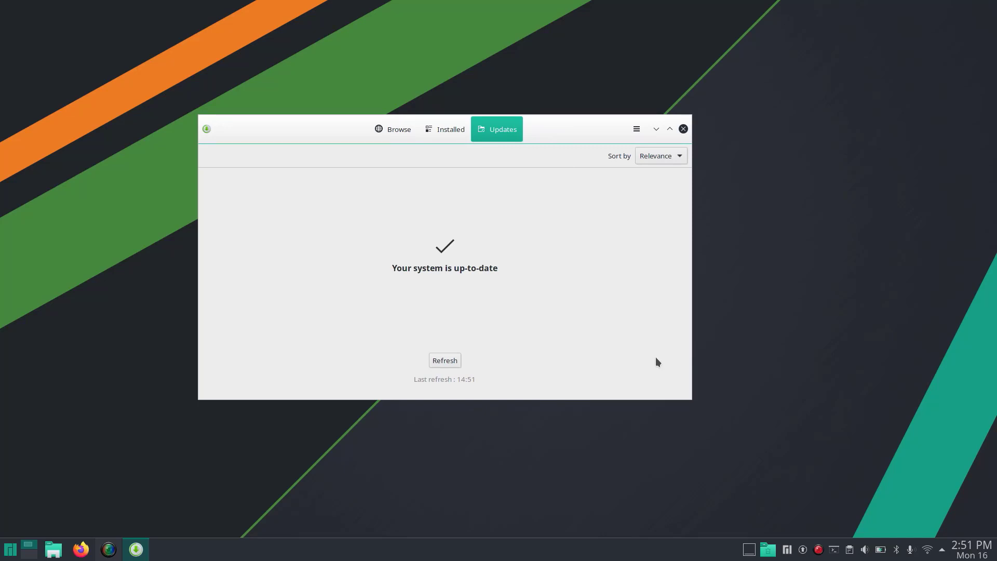
mouse_move(10, 548)
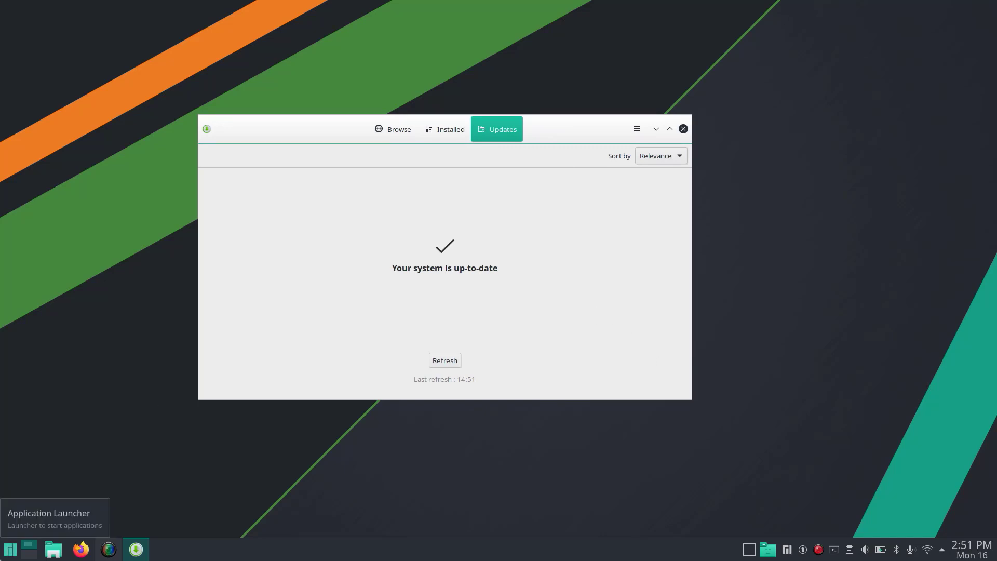
Search 'sys' in the application launcher for System Information.
left_click(10, 548)
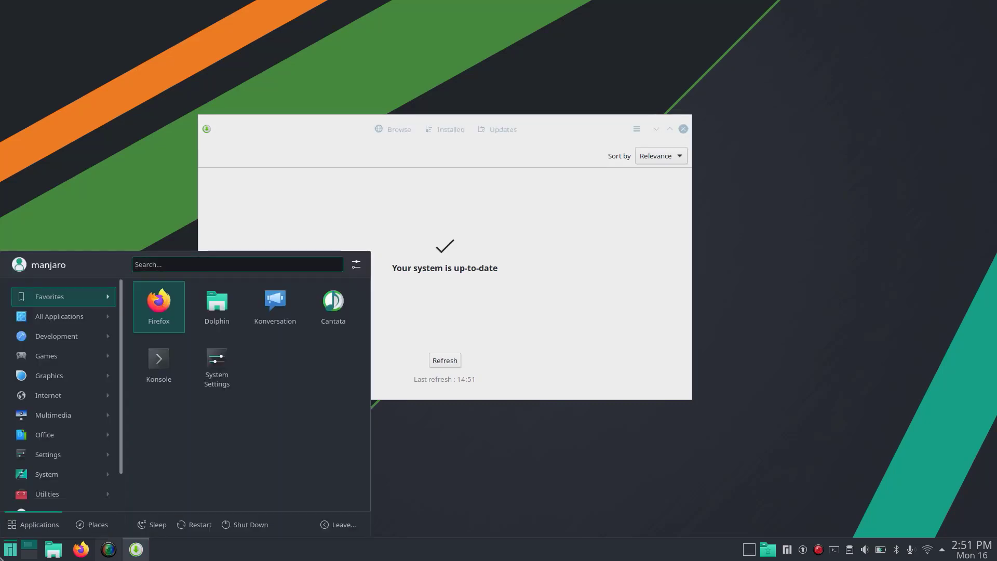
type("system")
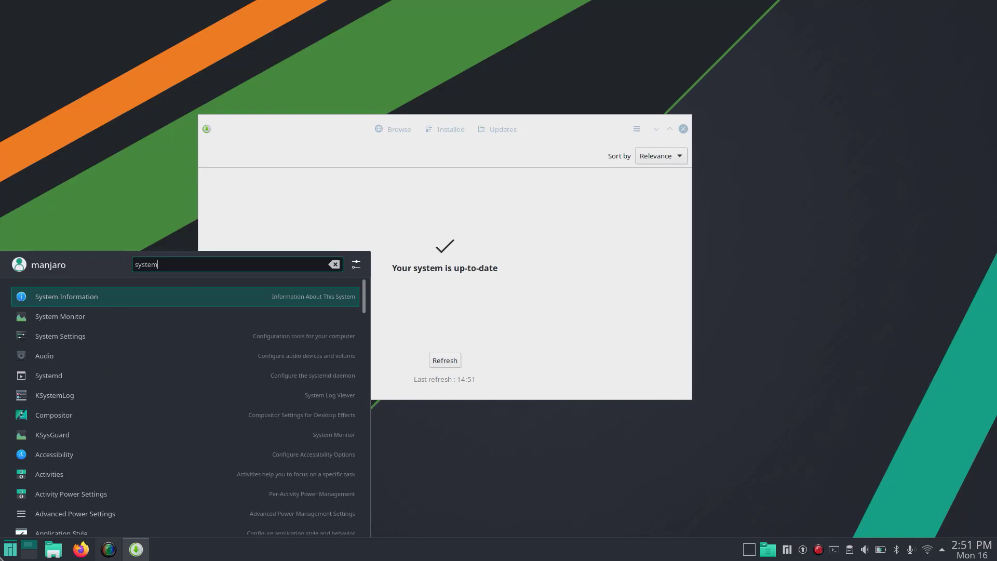
Launch KDE Info Center's System Information and move the Pamac window aside.
left_click(66, 296)
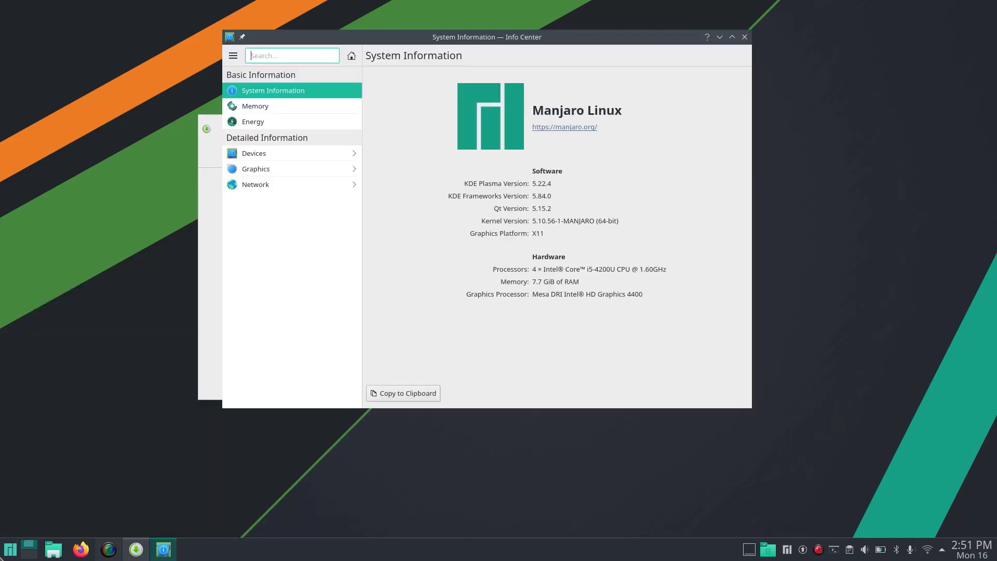
mouse_move(506, 208)
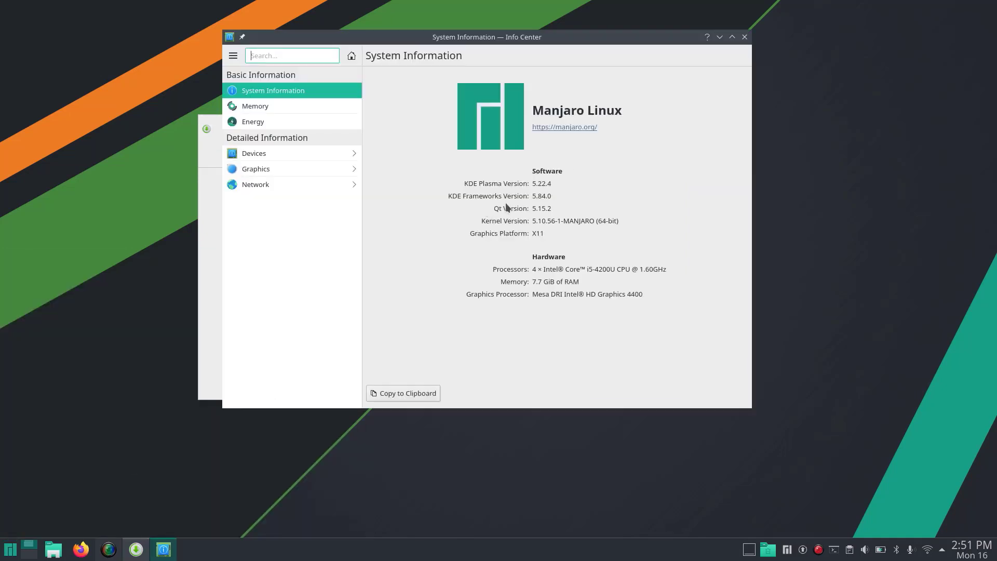
mouse_move(532, 188)
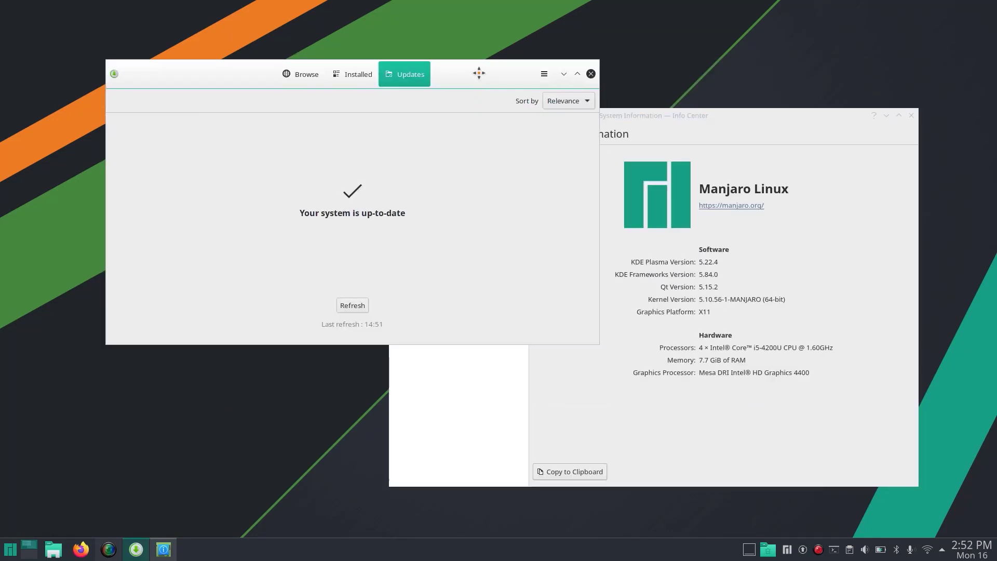
left_click_drag(479, 73, 478, 75)
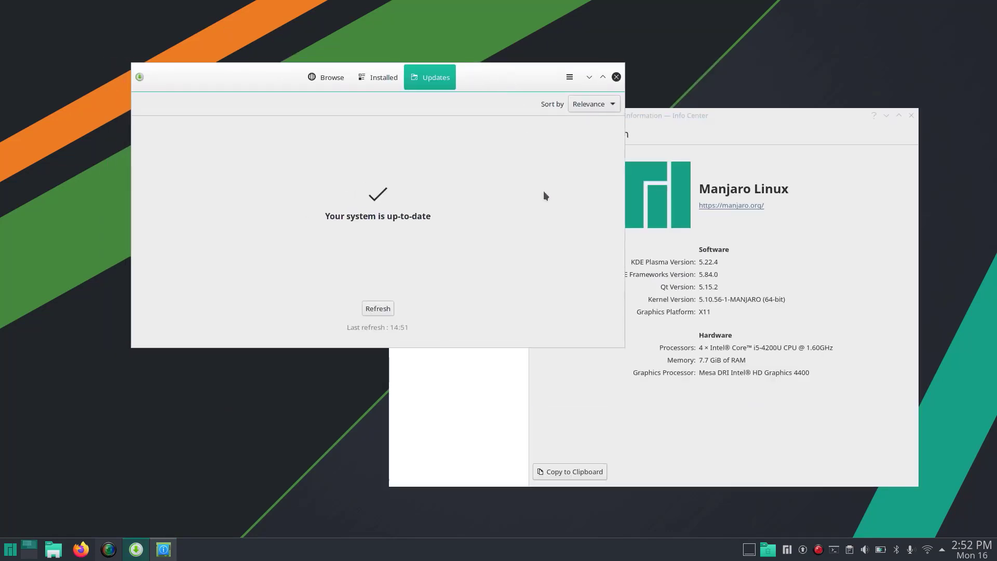
mouse_move(347, 213)
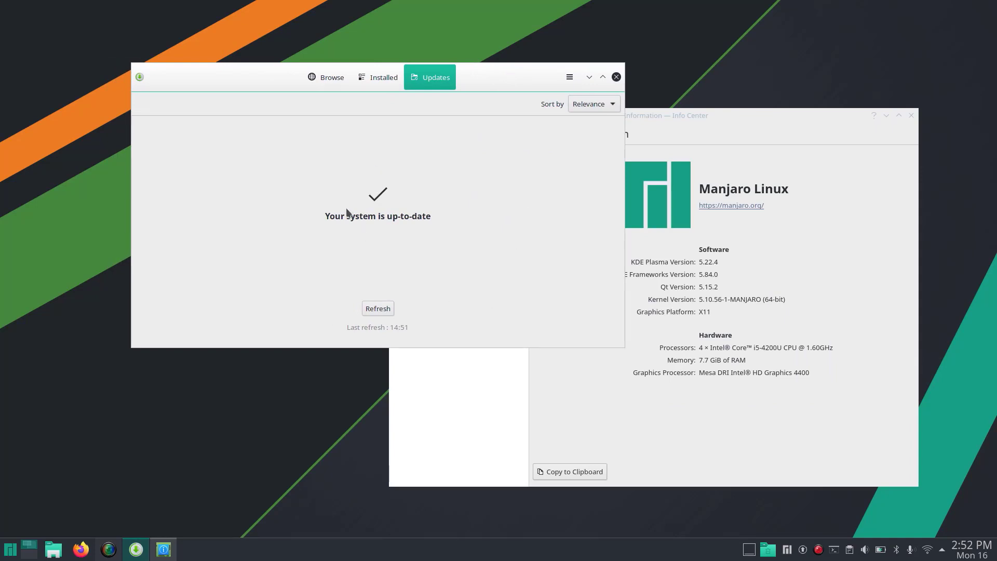
mouse_move(372, 171)
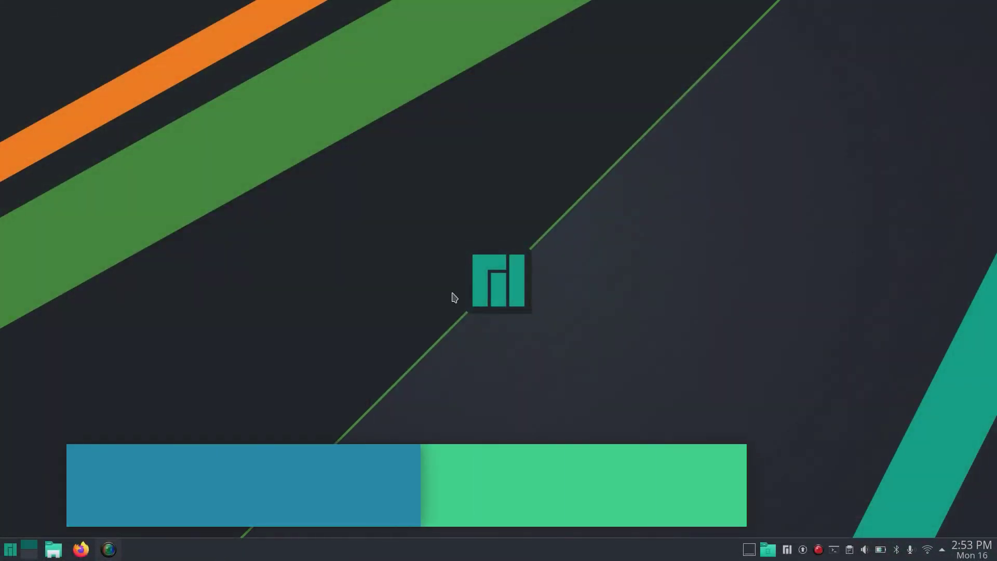
Launch Manjaro Settings Manager and open its Hardware Configuration driver tree.
left_click(9, 549)
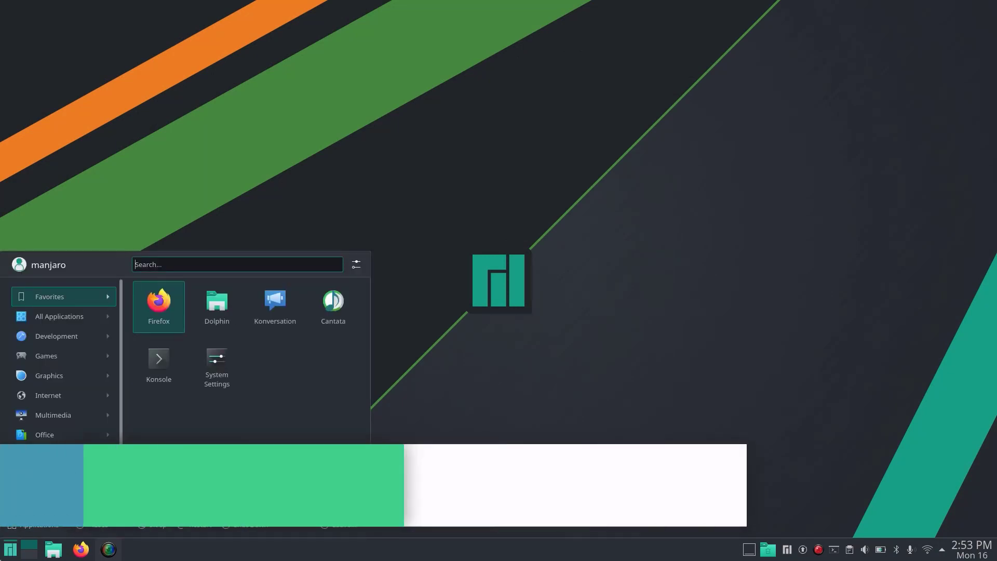
type("manjaro se")
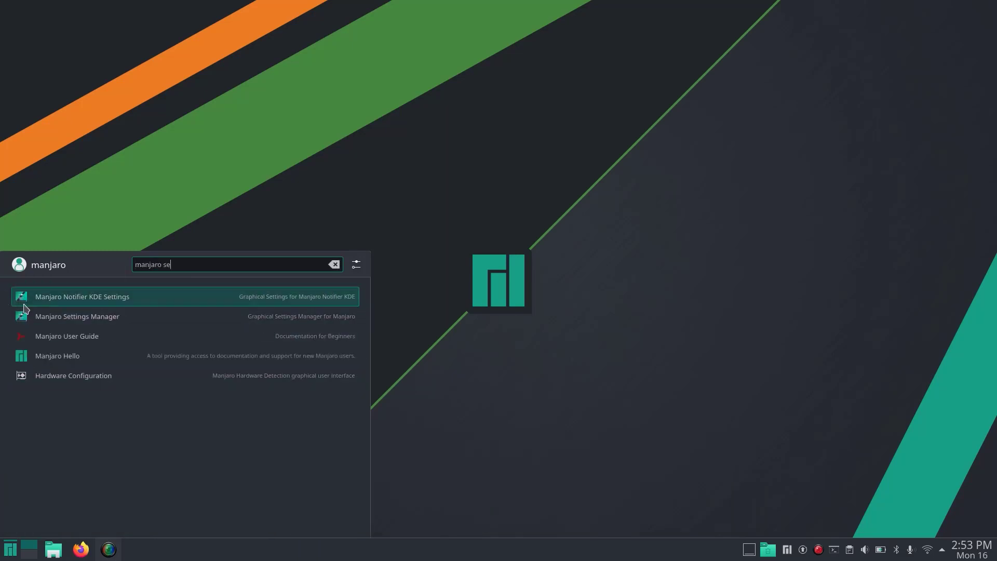
left_click(77, 316)
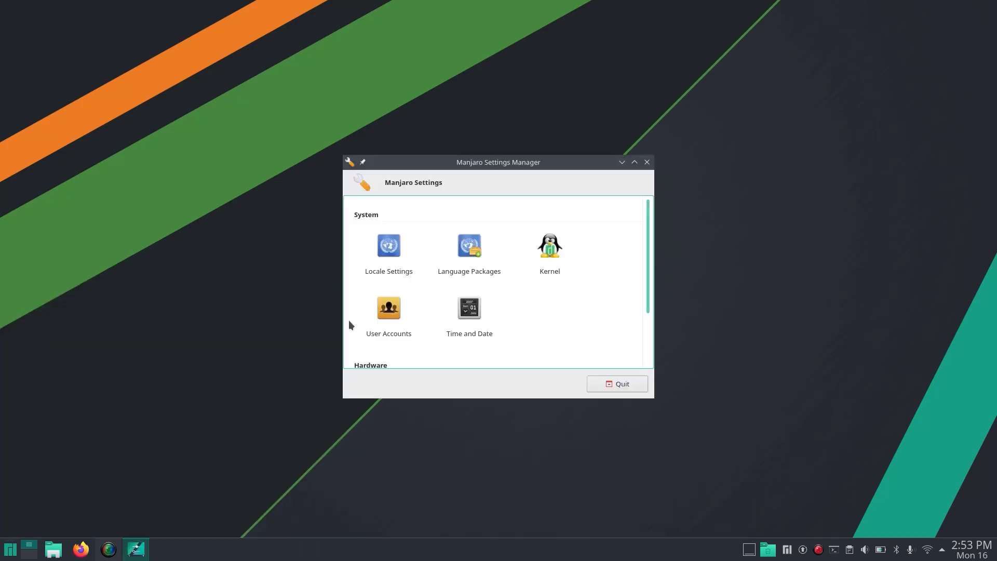
left_click_drag(497, 162, 424, 112)
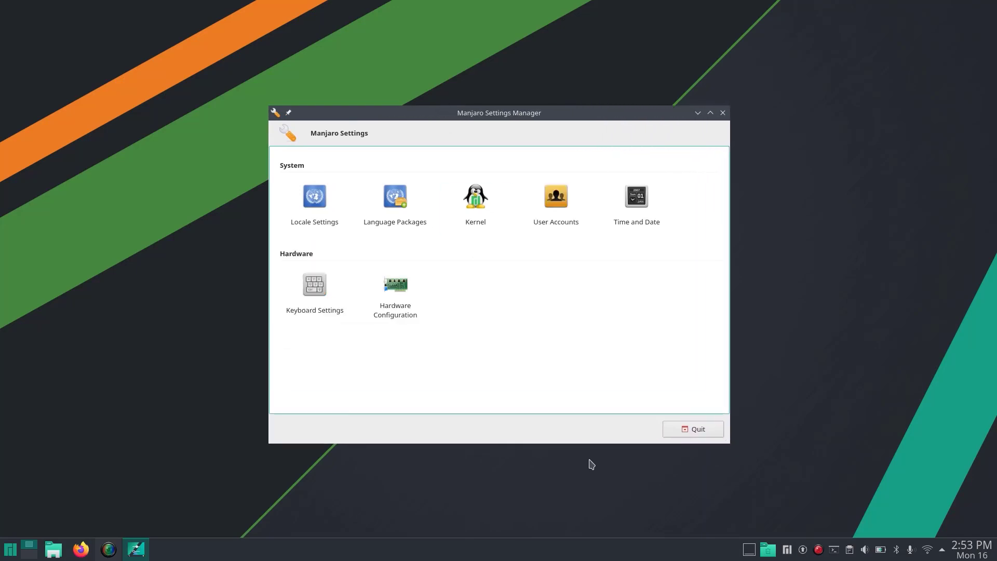
left_click(394, 284)
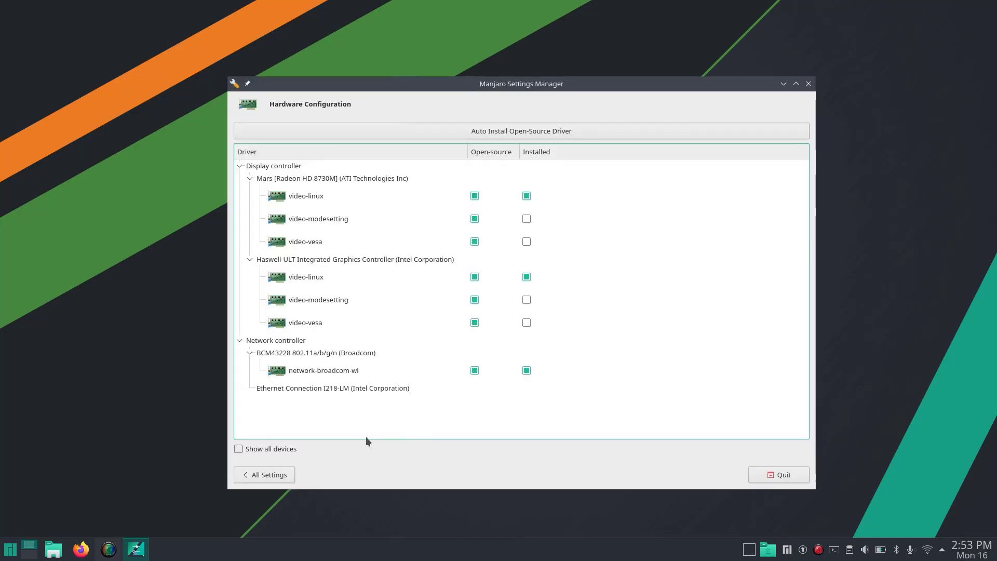
mouse_move(329, 429)
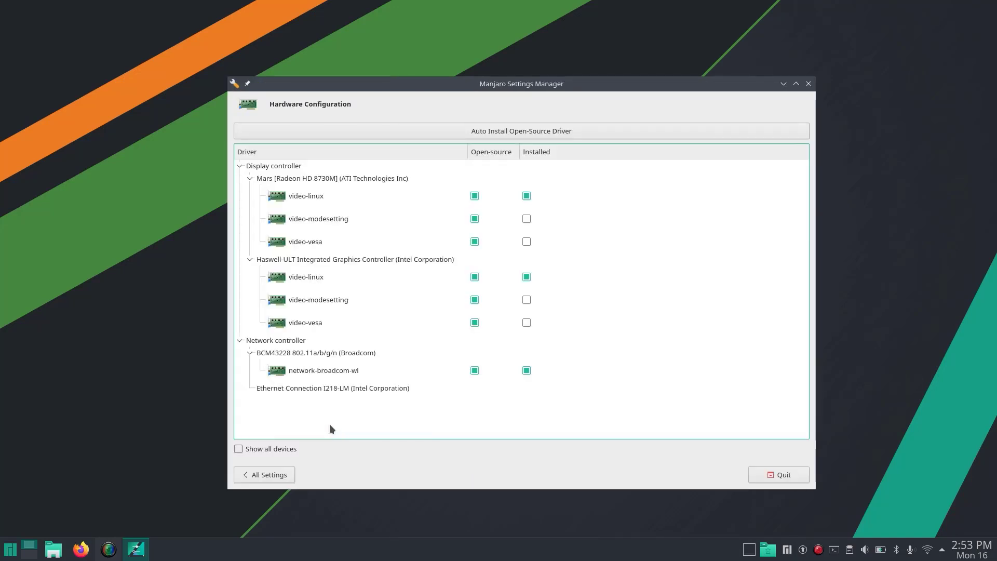
left_click_drag(521, 83, 475, 74)
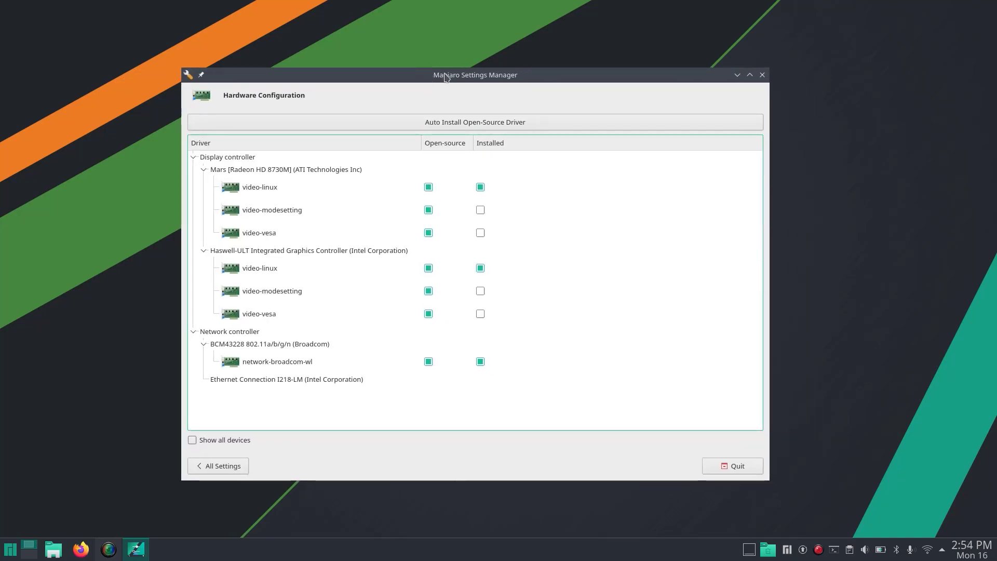
Inspect the network-broadcom-wl driver entry, dismiss its Remove/Reinstall menu and quit the settings manager.
left_click(229, 331)
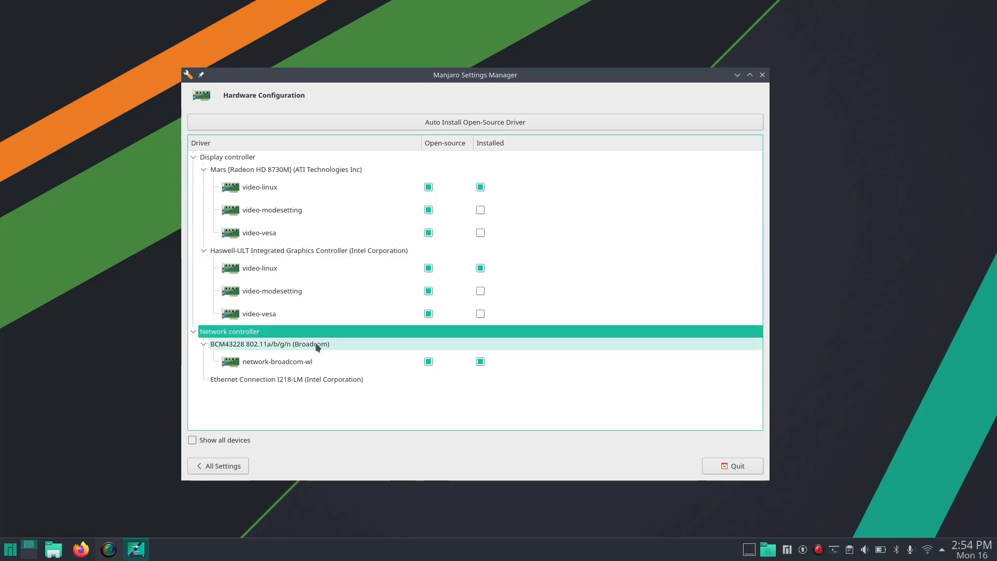
left_click(277, 361)
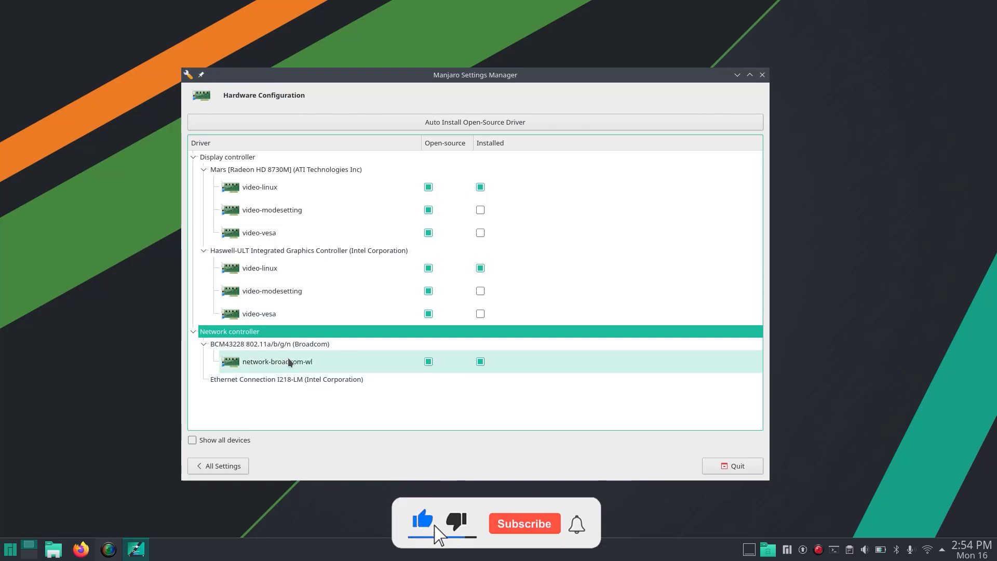
left_click(523, 523)
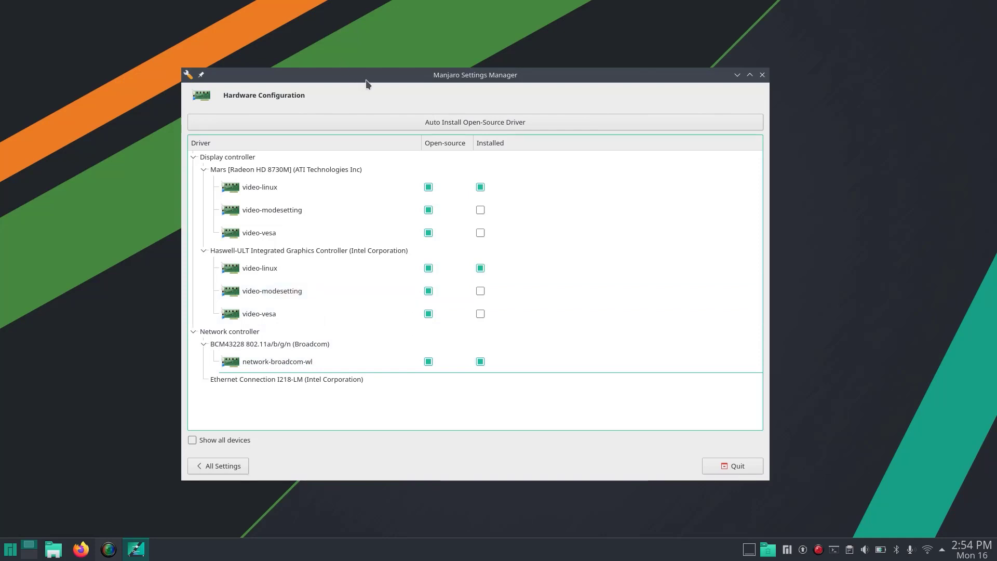
mouse_move(335, 177)
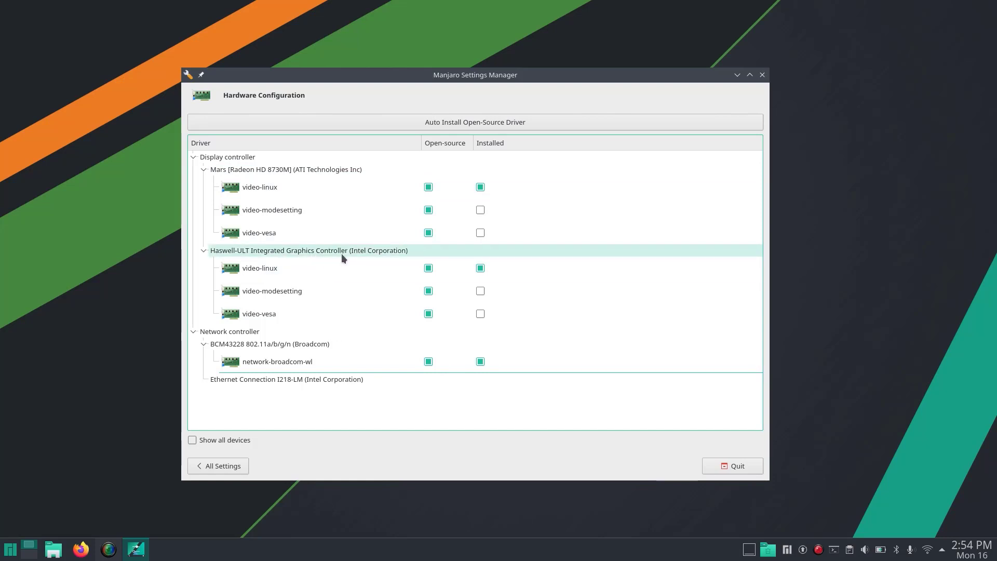
mouse_move(357, 292)
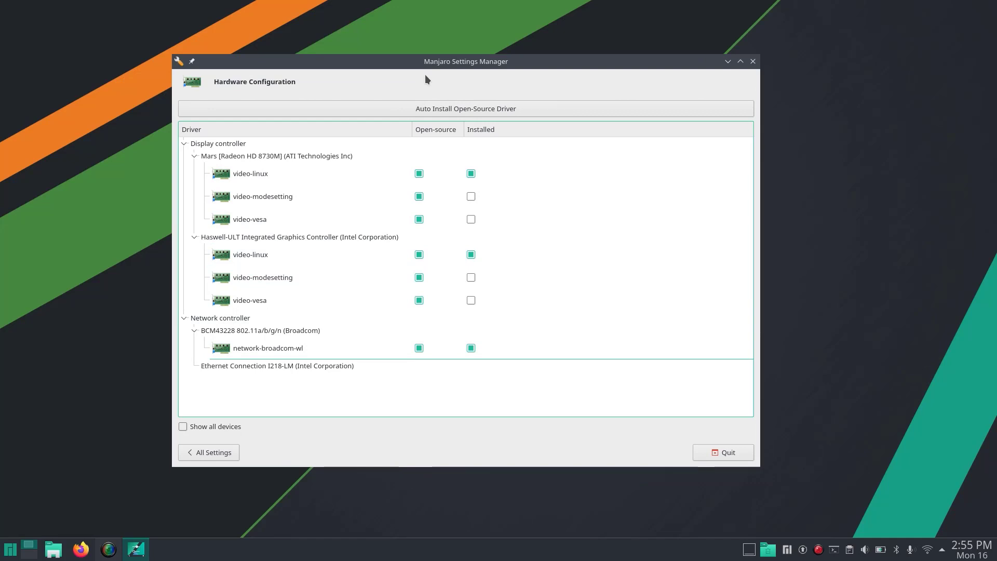
mouse_move(452, 70)
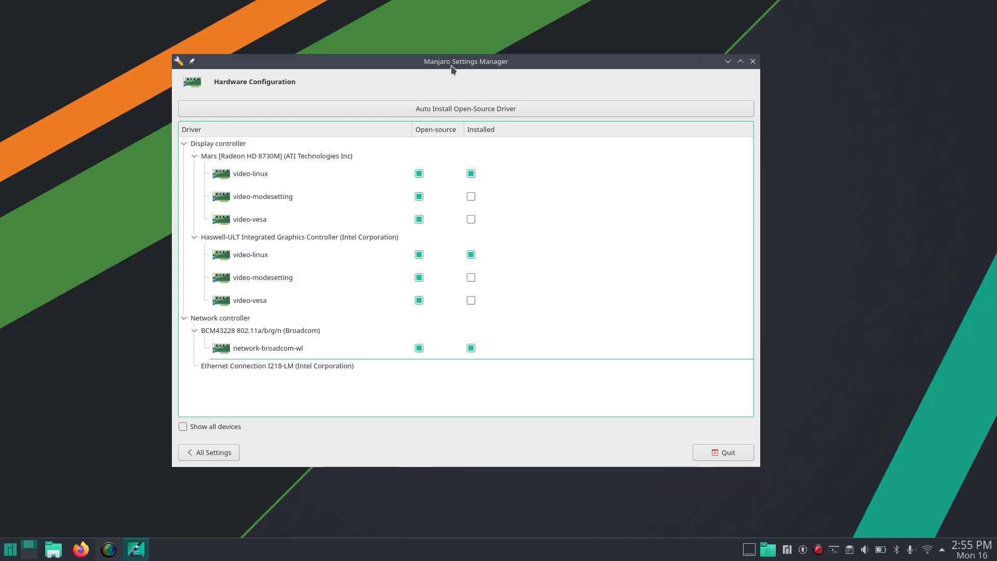
mouse_move(460, 66)
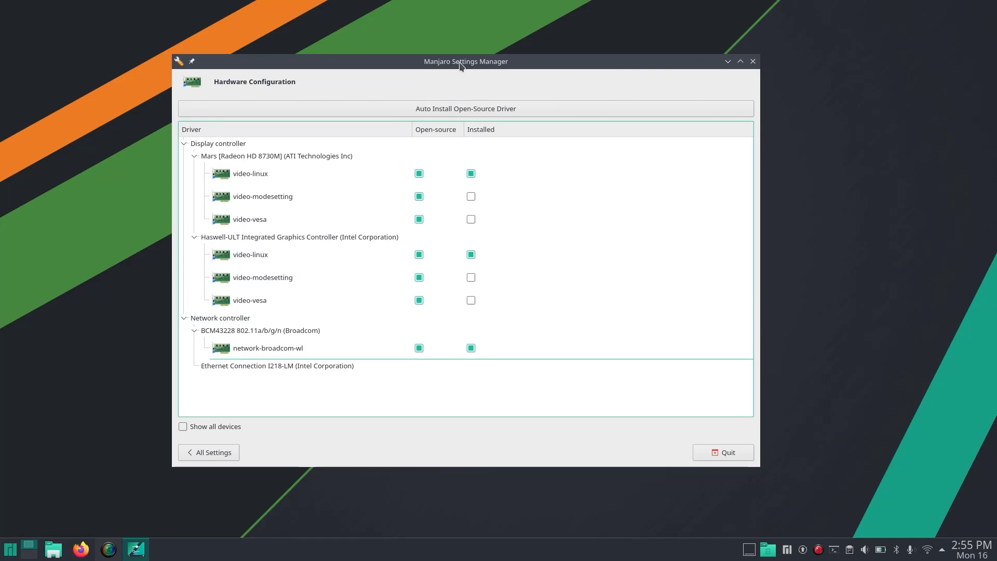
mouse_move(352, 393)
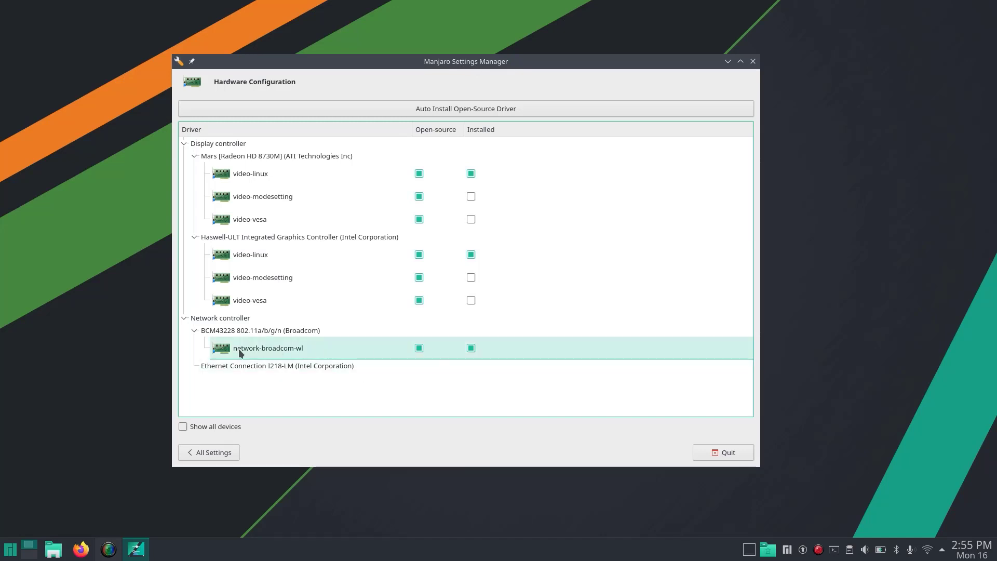
right_click(267, 348)
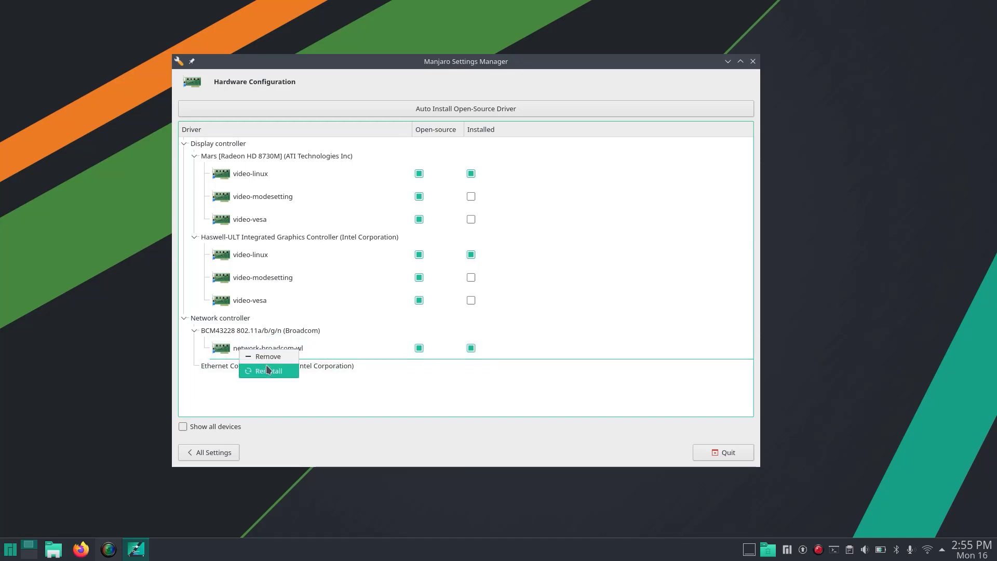
mouse_move(268, 356)
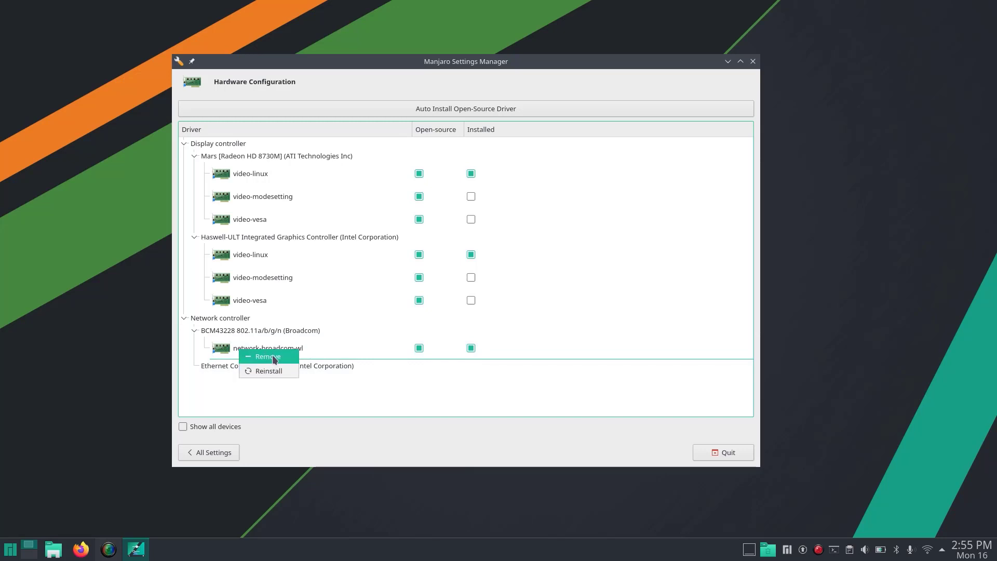
left_click(381, 398)
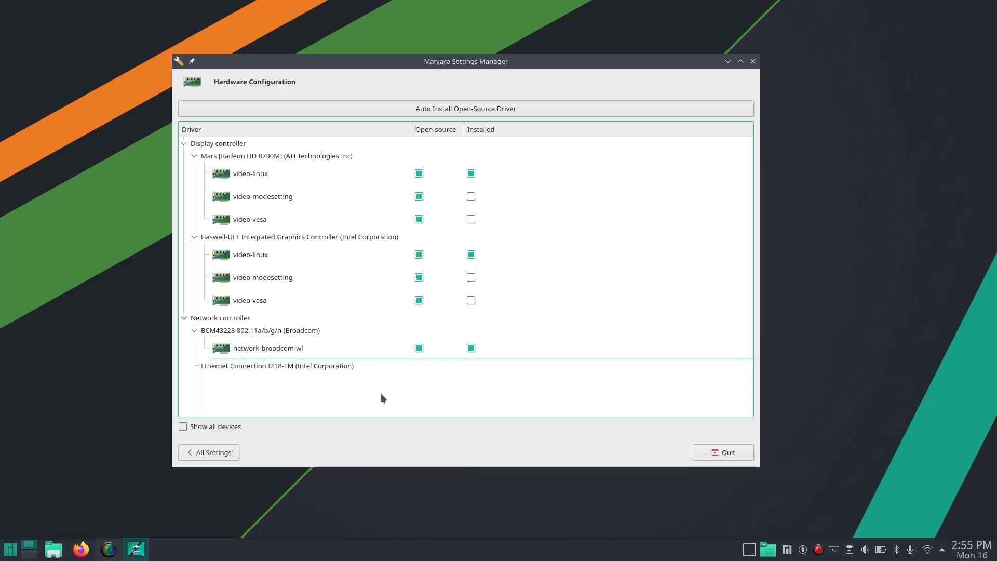
left_click(723, 452)
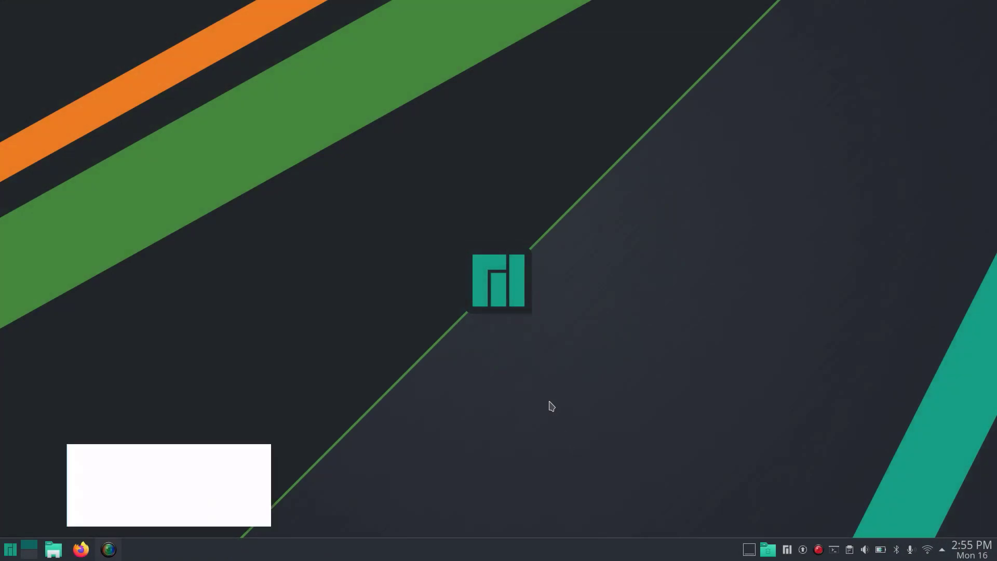
Search 'man' and relaunch Manjaro Settings Manager on its module overview.
left_click(9, 549)
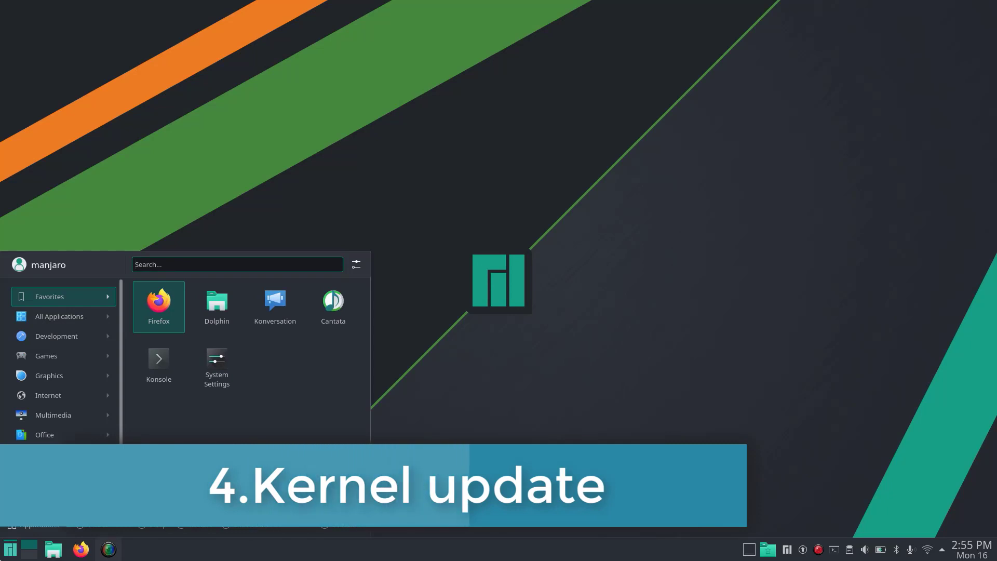
type("man")
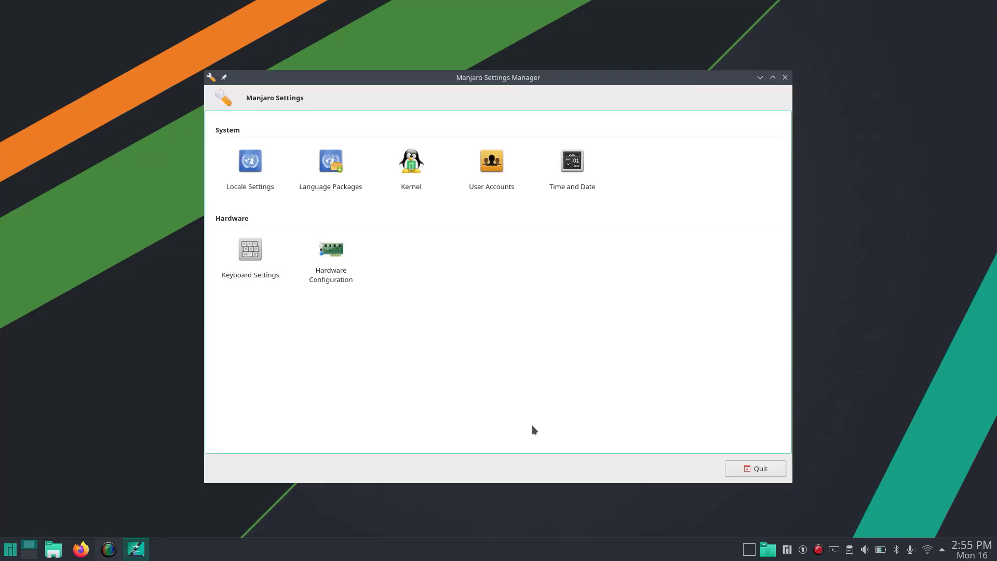
left_click(411, 160)
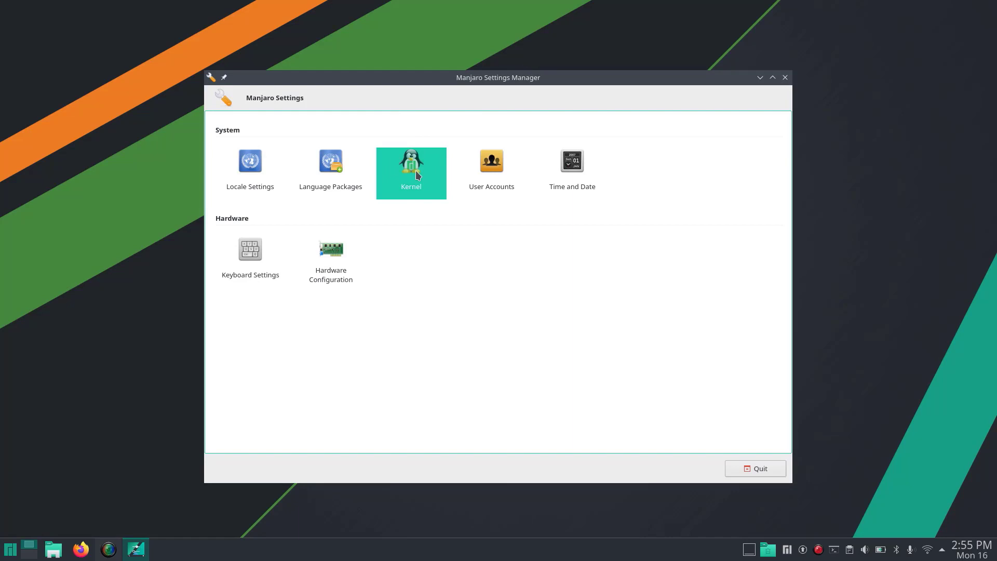
From the Kernel page, install Linux 5.13.8-1 and confirm with Yes.
left_click(411, 172)
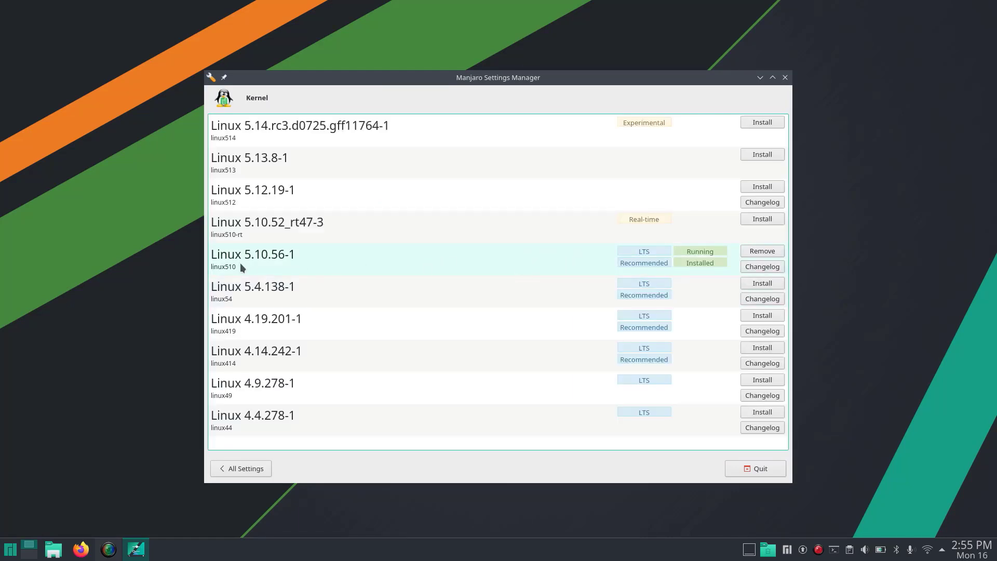
mouse_move(418, 260)
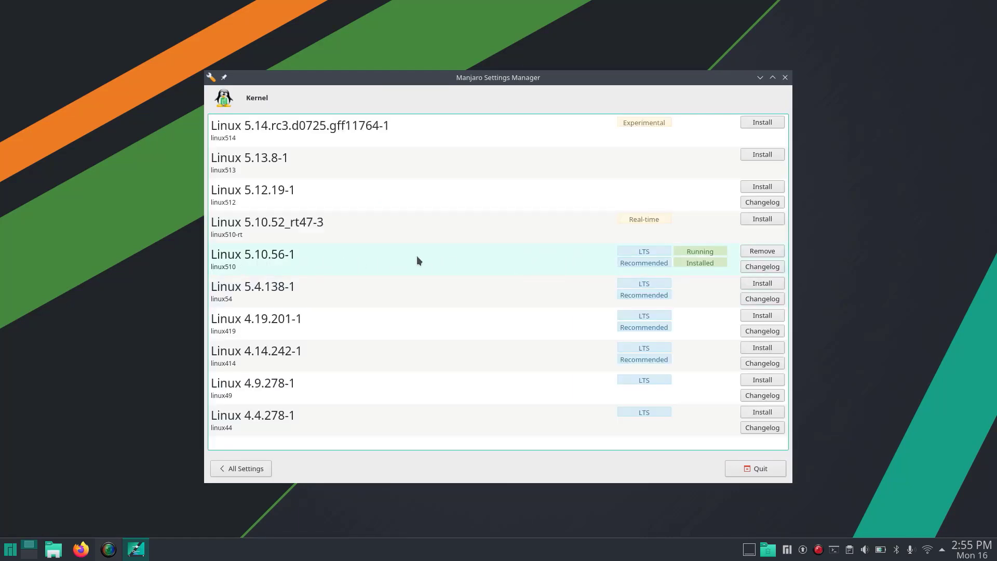
mouse_move(287, 131)
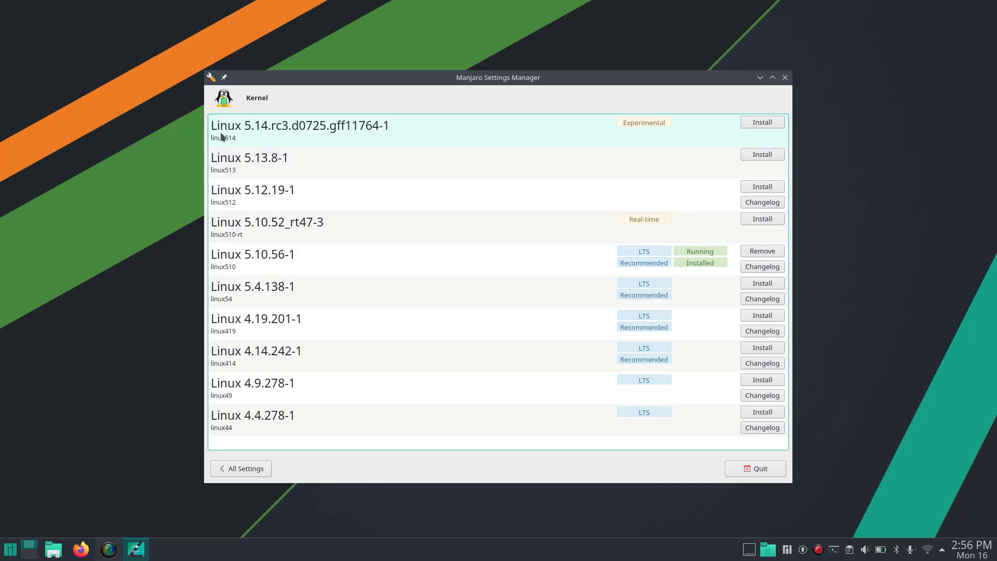
mouse_move(508, 134)
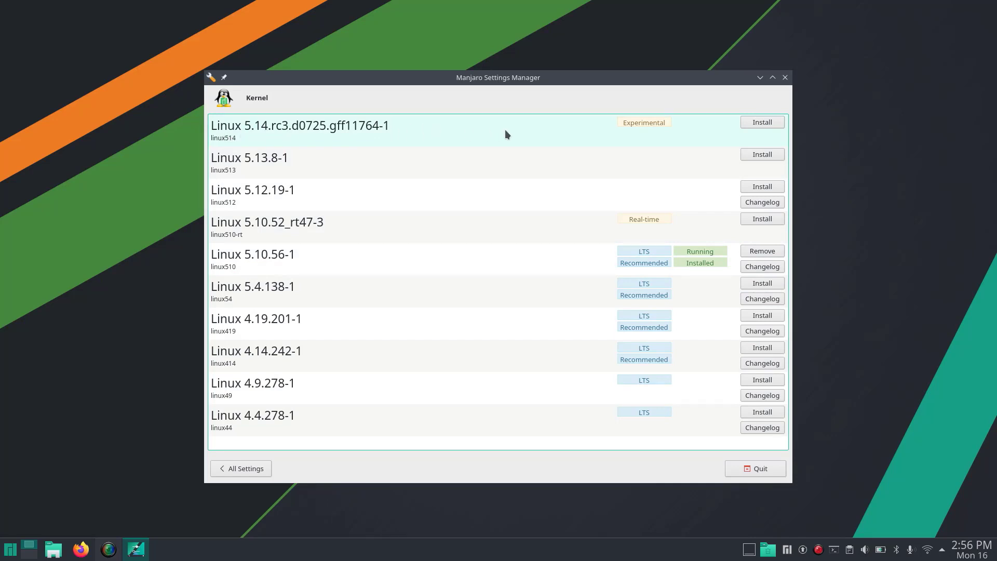
mouse_move(712, 135)
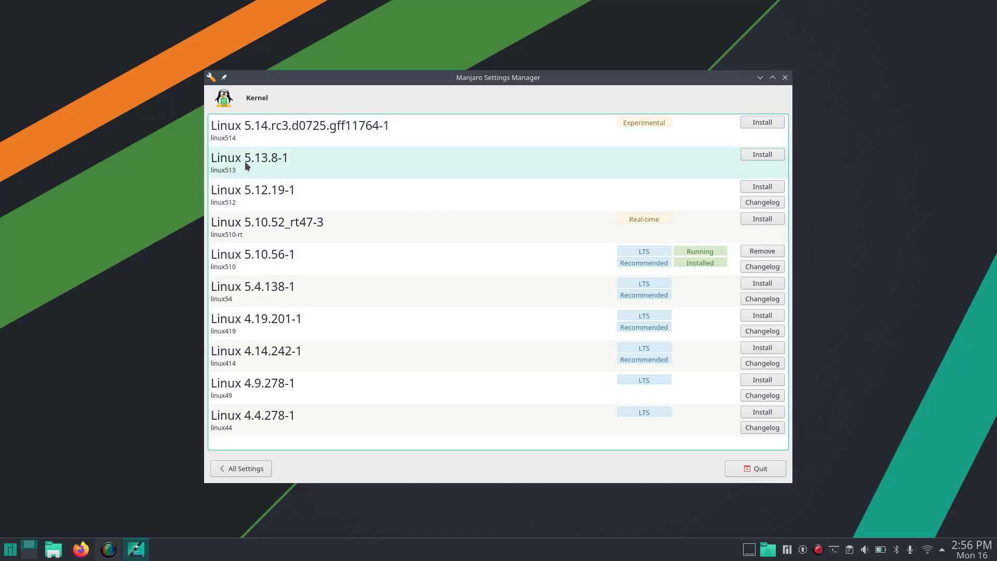
mouse_move(273, 167)
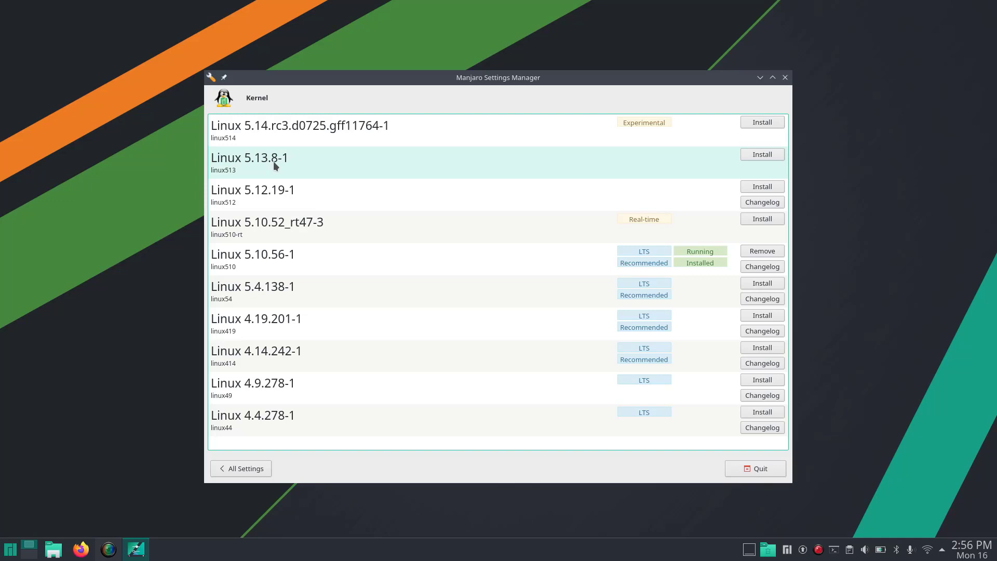
mouse_move(613, 166)
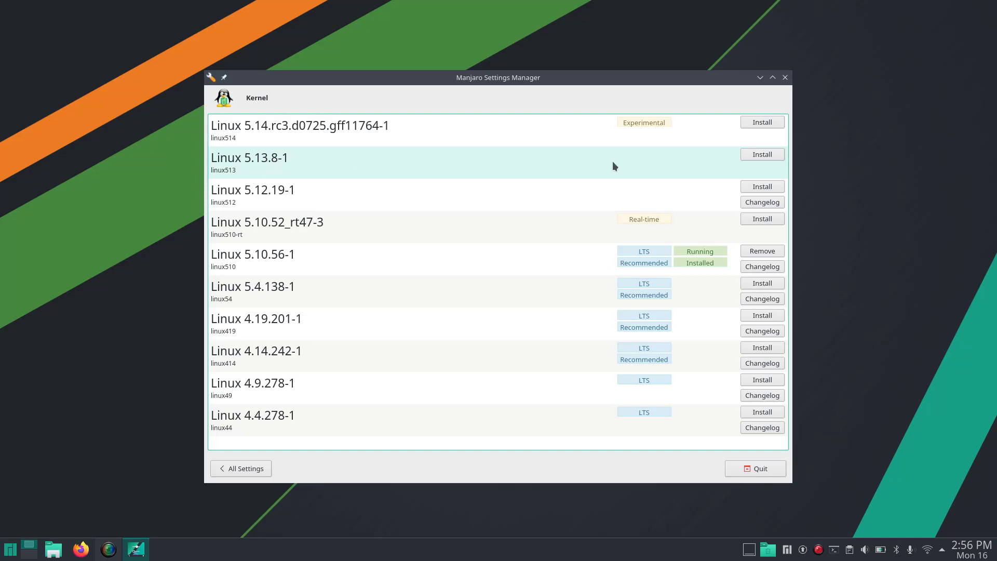
left_click(761, 154)
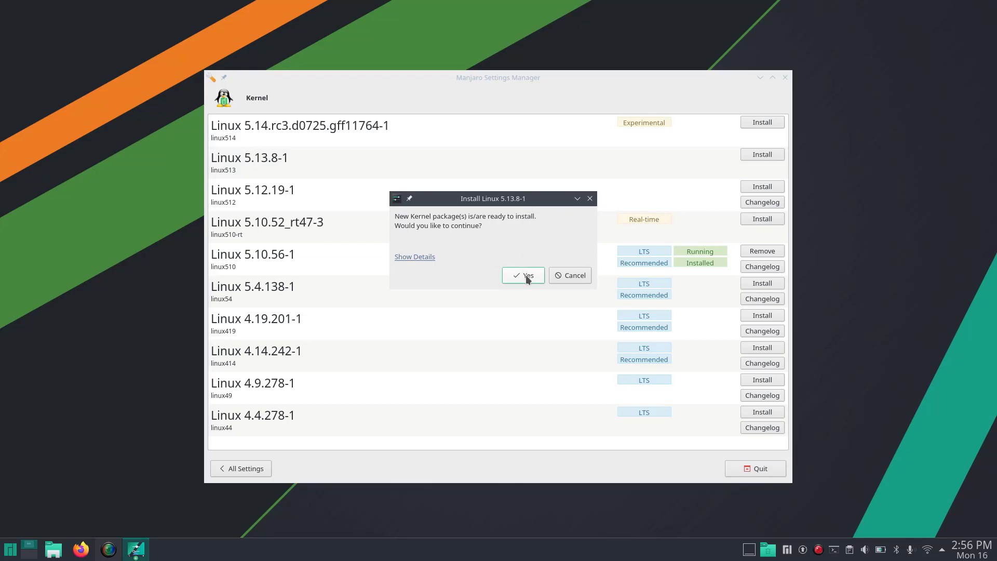
left_click(522, 274)
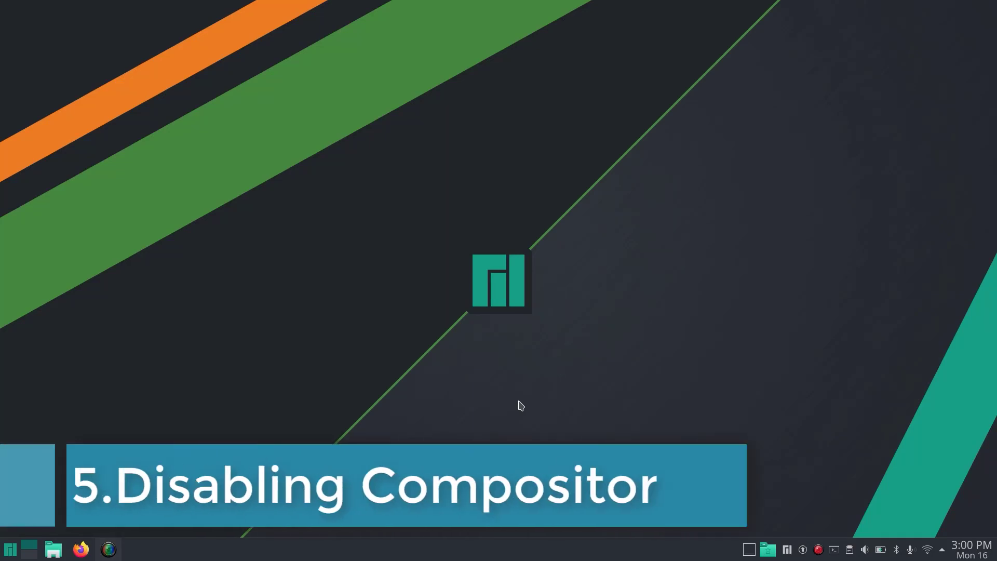
Search 'comp' and launch the Compositor page of KDE System Settings.
left_click(10, 548)
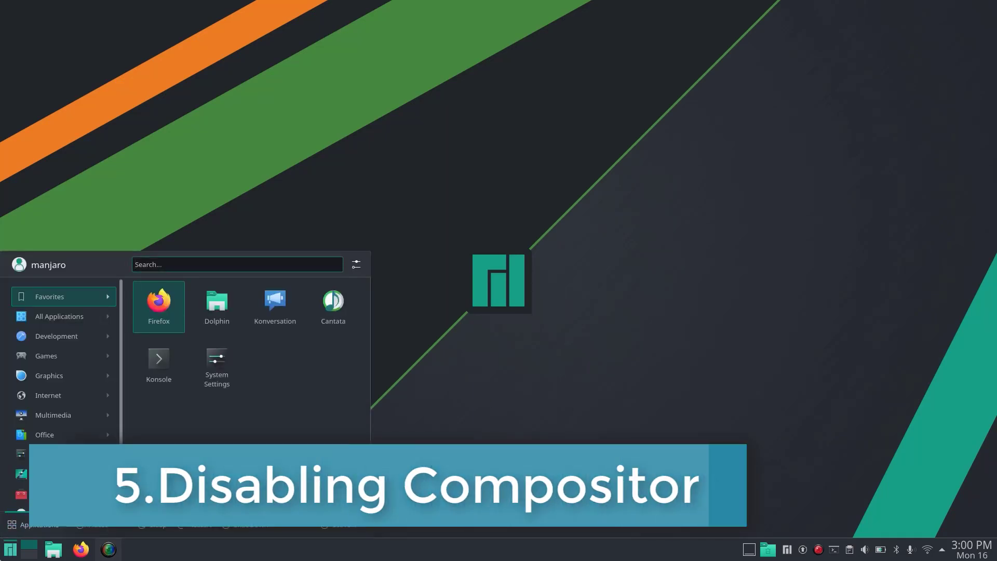
type("compos")
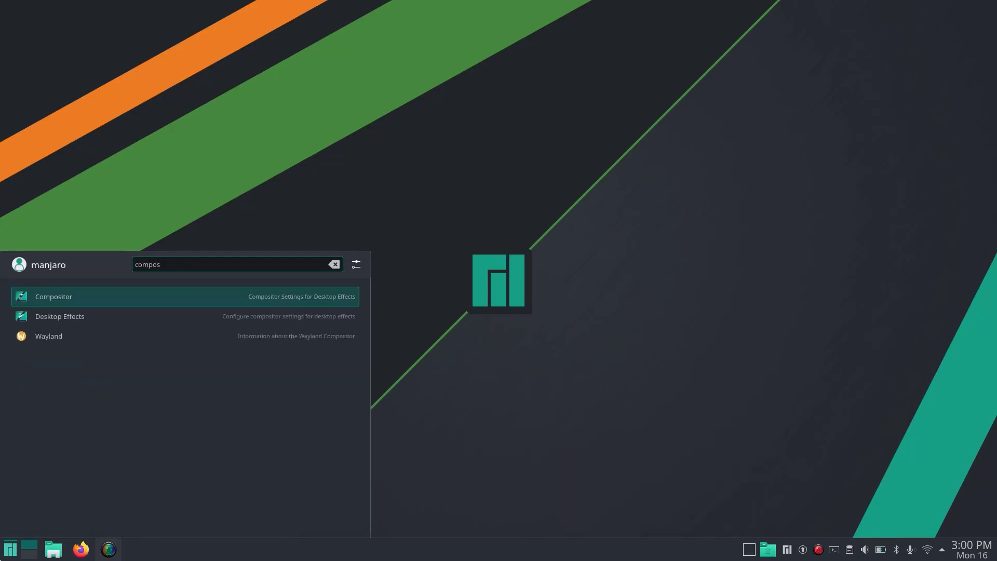
left_click(53, 296)
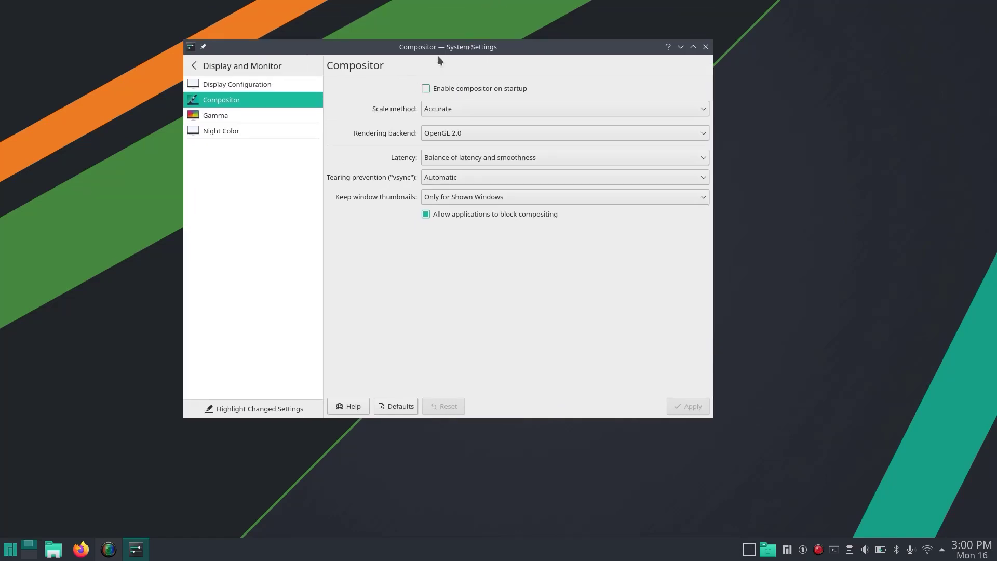
mouse_move(480, 97)
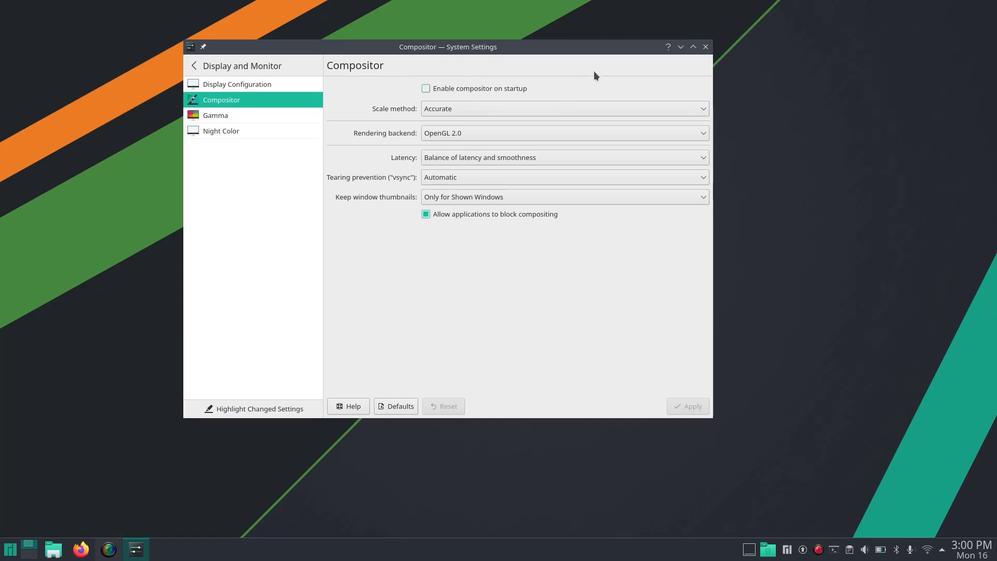
mouse_move(584, 55)
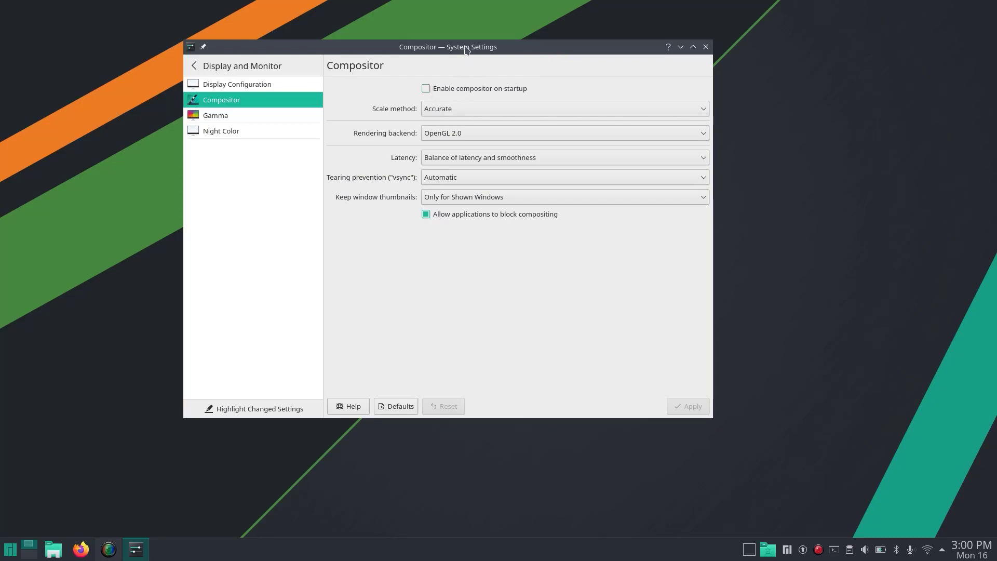
mouse_move(554, 80)
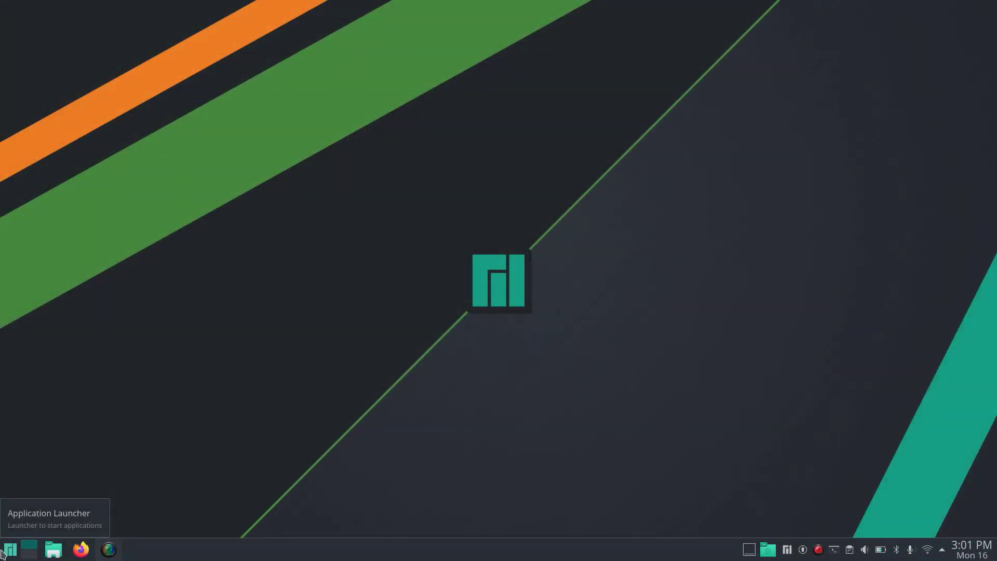
In System Settings > Appearance > Global Theme, choose Breeze Dark and head toward Colors.
left_click(10, 548)
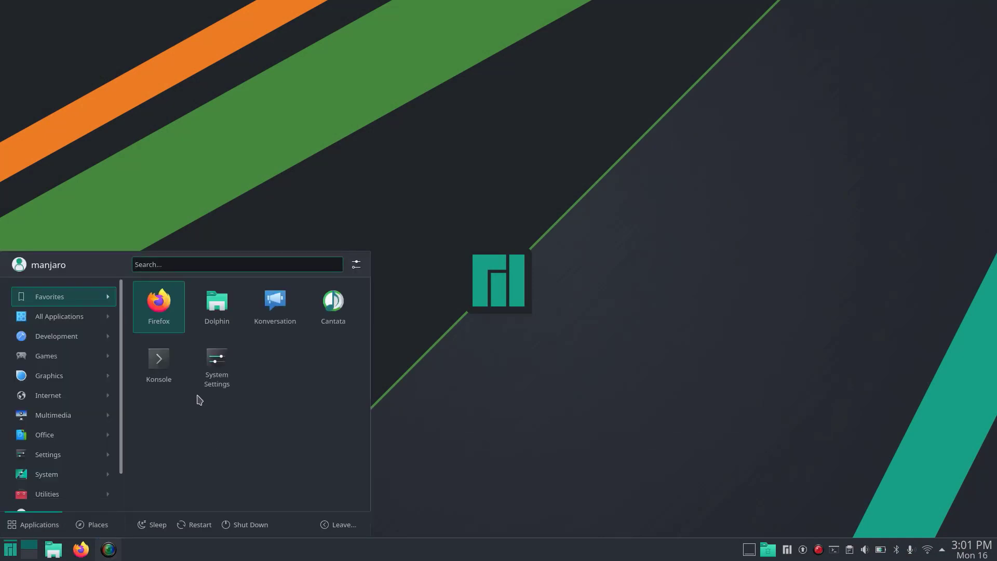
left_click(216, 362)
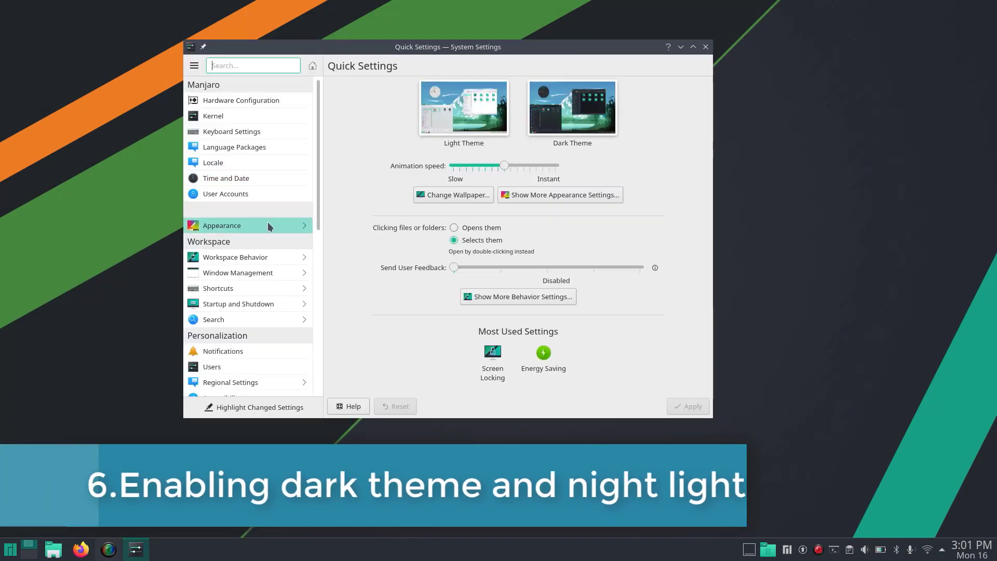
left_click(221, 226)
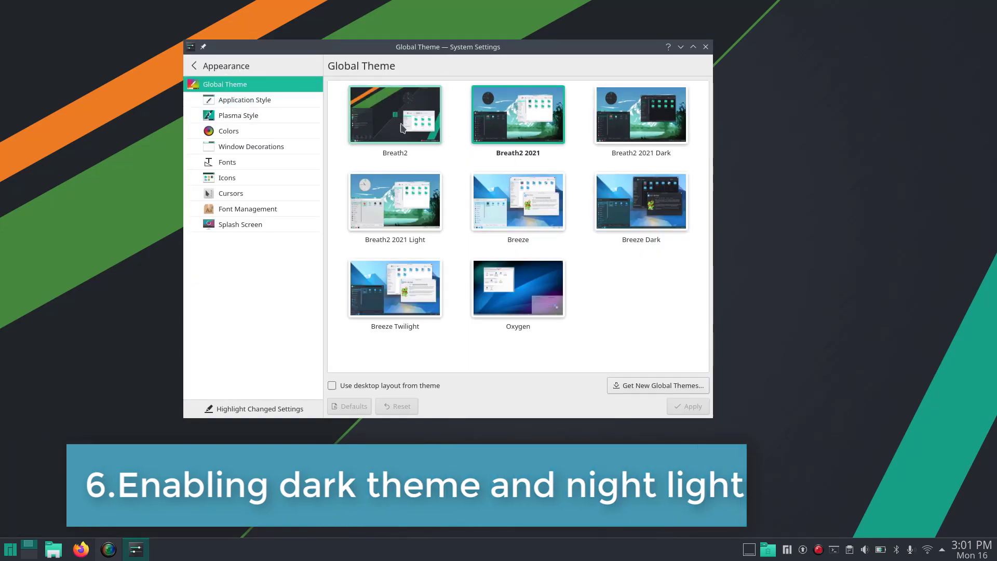
mouse_move(381, 134)
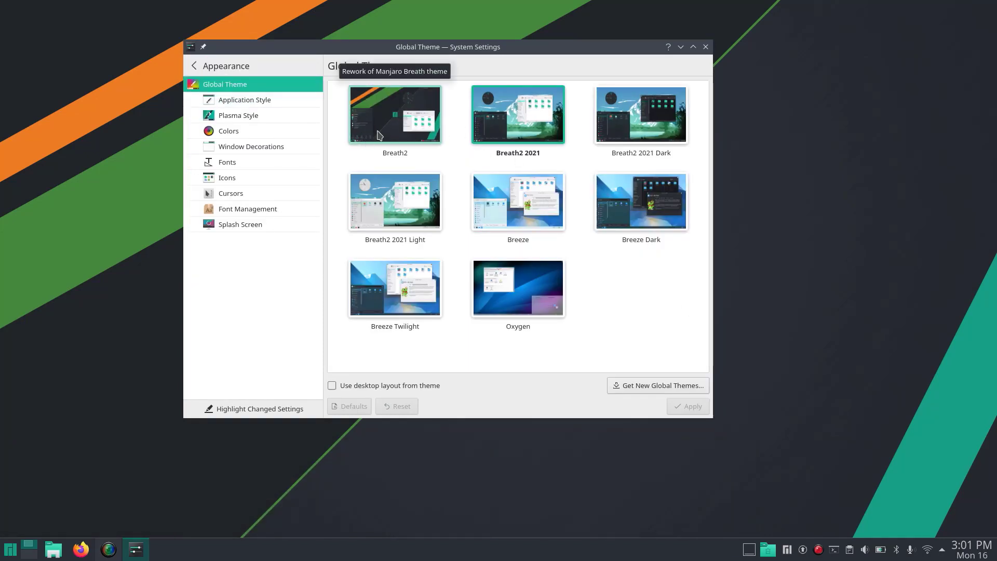
left_click(641, 114)
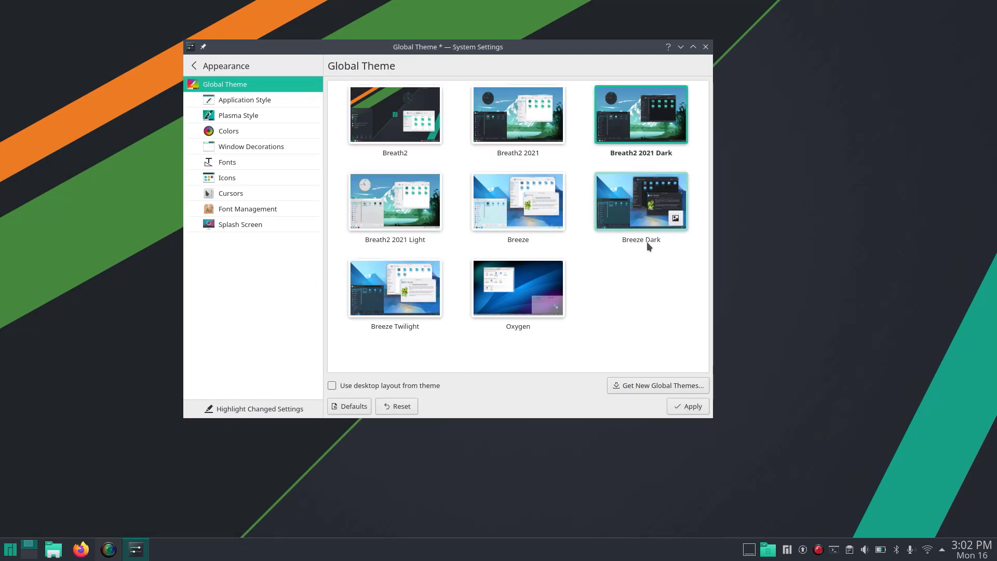
left_click(639, 200)
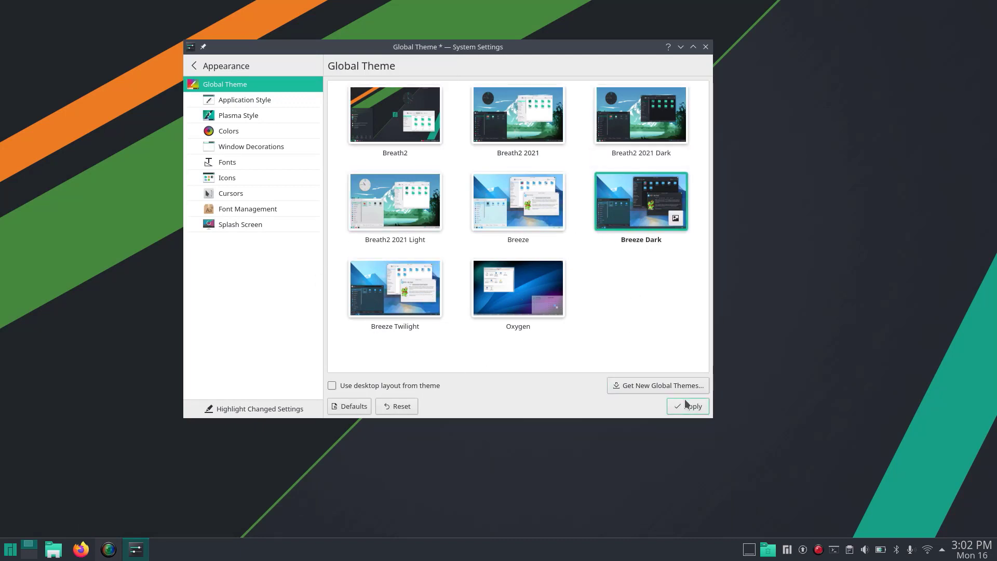
left_click(228, 131)
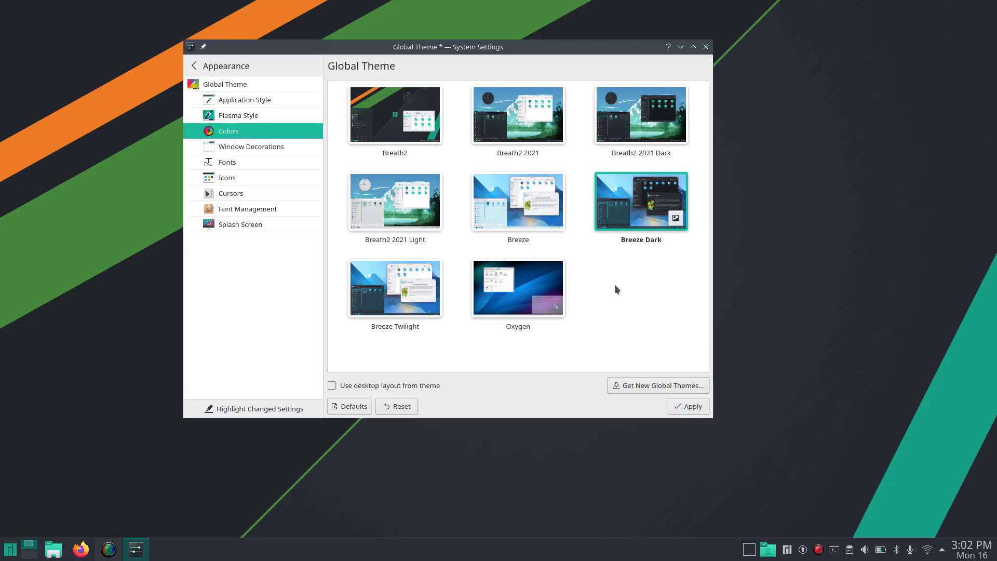
left_click(228, 131)
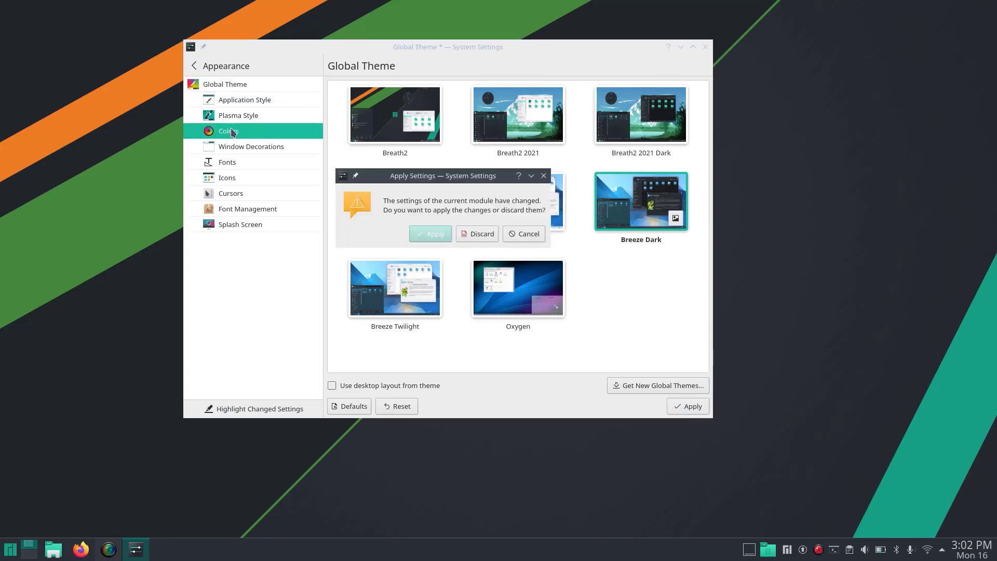
Apply the pending Breeze Dark theme and scroll through the available colour schemes.
left_click(477, 233)
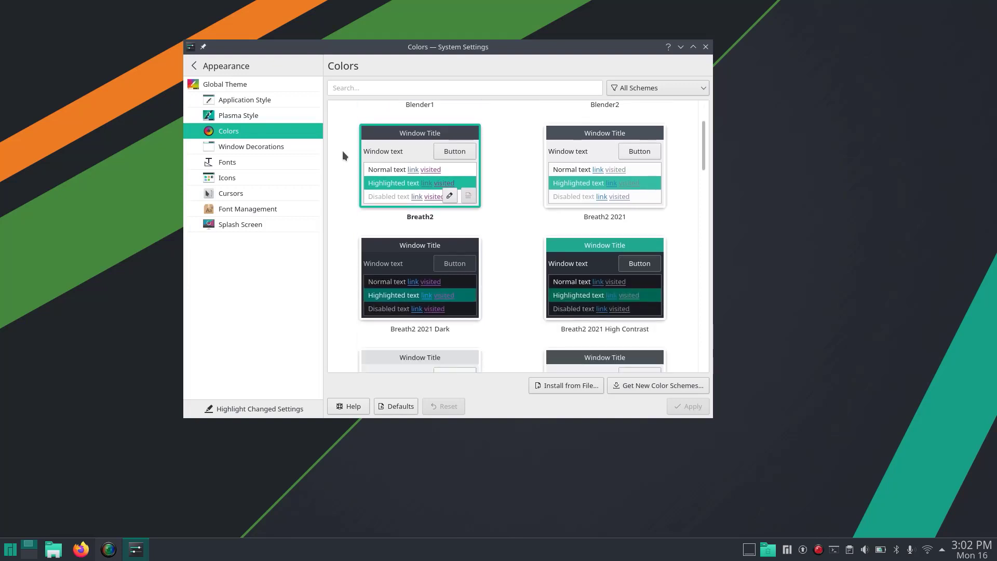
scroll("down", 3)
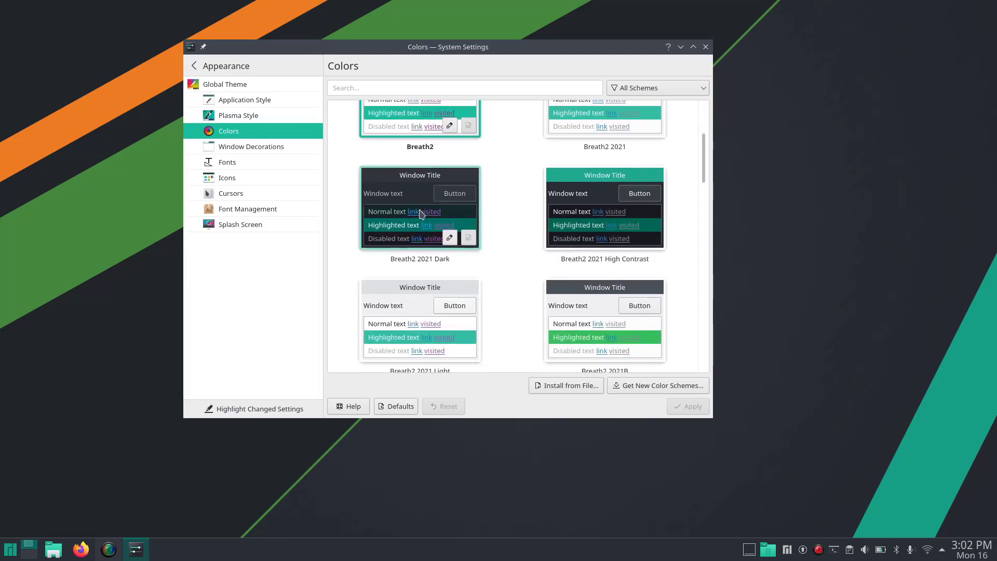
left_click(419, 209)
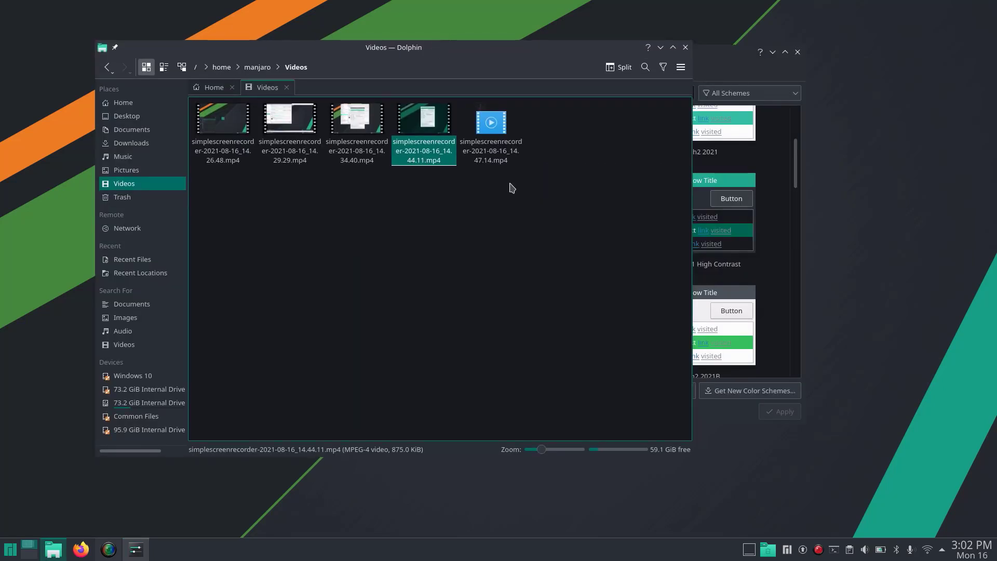
mouse_move(478, 50)
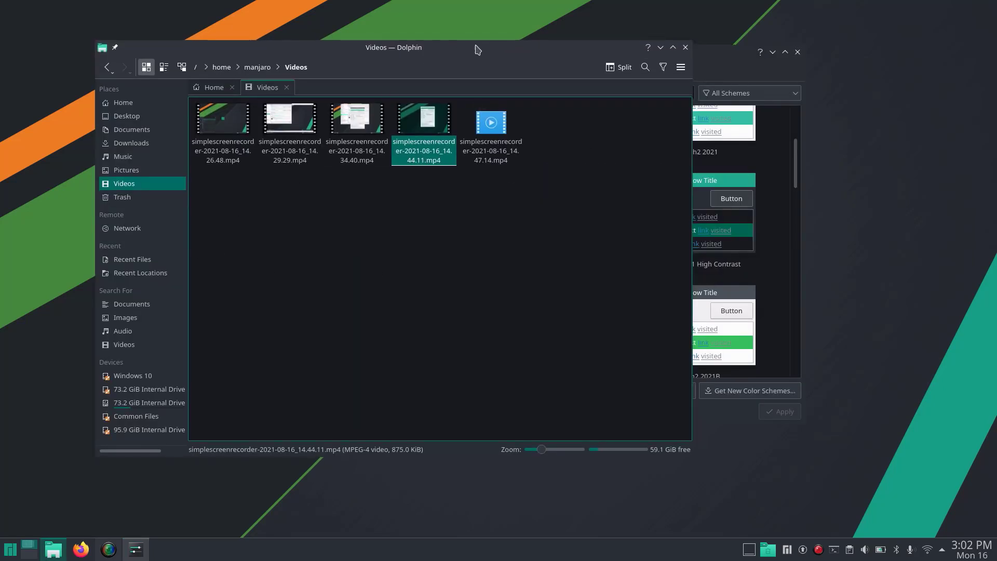
Activate Night Color at 4500 K from the tray, first applied as always on.
left_click_drag(477, 46, 467, 26)
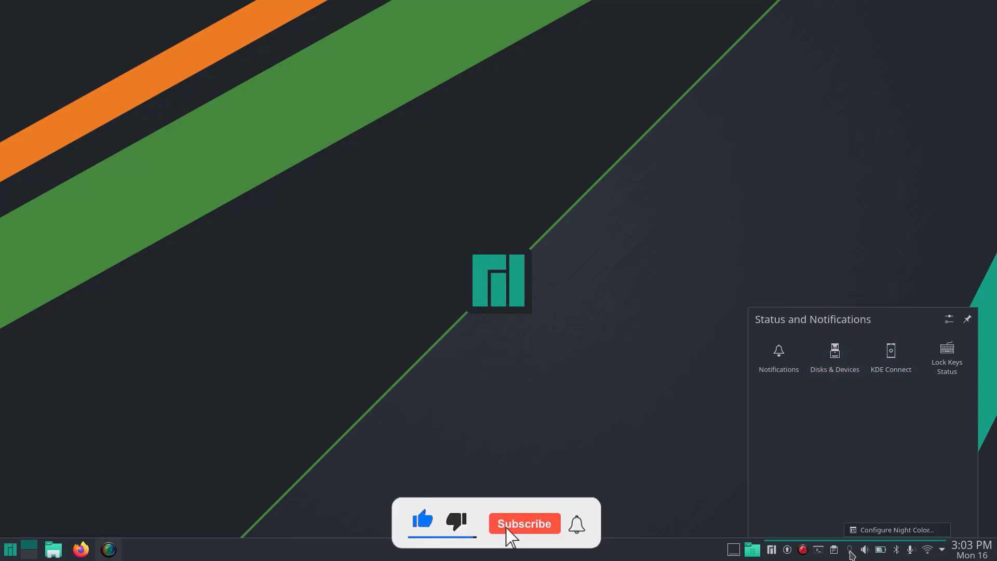
left_click(523, 523)
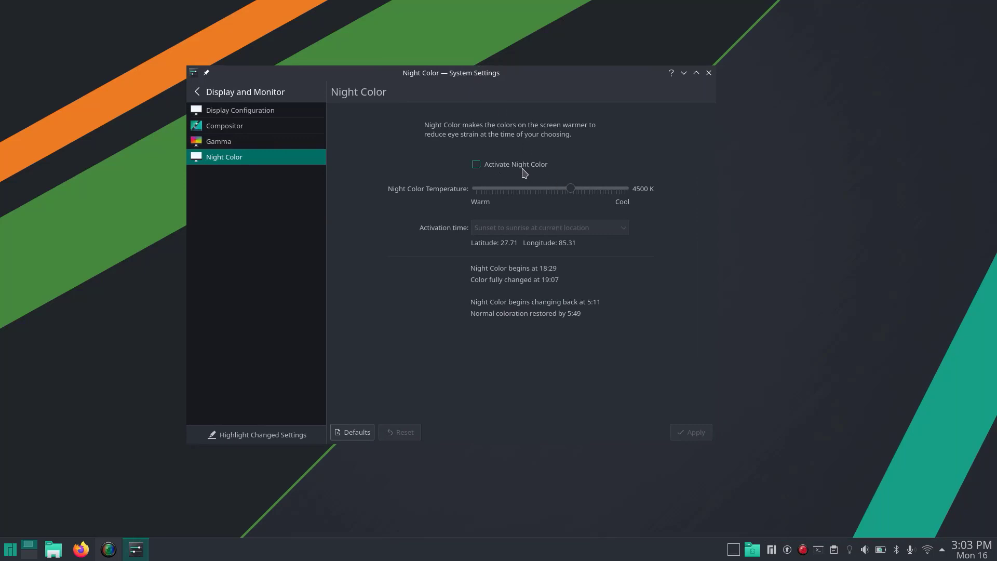
left_click(476, 164)
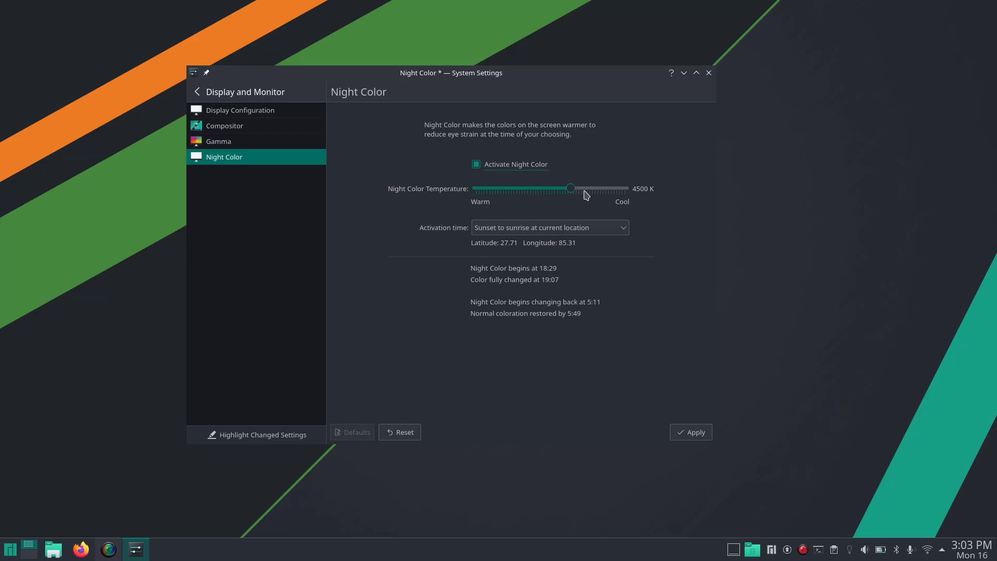
mouse_move(531, 224)
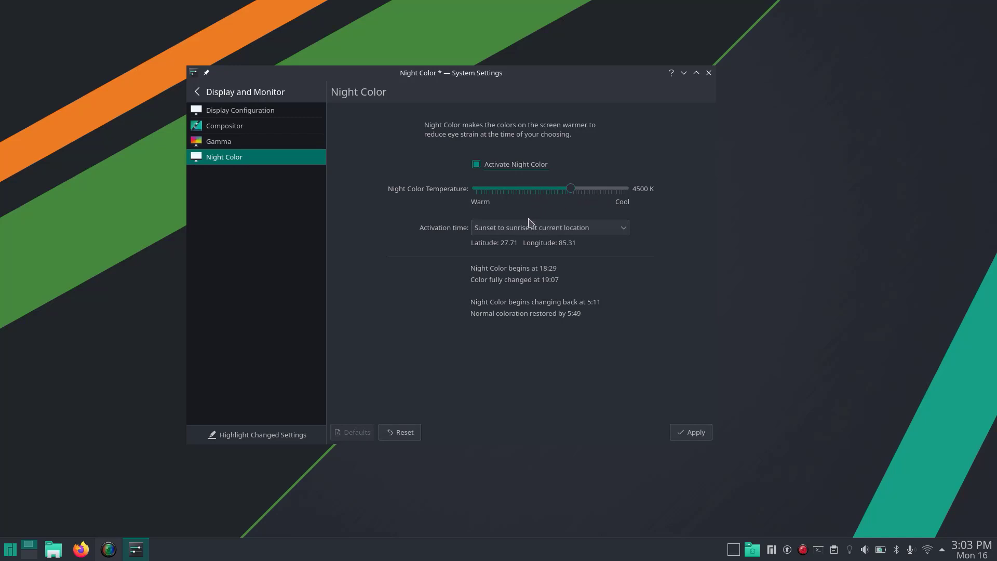
mouse_move(472, 80)
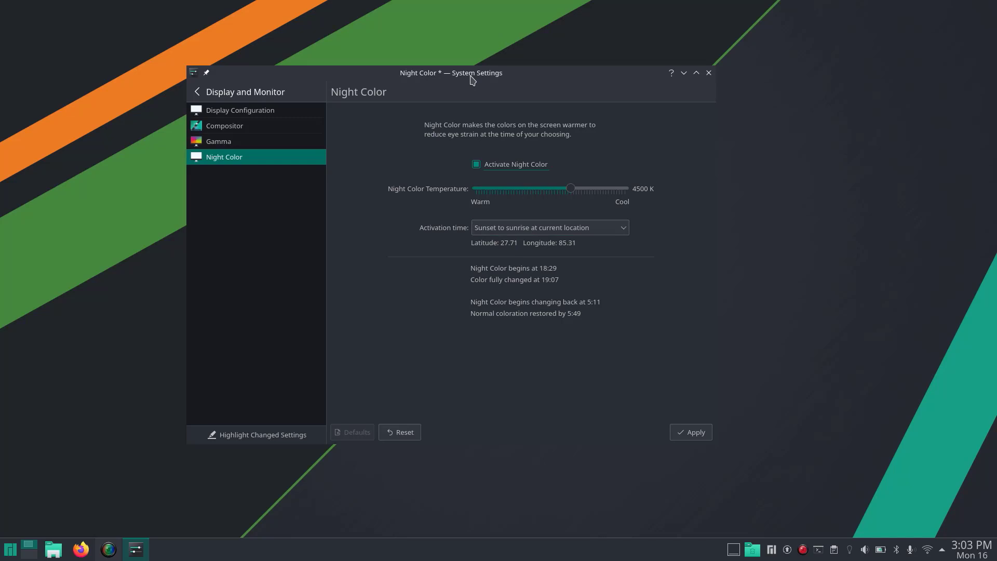
mouse_move(406, 235)
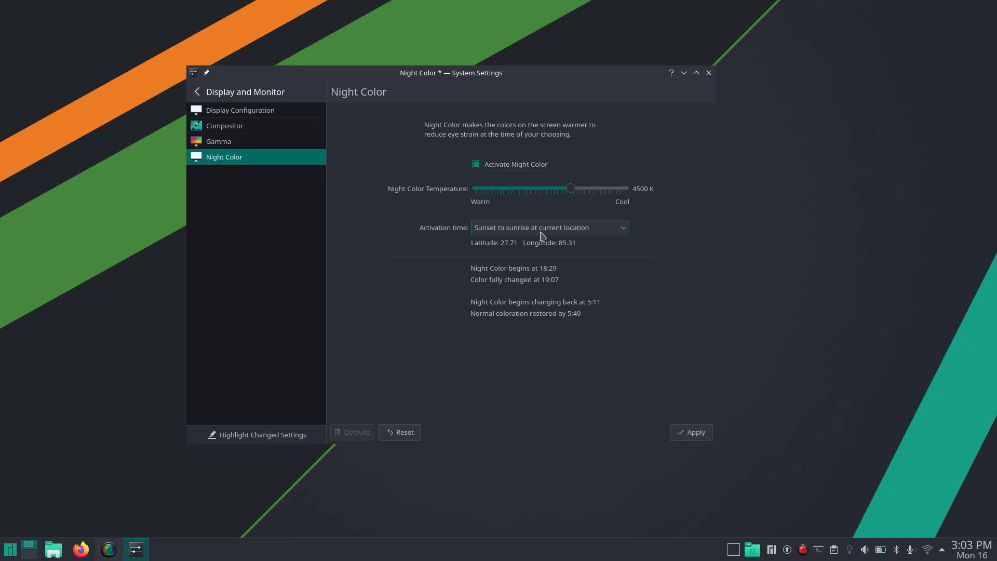
mouse_move(502, 237)
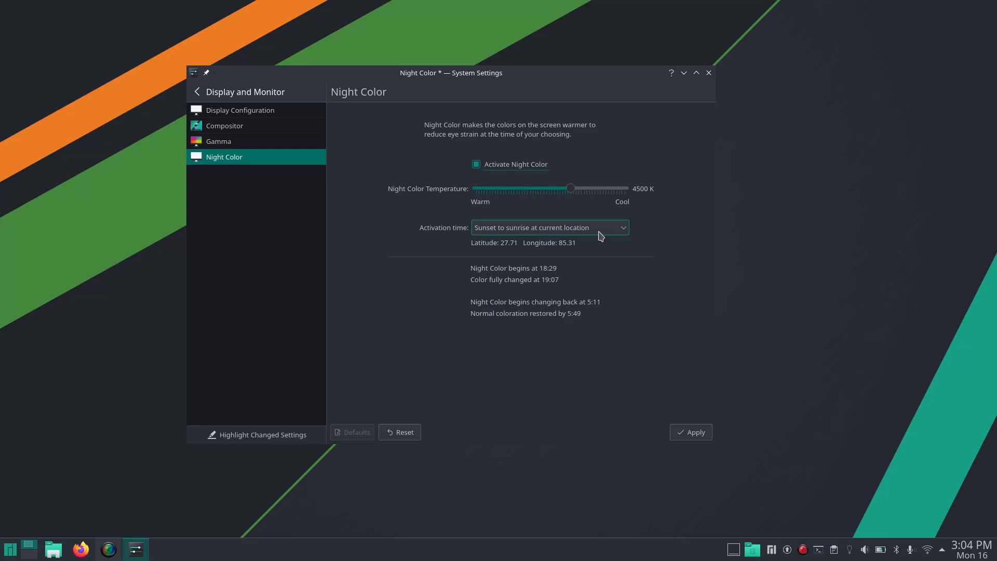
left_click(548, 227)
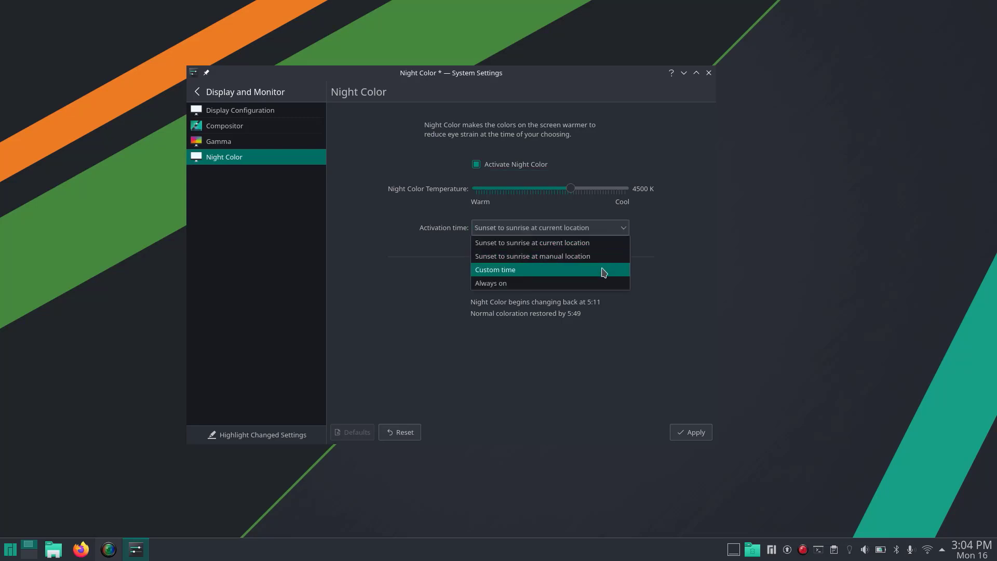
mouse_move(603, 282)
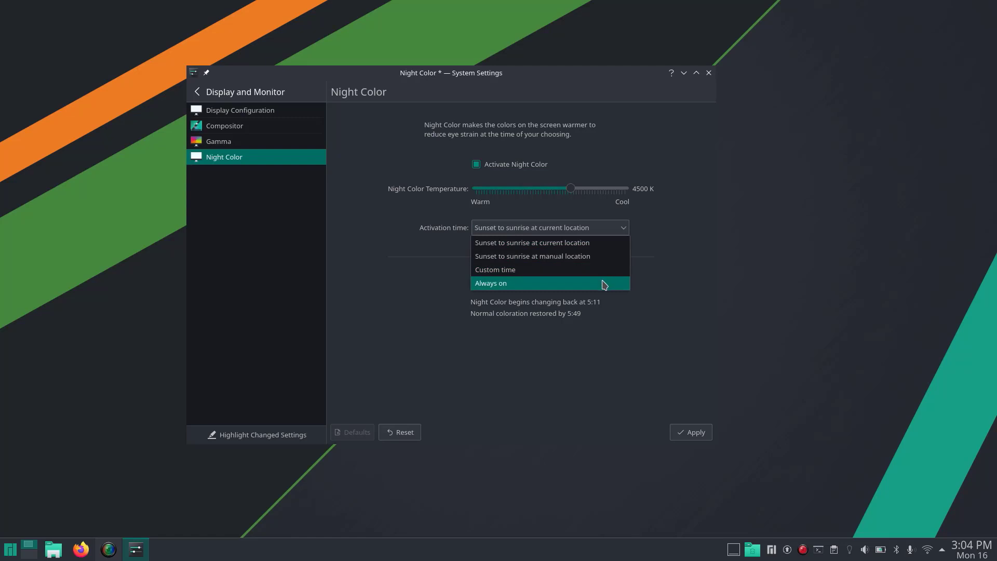
left_click(490, 282)
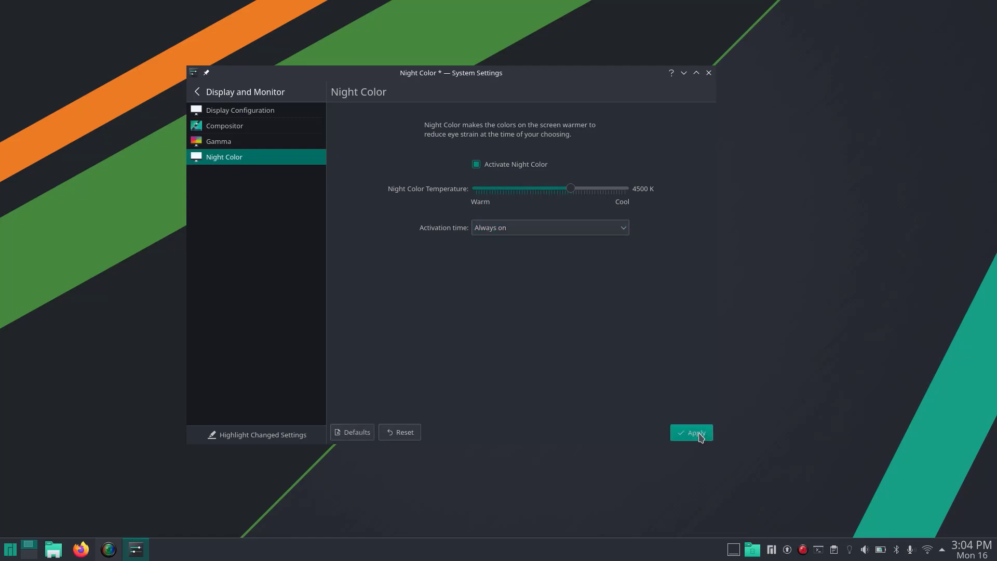
left_click(692, 432)
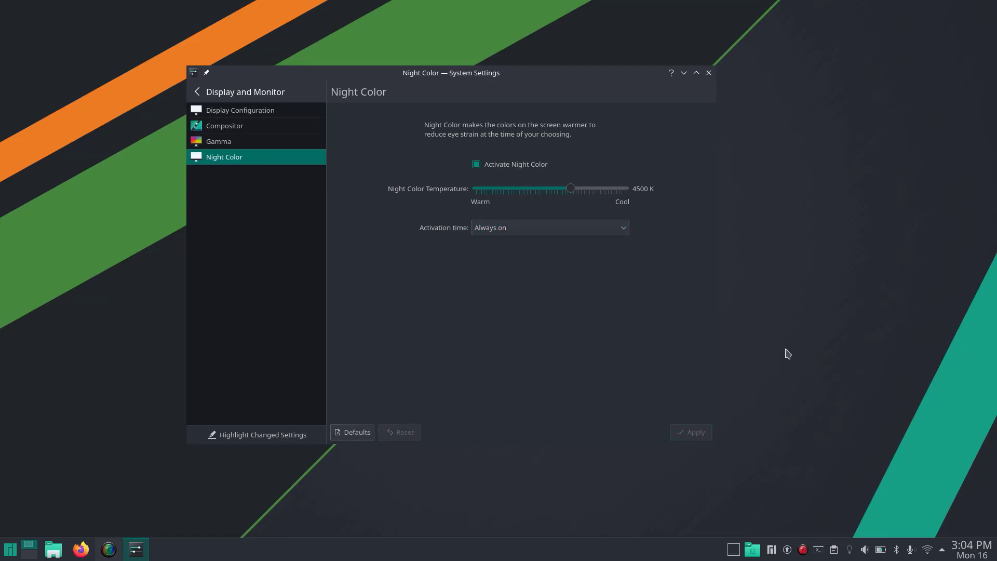
Change Night Color activation to sunset to sunrise at current location and apply it.
left_click(548, 227)
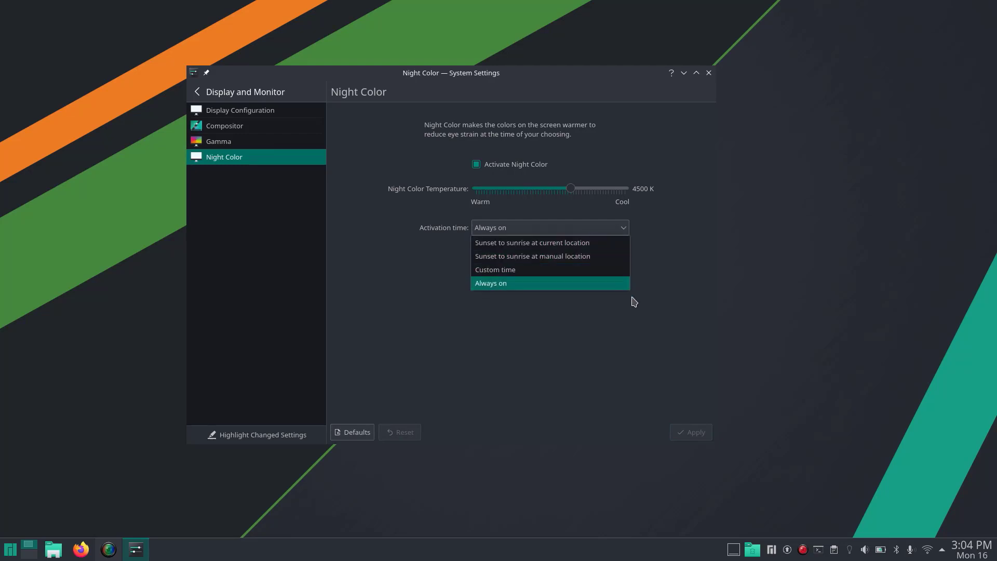
mouse_move(547, 242)
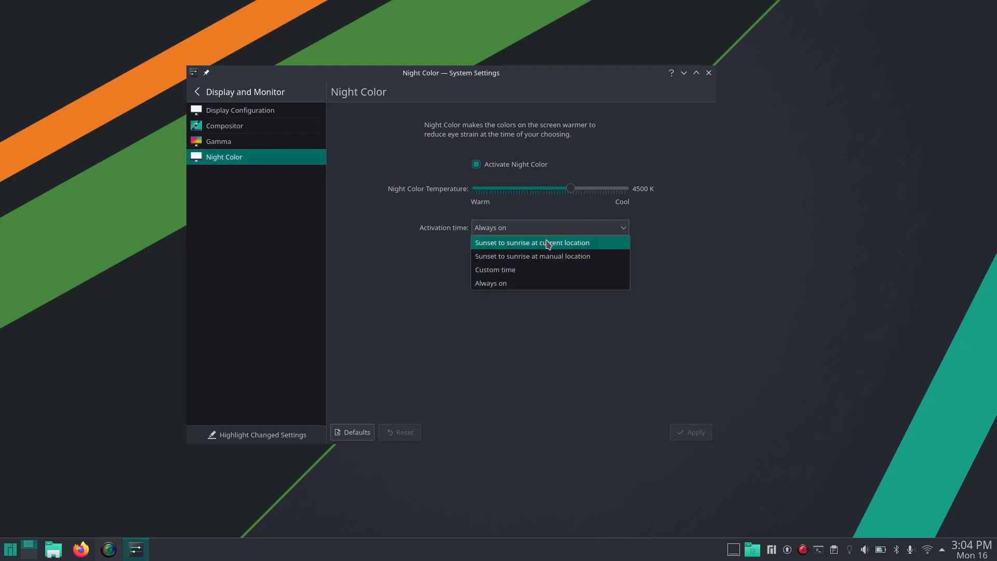
left_click(531, 242)
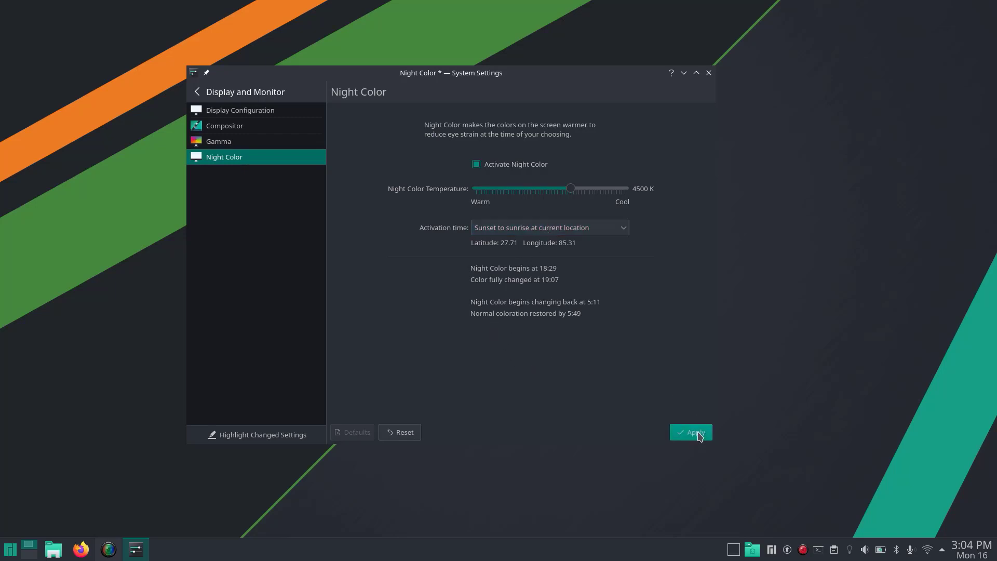
left_click(691, 432)
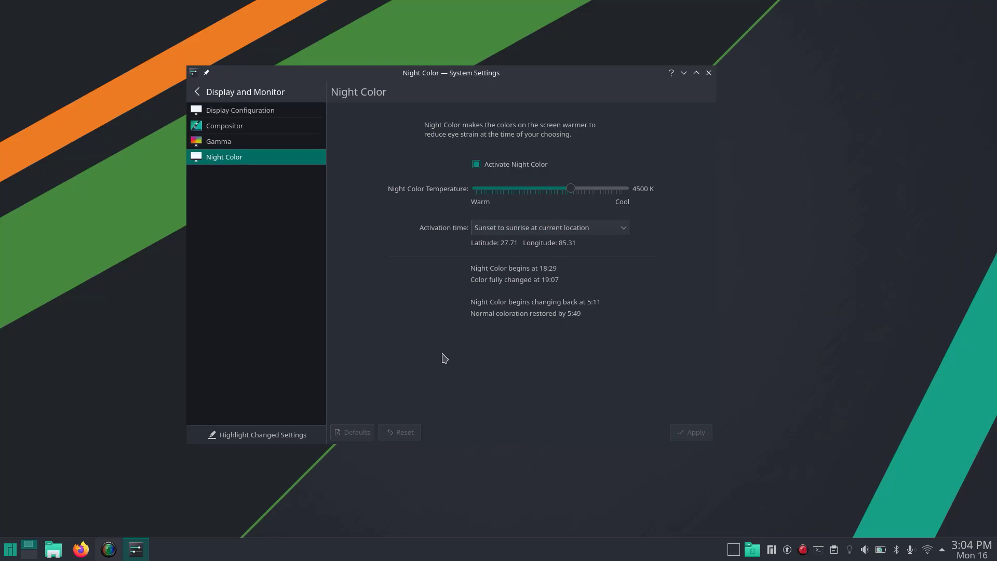
mouse_move(443, 79)
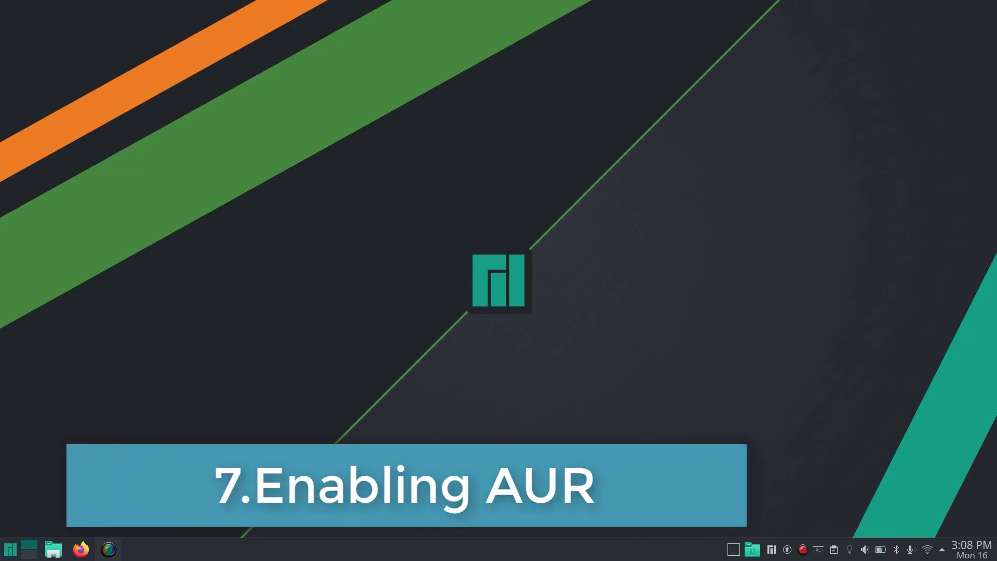
Launch Pamac from the launcher and authenticate as administrator to reach its preferences.
left_click(10, 548)
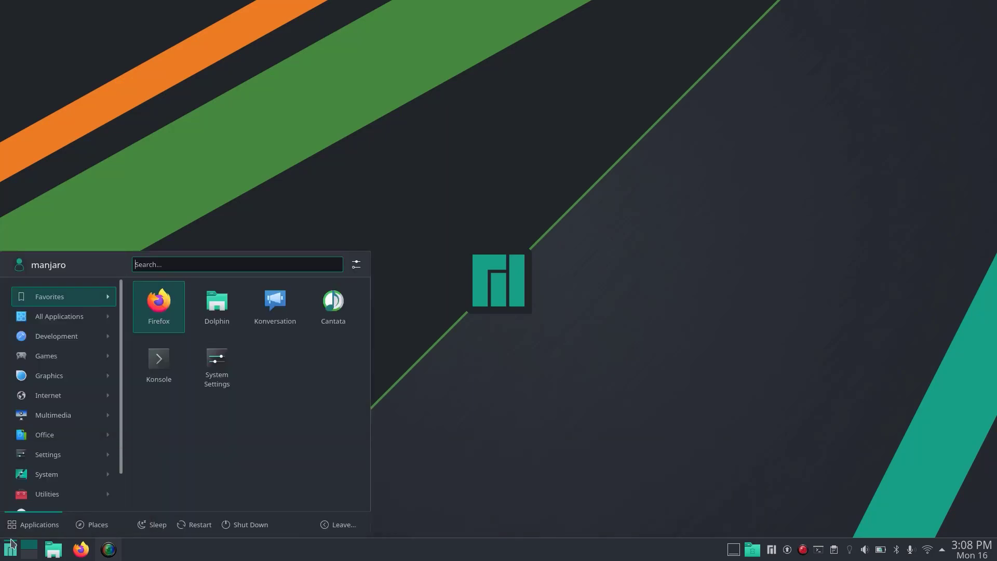
left_click(58, 316)
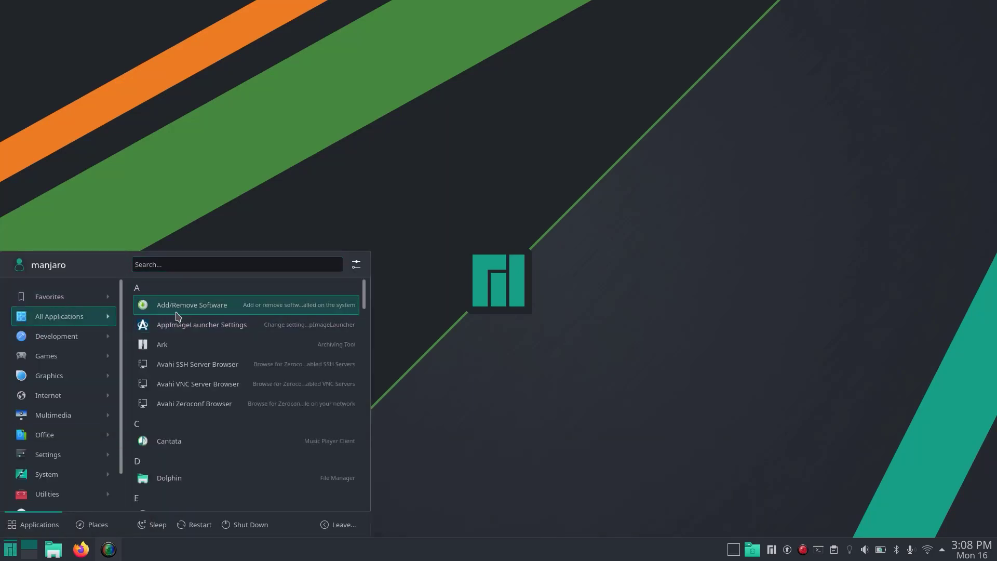
left_click(191, 304)
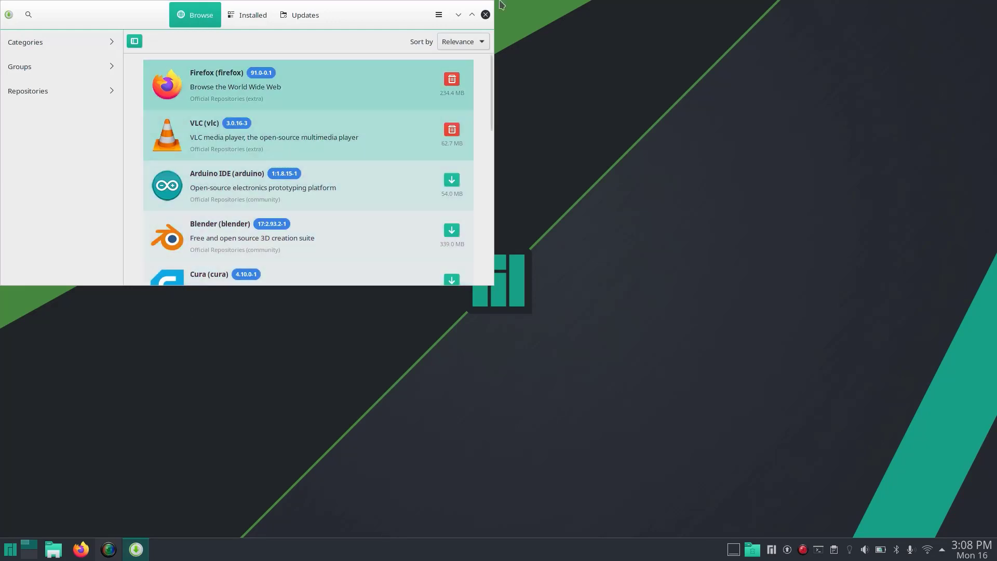
left_click(438, 14)
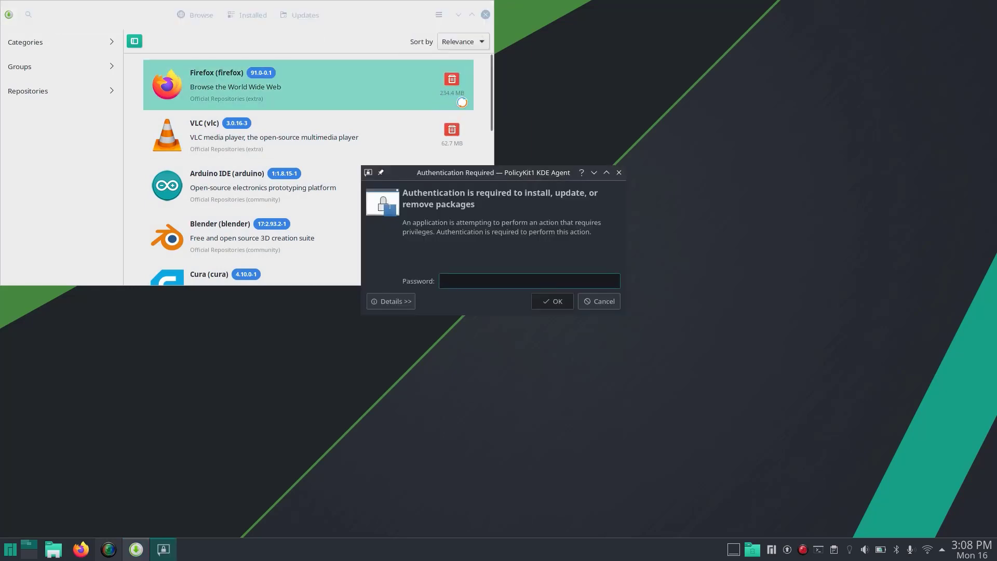
type("••")
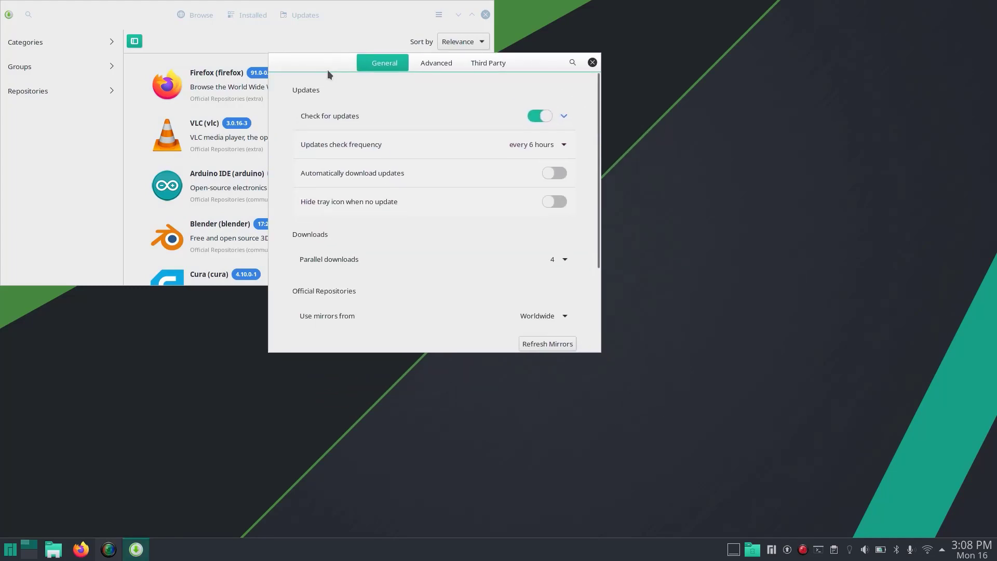
Enable AUR support on Pamac's Third Party preferences.
left_click(487, 62)
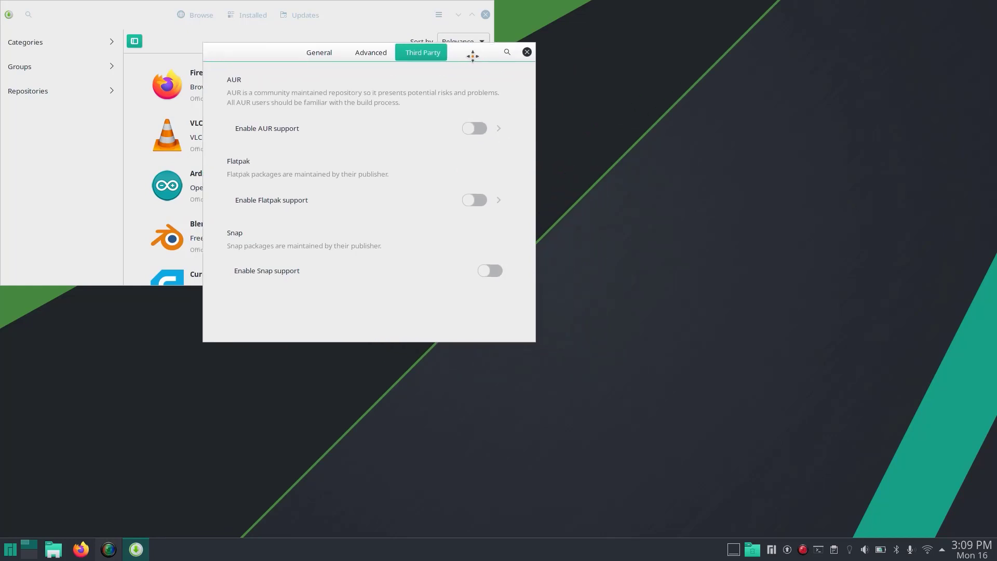
mouse_move(267, 128)
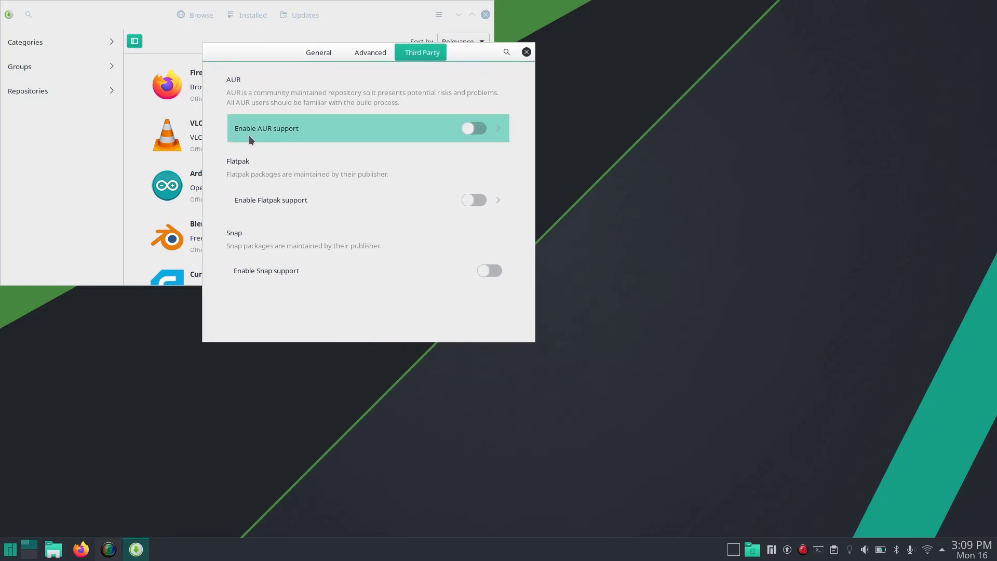
mouse_move(325, 137)
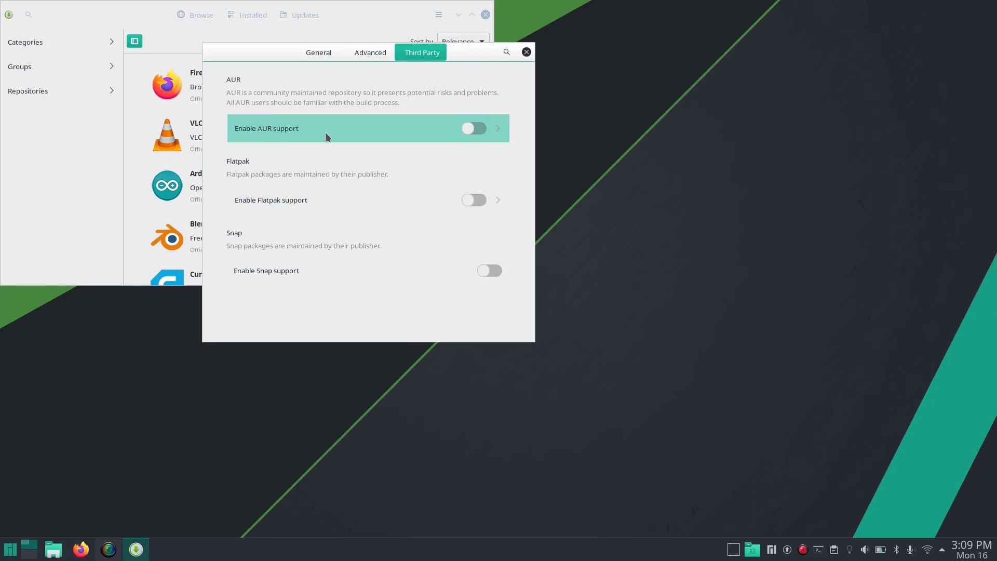
mouse_move(450, 138)
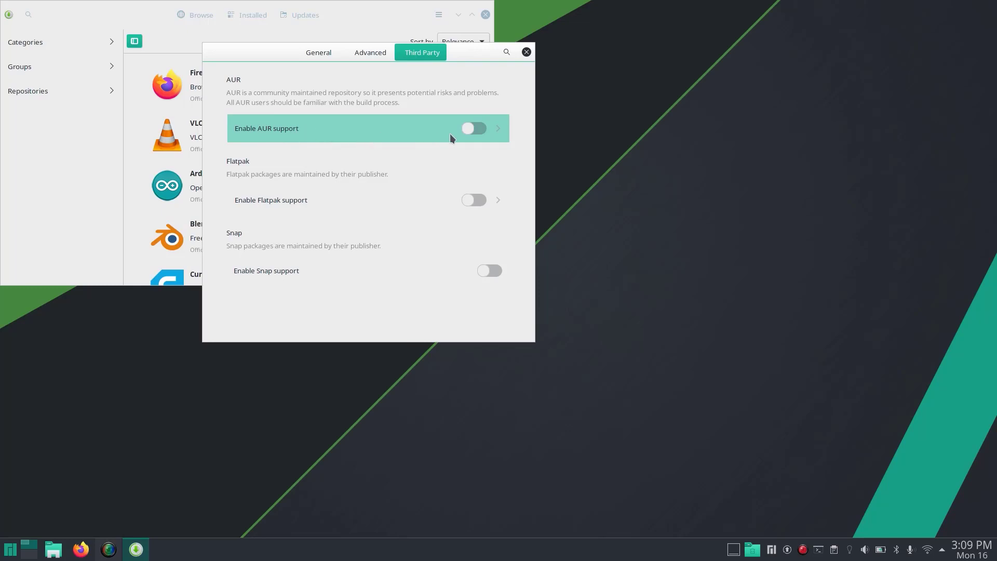
left_click(474, 128)
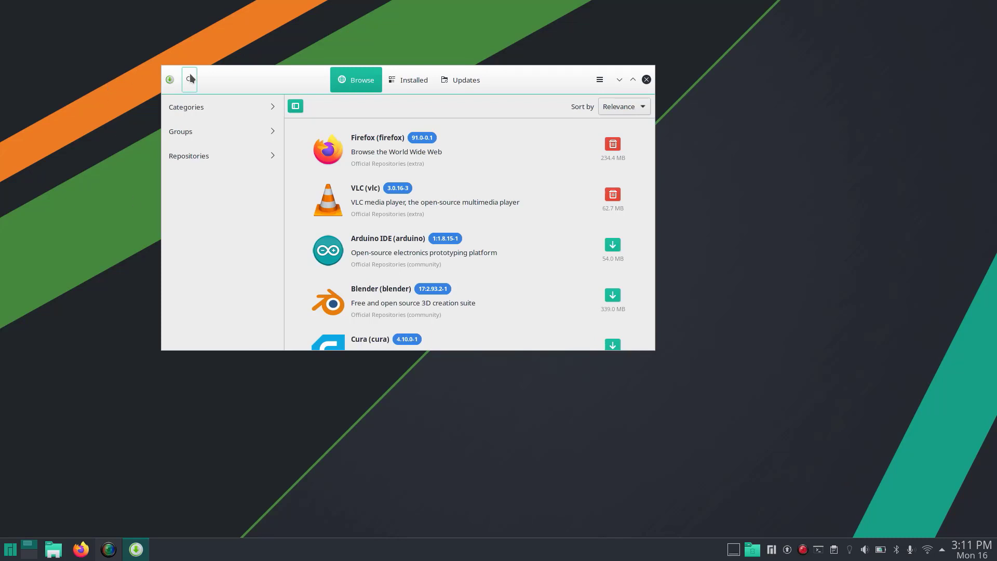
Search for ttf-ms-fonts, queue its AUR build and apply the pending operation.
left_click(189, 80)
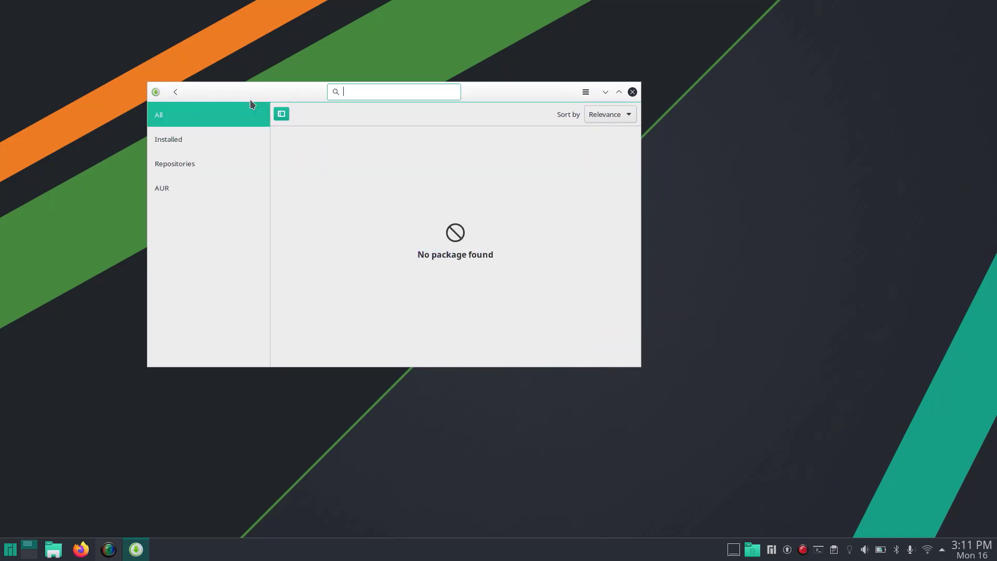
type("ttf-ms-fonts")
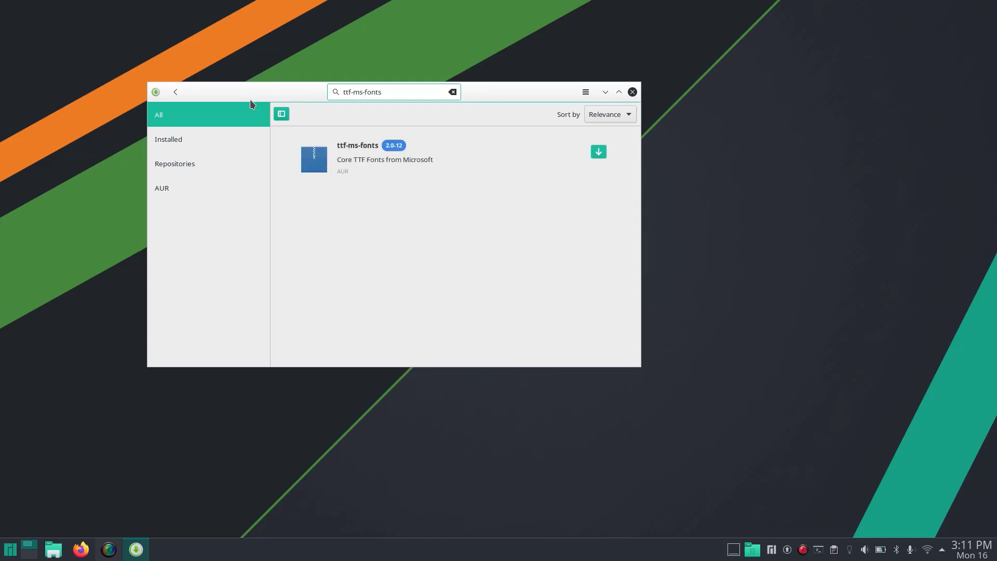
mouse_move(455, 161)
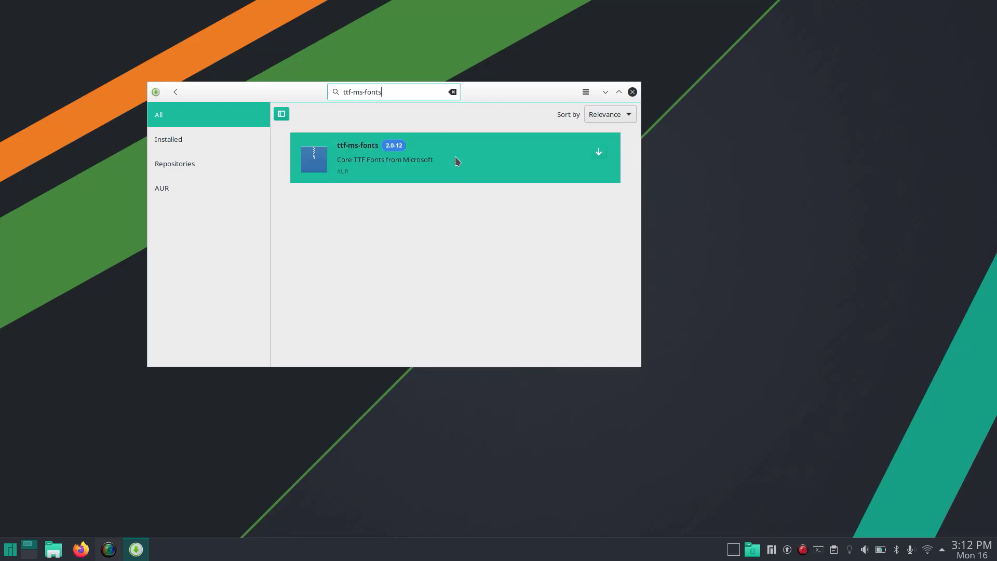
left_click(455, 157)
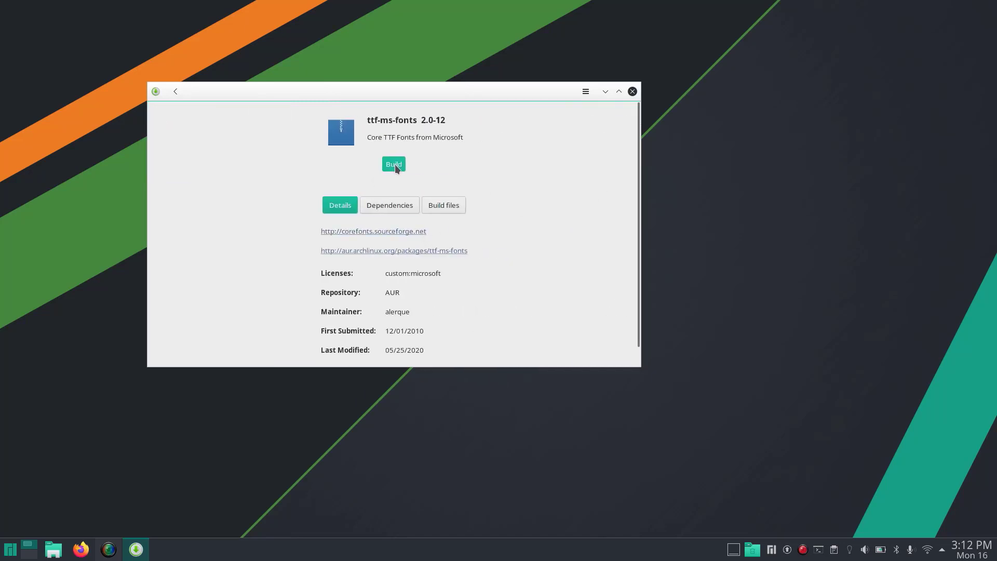
left_click(393, 164)
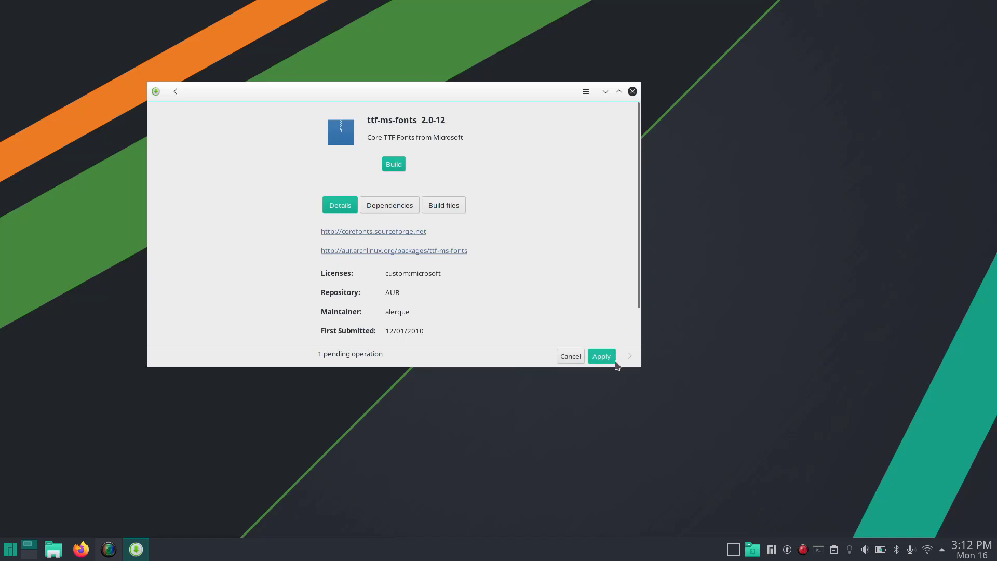
left_click(600, 355)
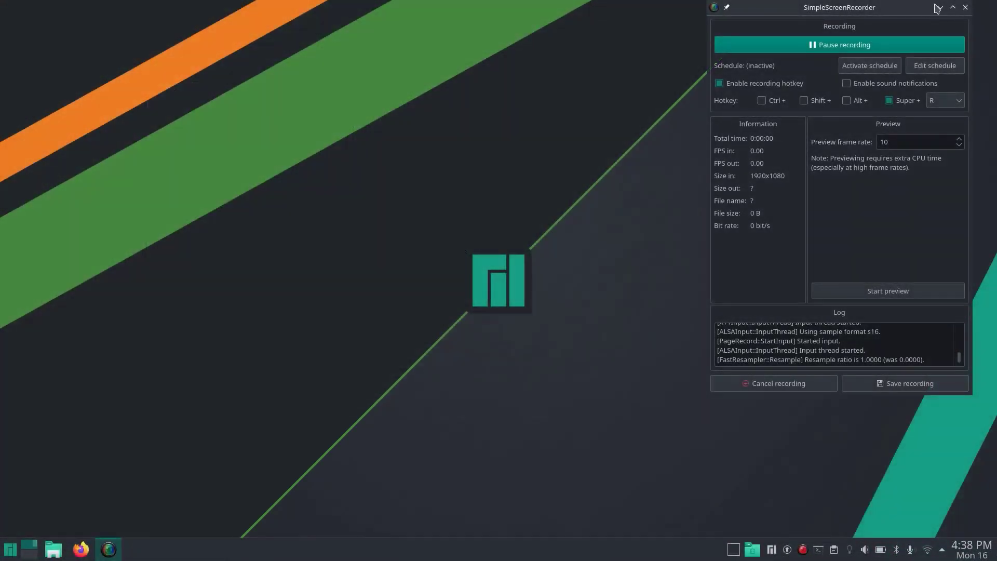
Check the launcher's empty Office category, then start Firefox from the taskbar.
left_click(952, 7)
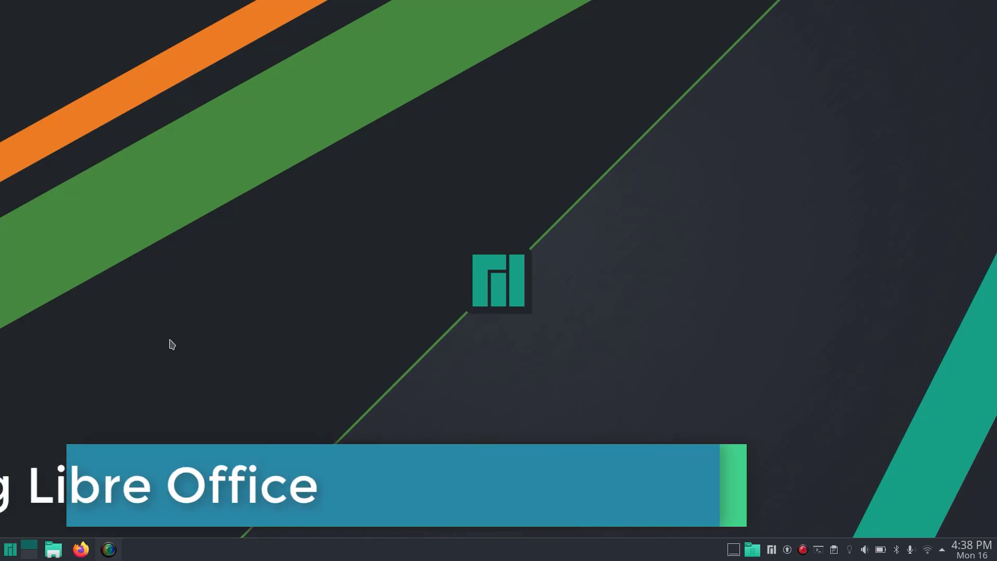
left_click(10, 548)
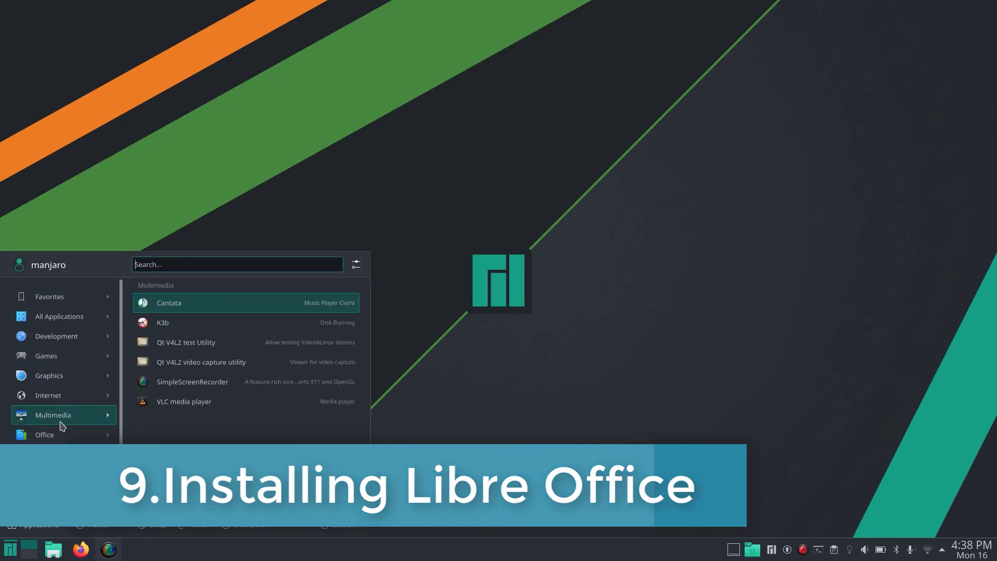
left_click(44, 434)
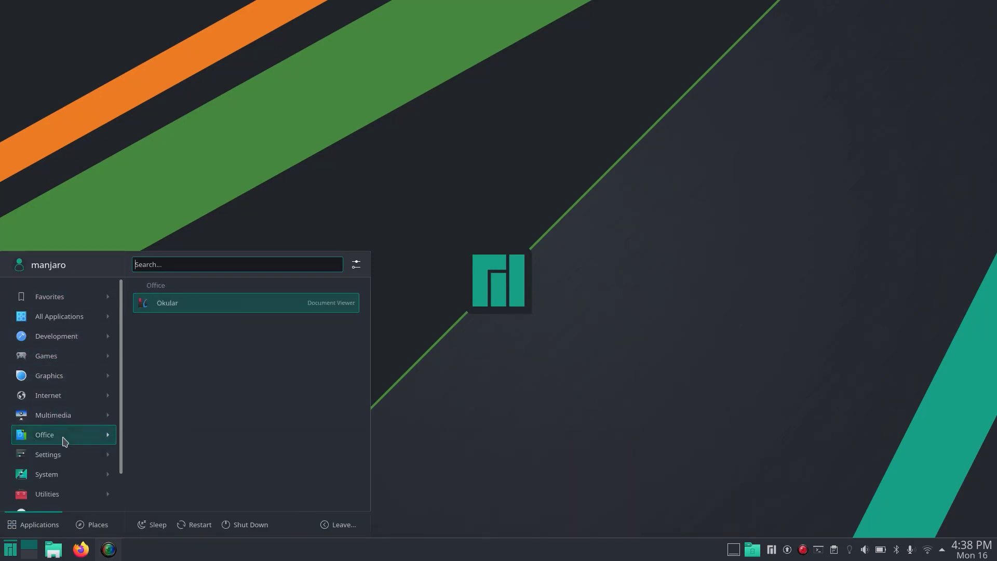
mouse_move(229, 342)
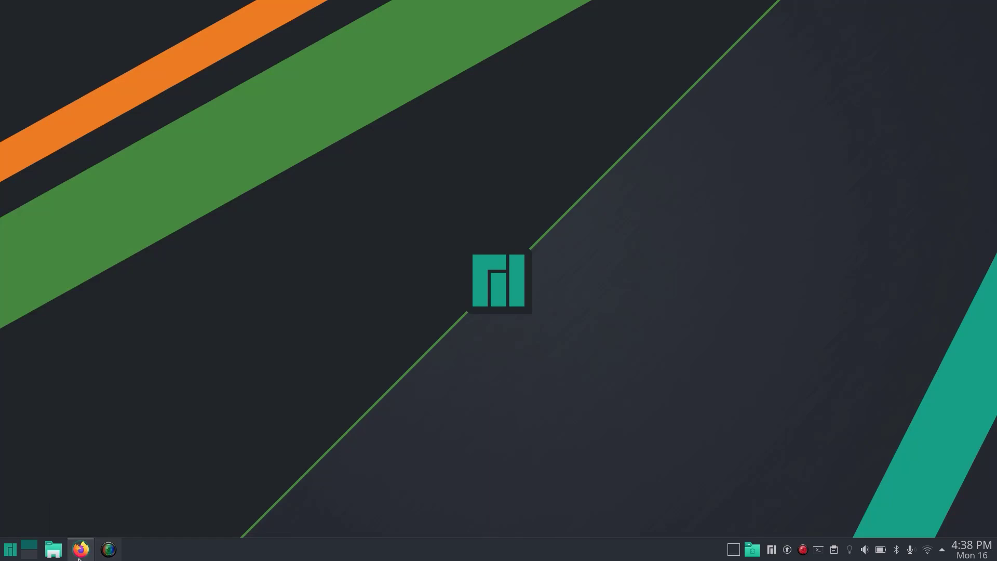
left_click(80, 548)
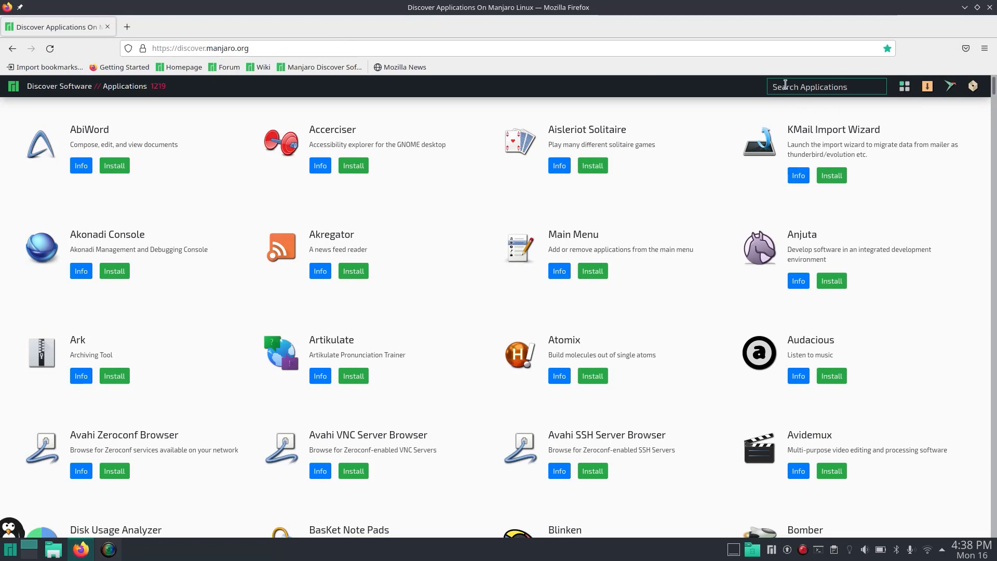
Search Discover Manjaro for 'libre' and send LibreOffice's install link to the Web Software Center Installer.
type("libre")
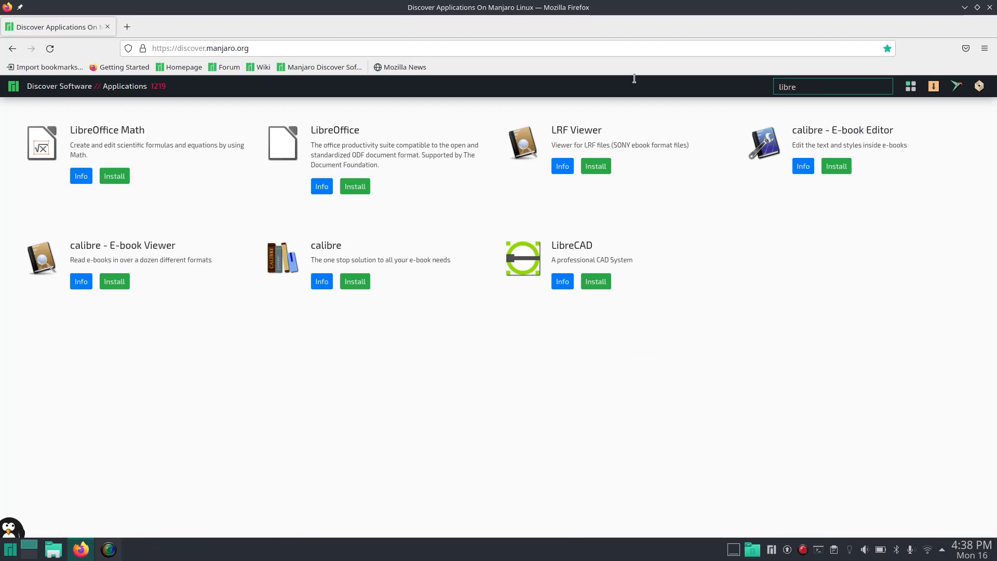
mouse_move(345, 131)
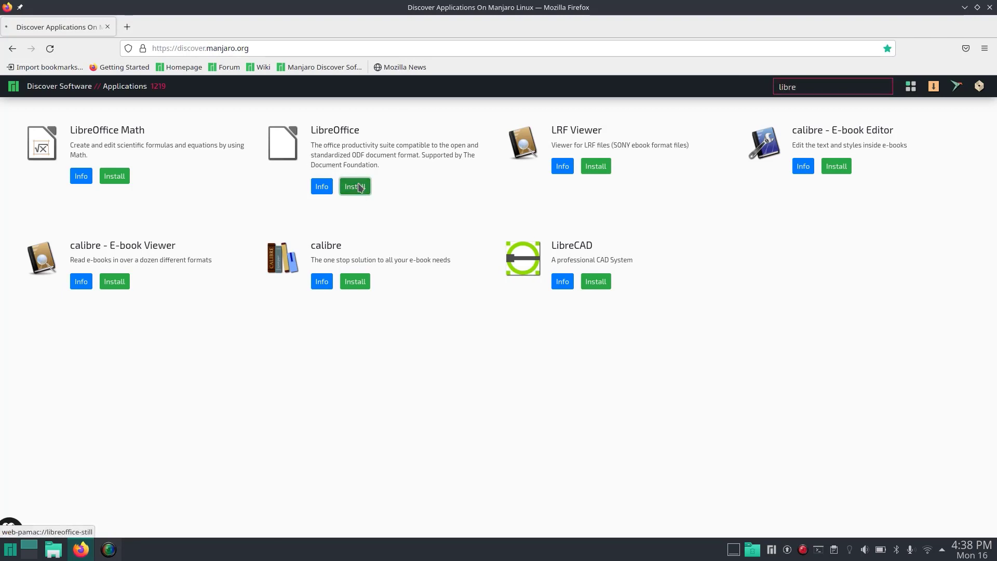
left_click(354, 186)
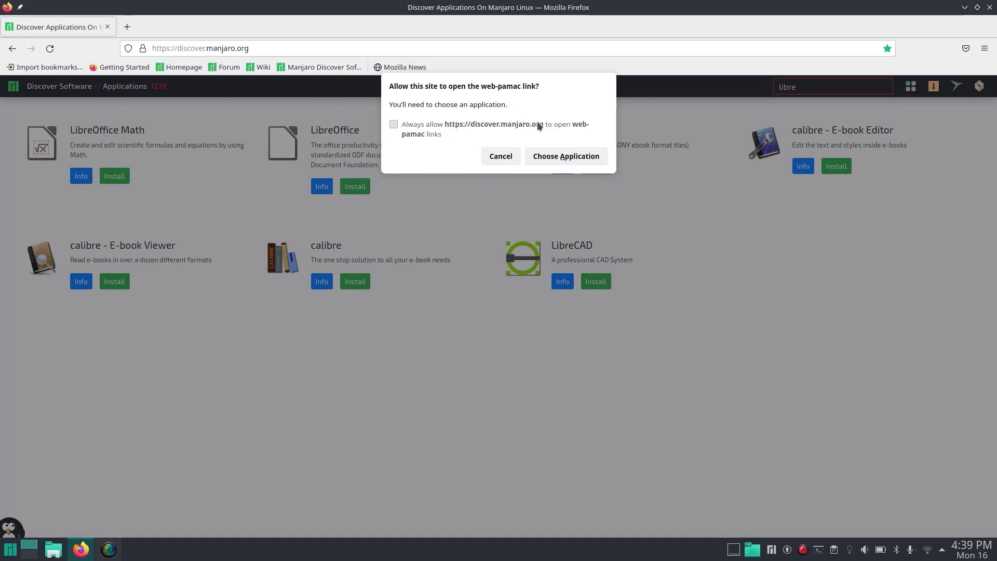
mouse_move(565, 155)
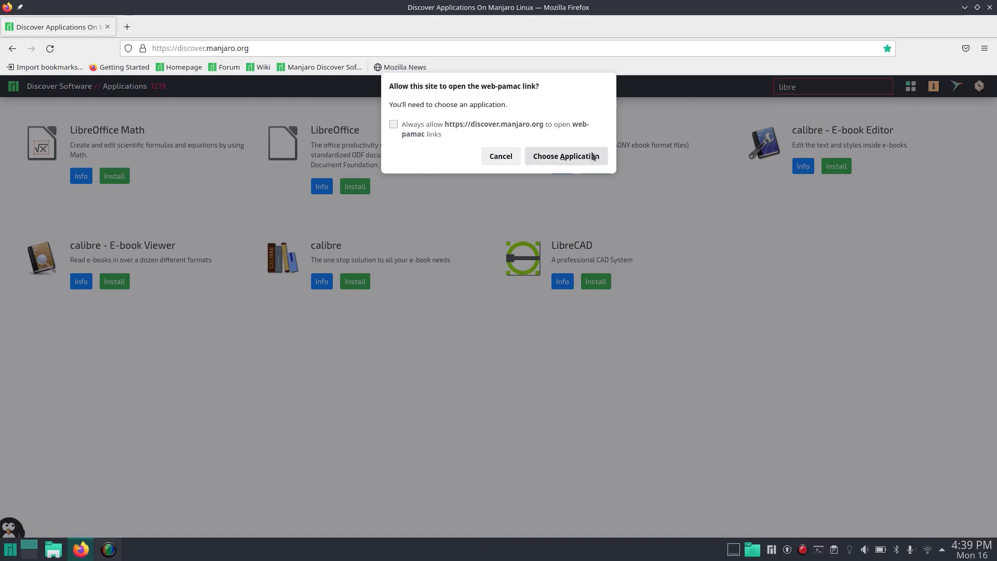
left_click(565, 155)
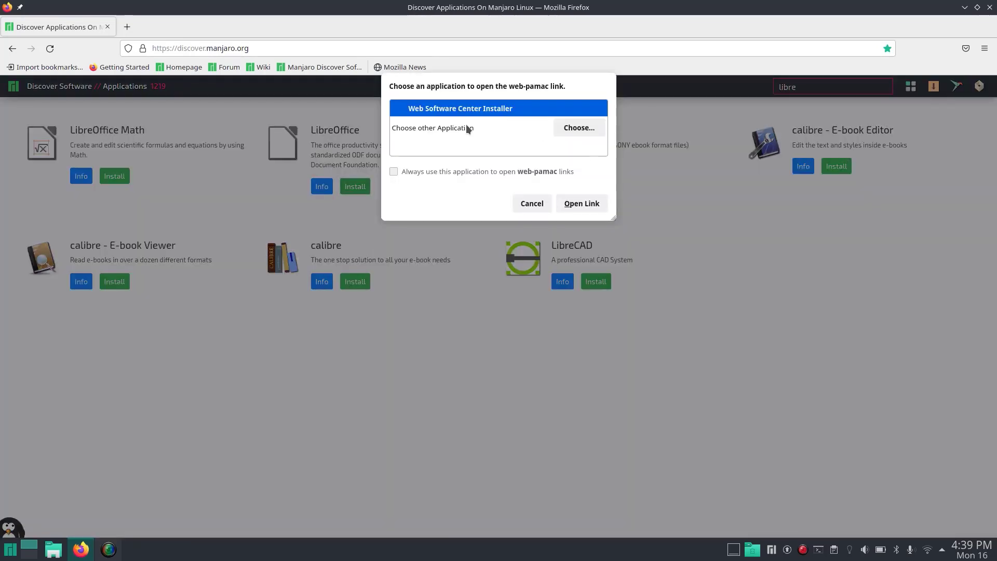
mouse_move(537, 197)
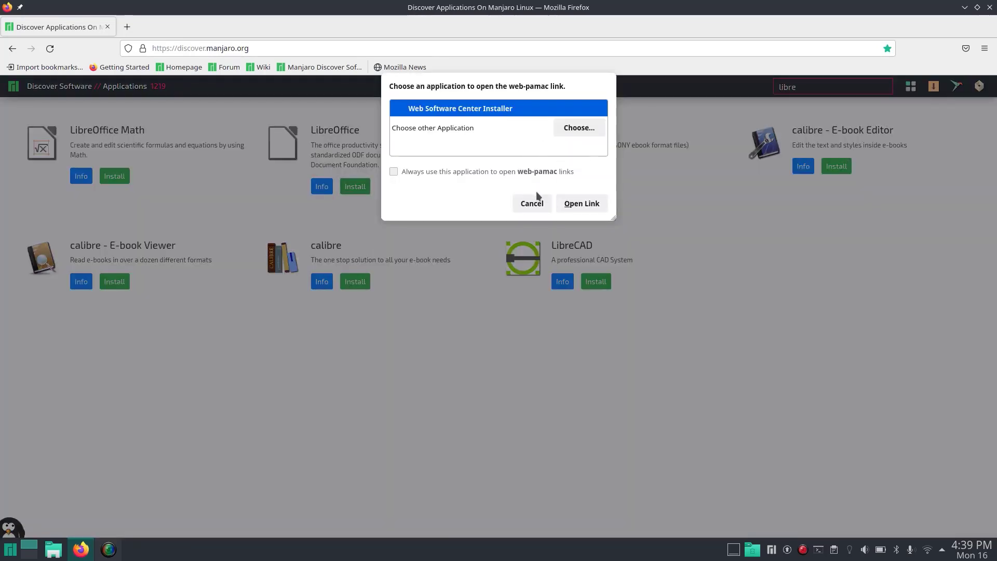
left_click(580, 203)
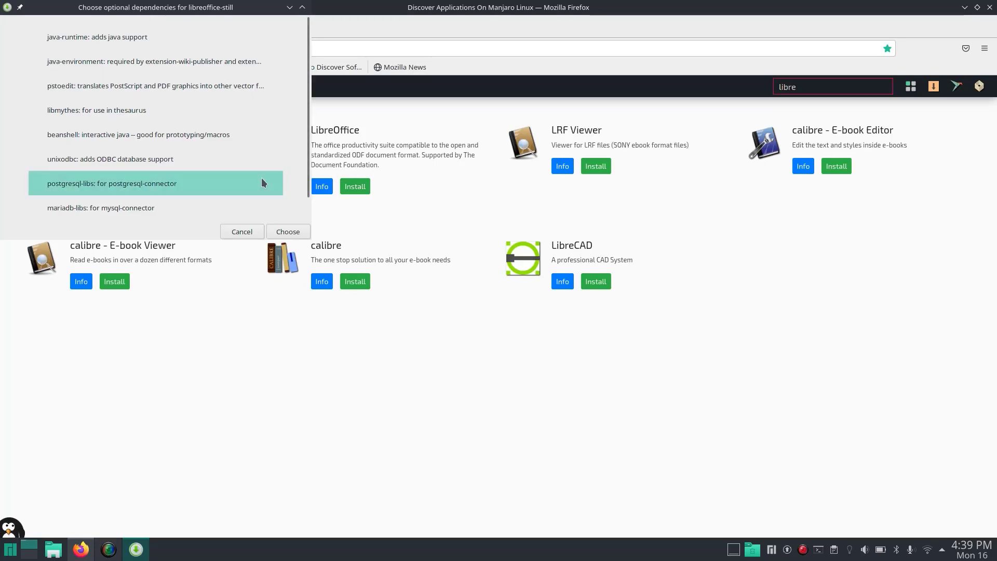
Choose an optional dependency, authenticate and apply the libreoffice-still 7.0.6-4 installation.
left_click(101, 208)
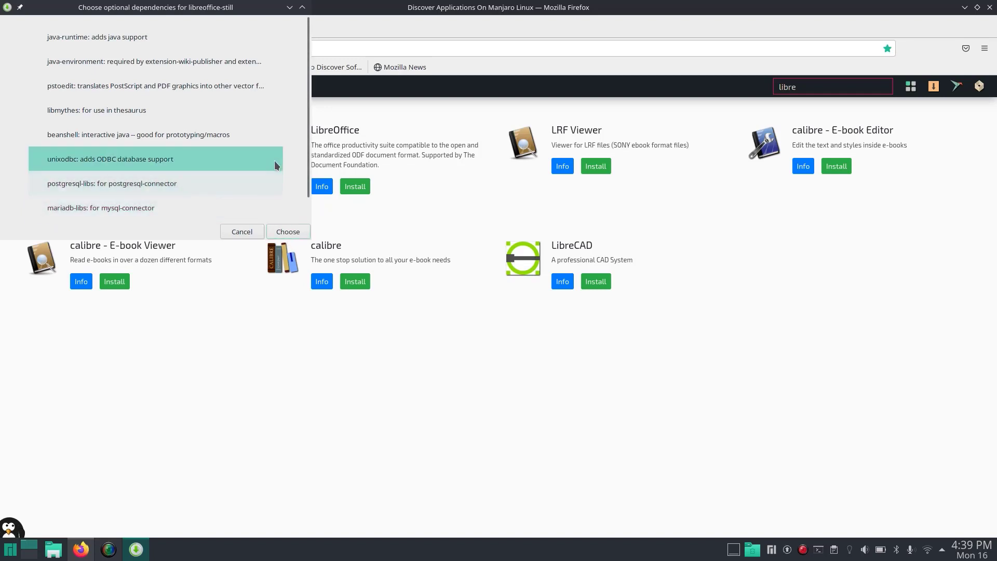
left_click(288, 232)
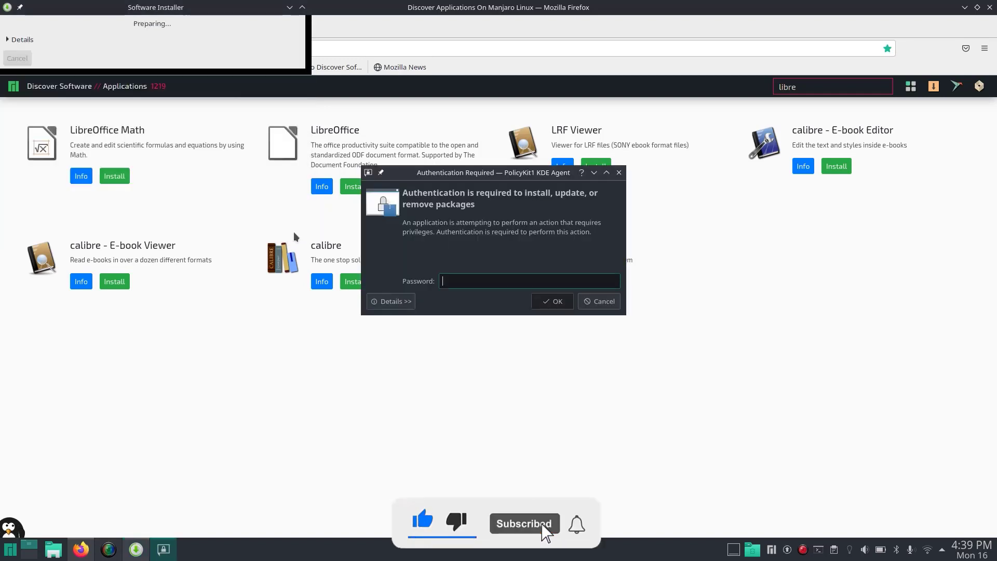
type("•")
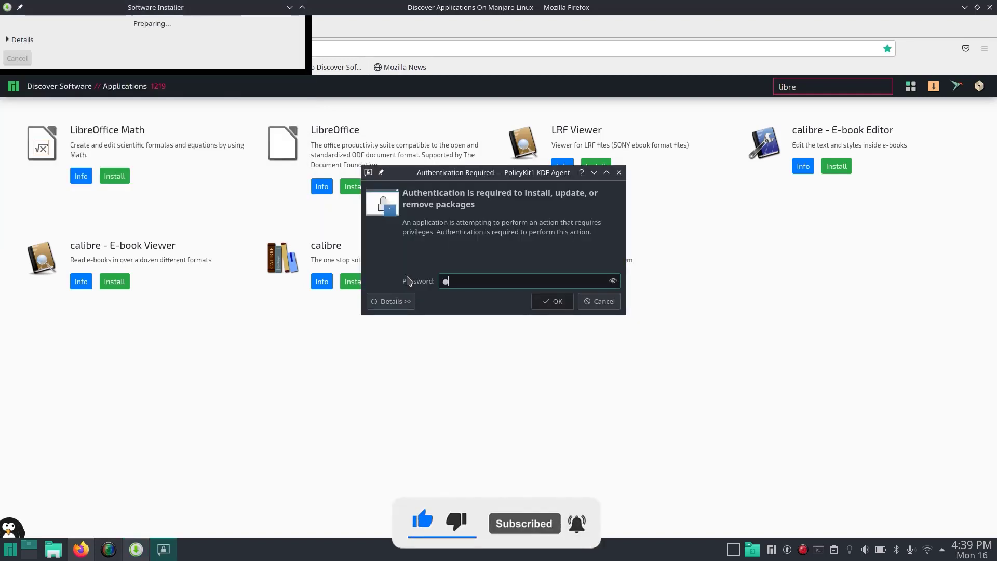
left_click(550, 301)
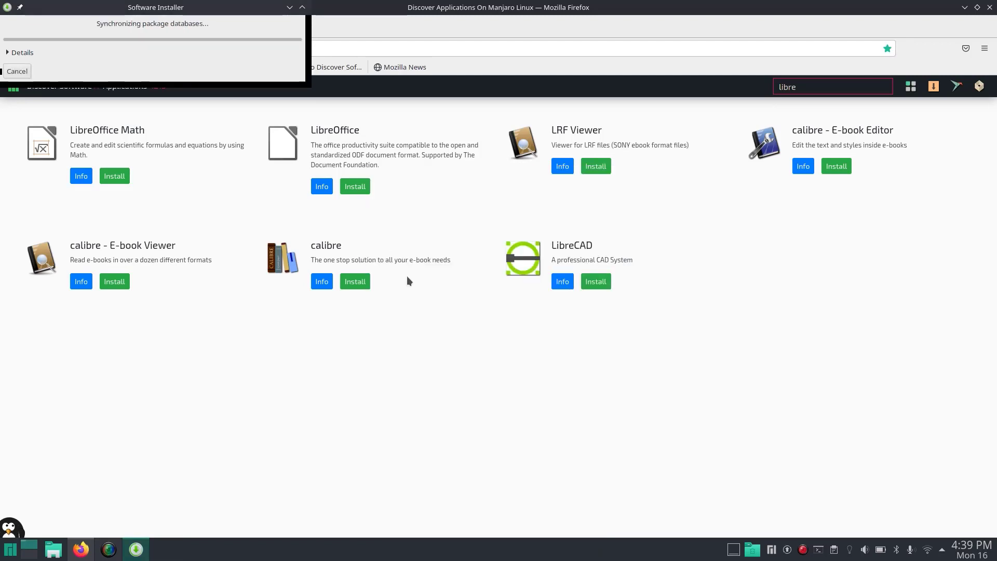
mouse_move(142, 8)
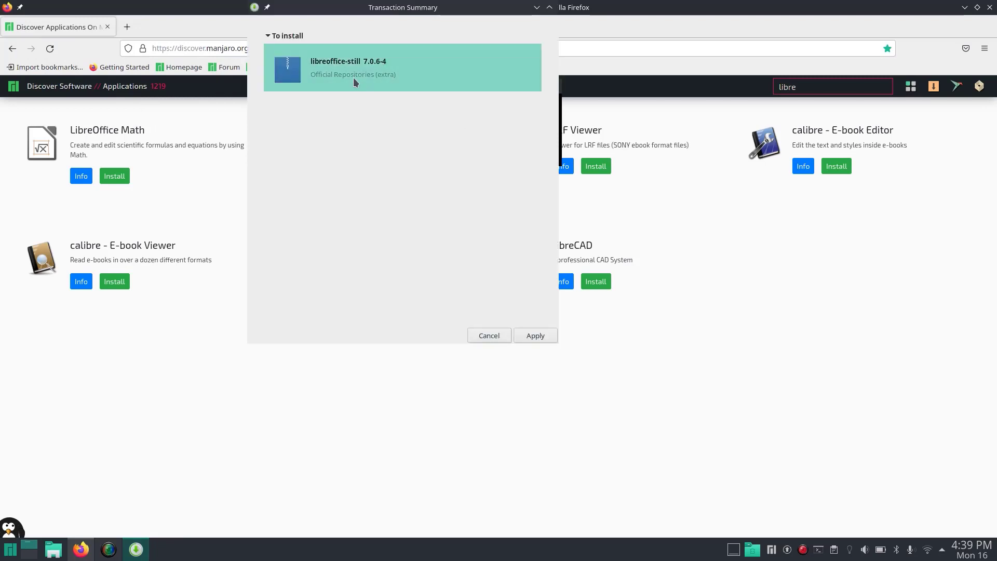
mouse_move(393, 290)
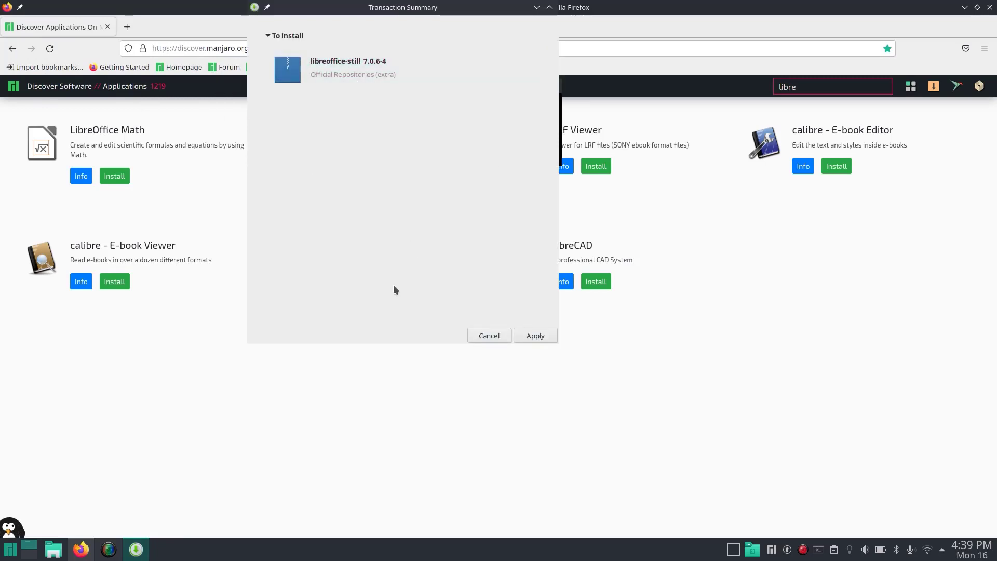
left_click(534, 336)
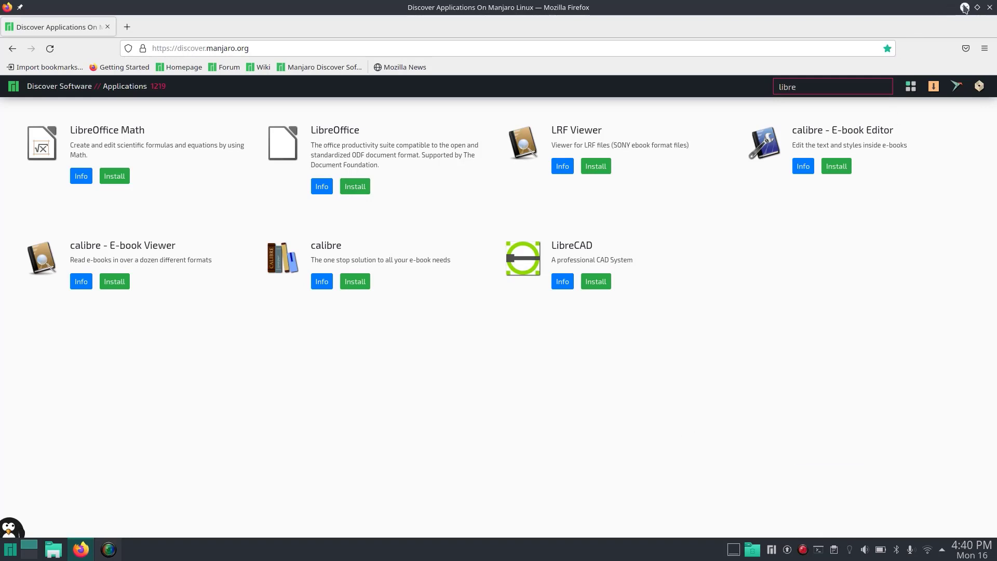
Start LibreOffice Writer from the Office menu and dismiss its Tip of the Day.
left_click(10, 548)
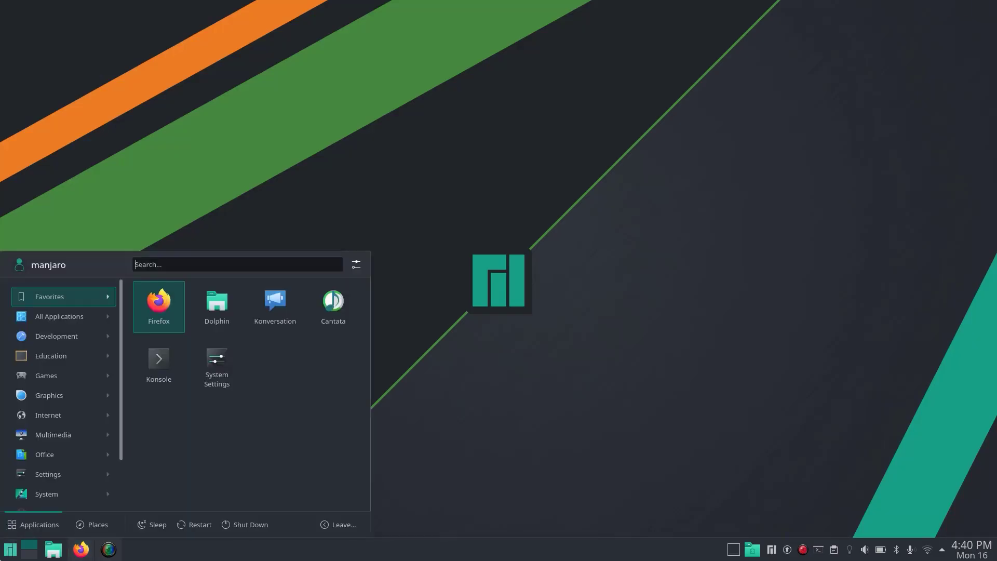
left_click(48, 415)
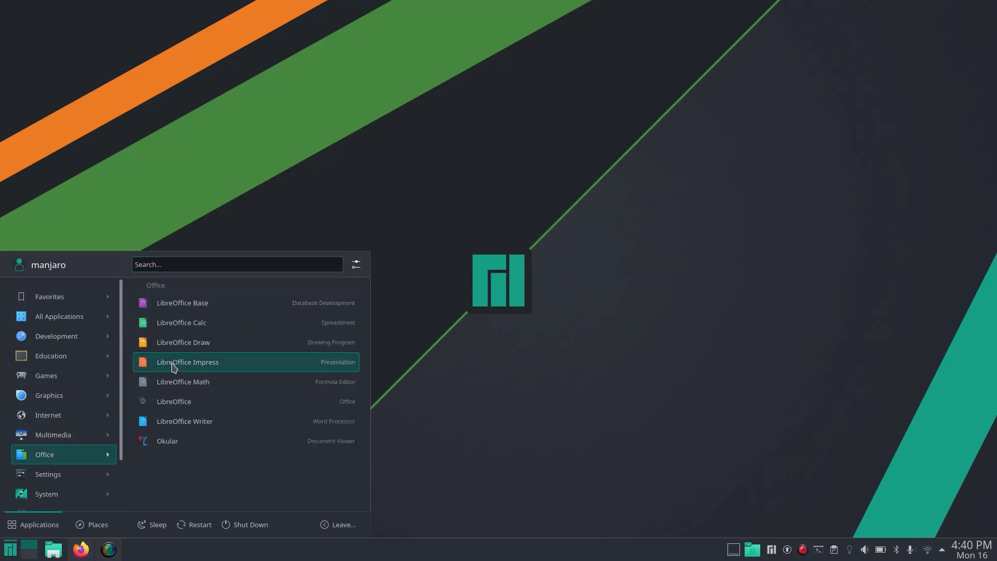
mouse_move(185, 420)
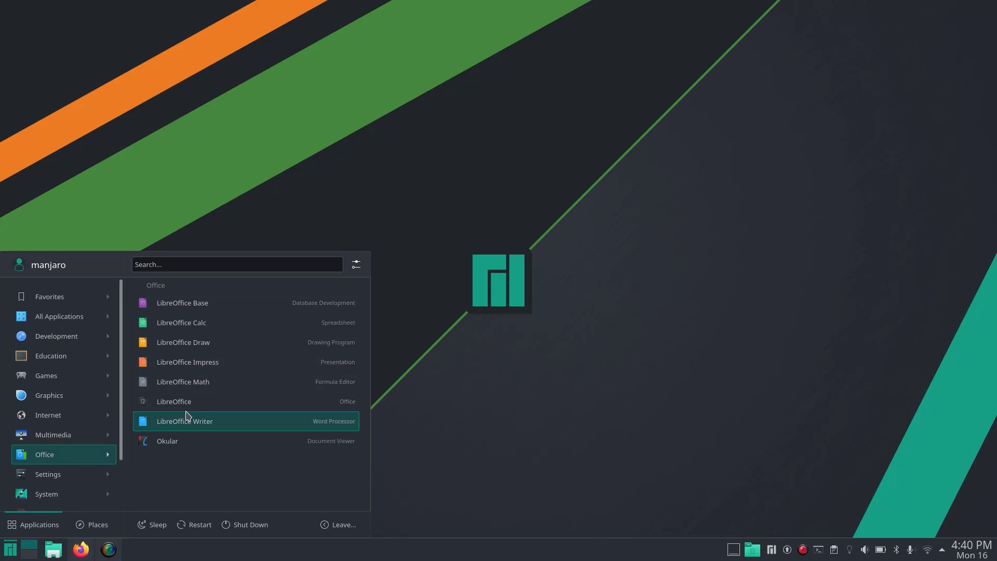
left_click(185, 421)
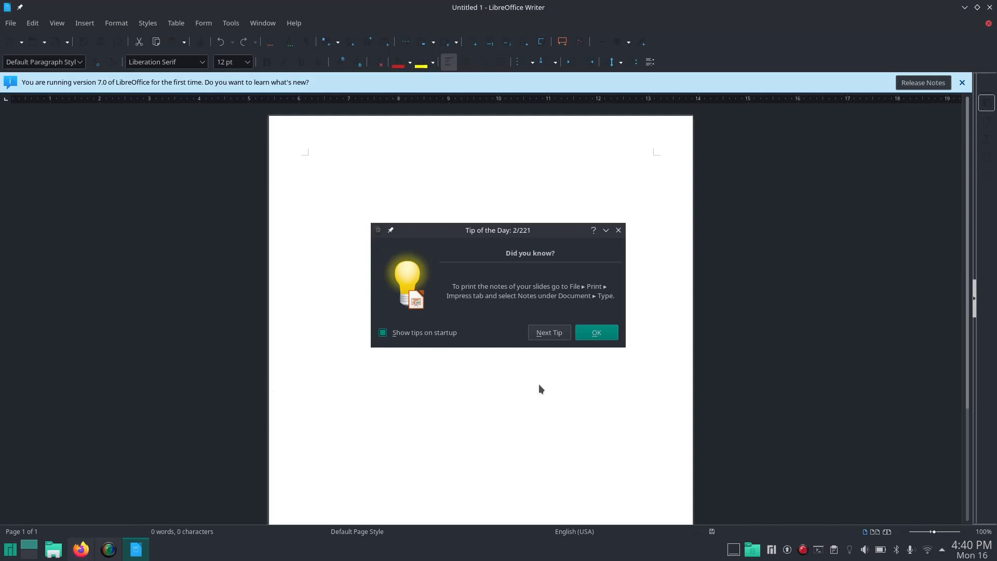
left_click(595, 332)
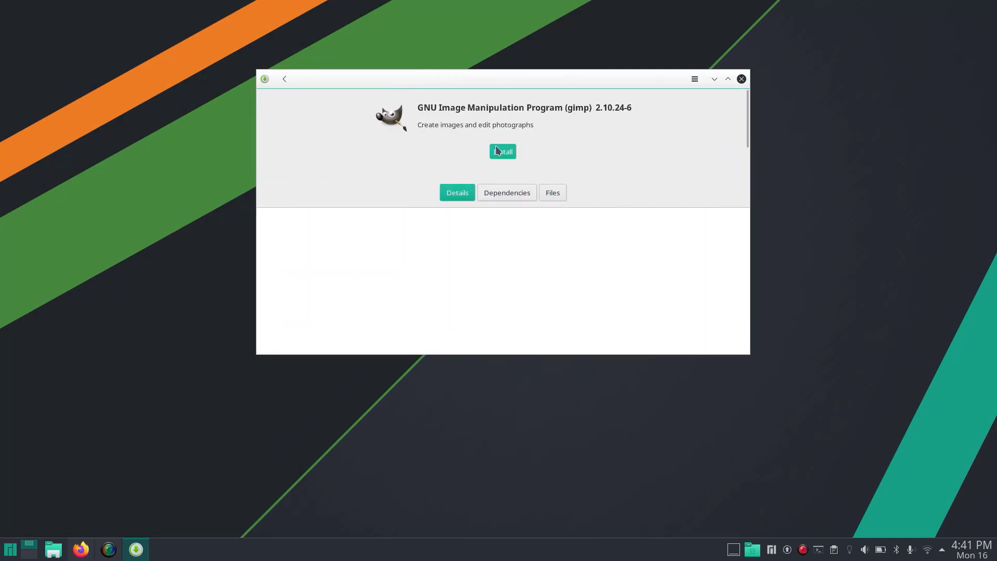
Install GIMP 2.10.24-6 through Pamac and launch it once finished.
left_click(502, 152)
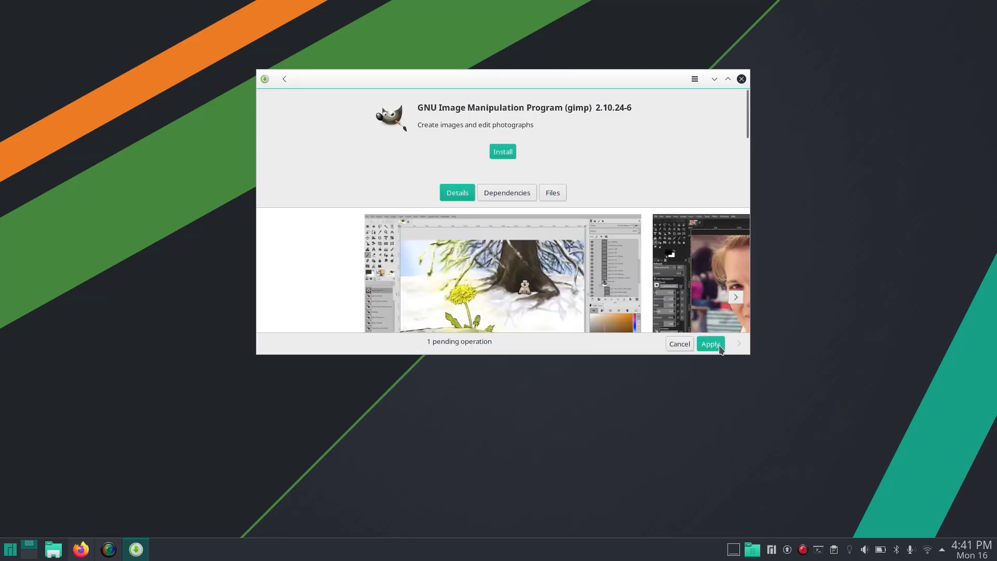
left_click(711, 344)
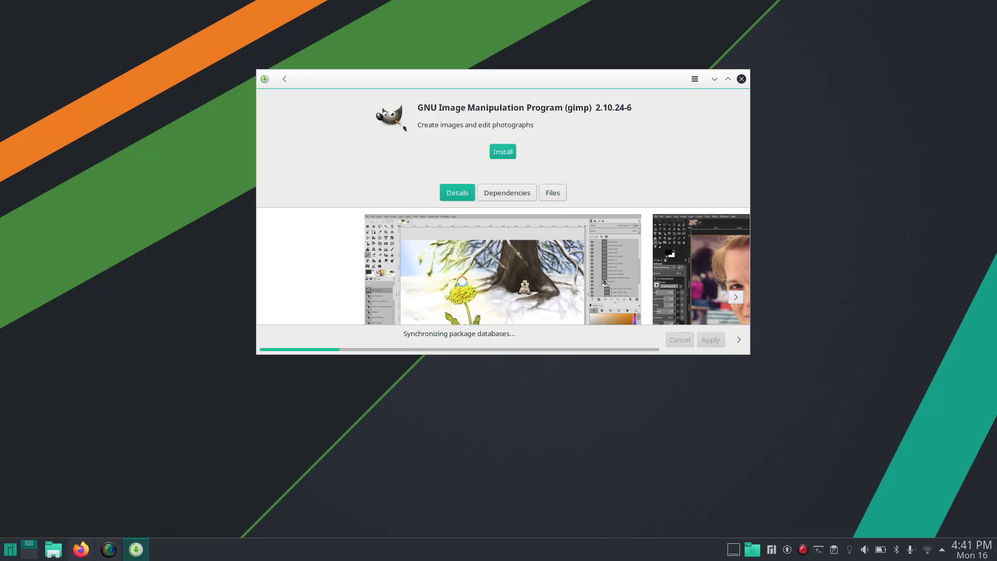
left_click(502, 152)
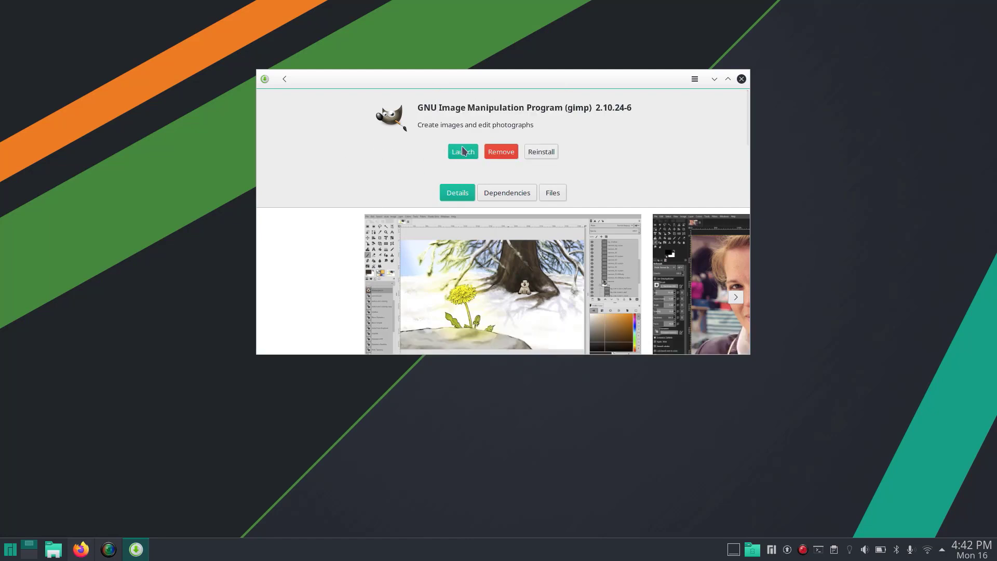
left_click(462, 151)
type("google")
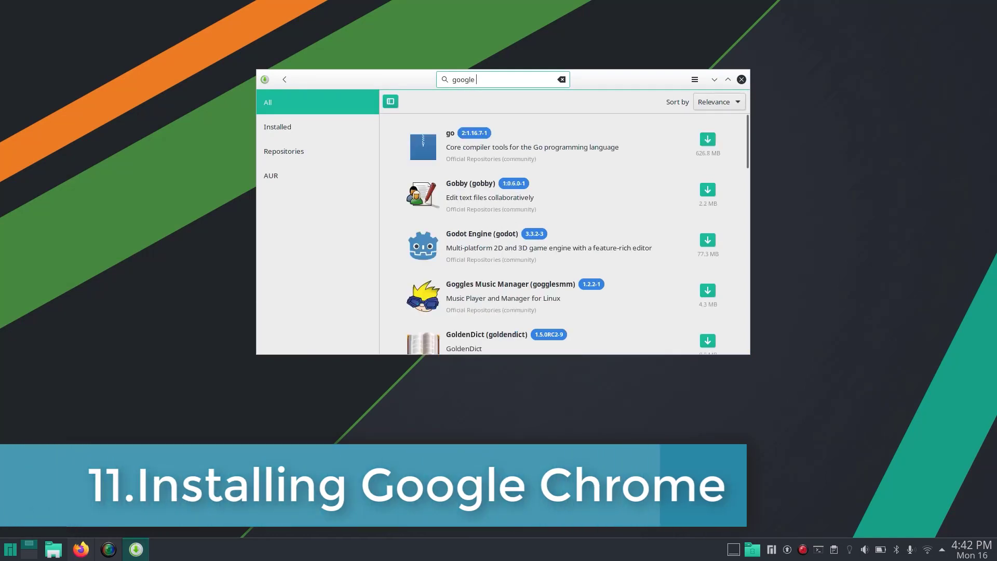
Search Pamac for 'chrome', open google-chrome and apply its AUR build.
type("chrome")
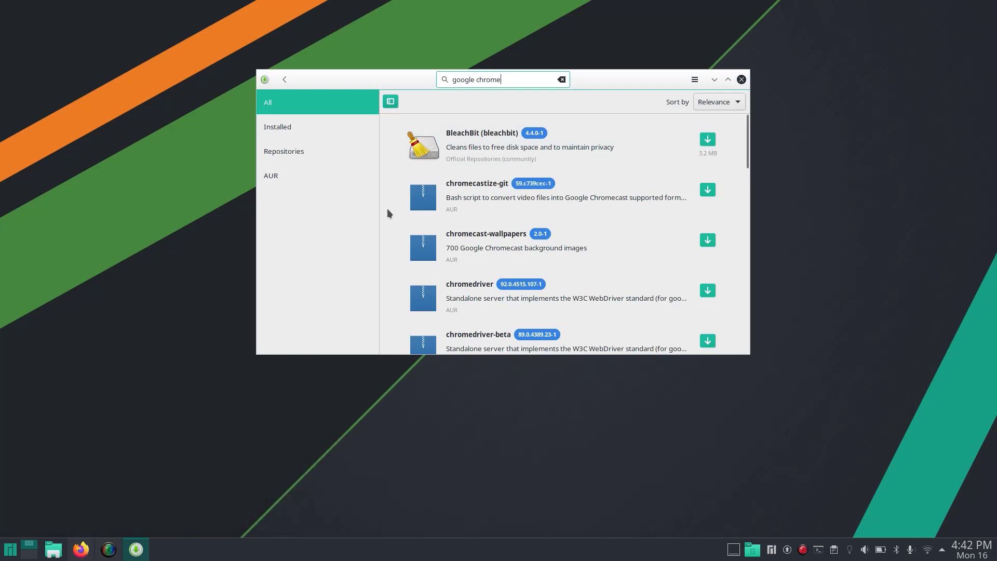
scroll("down", 3)
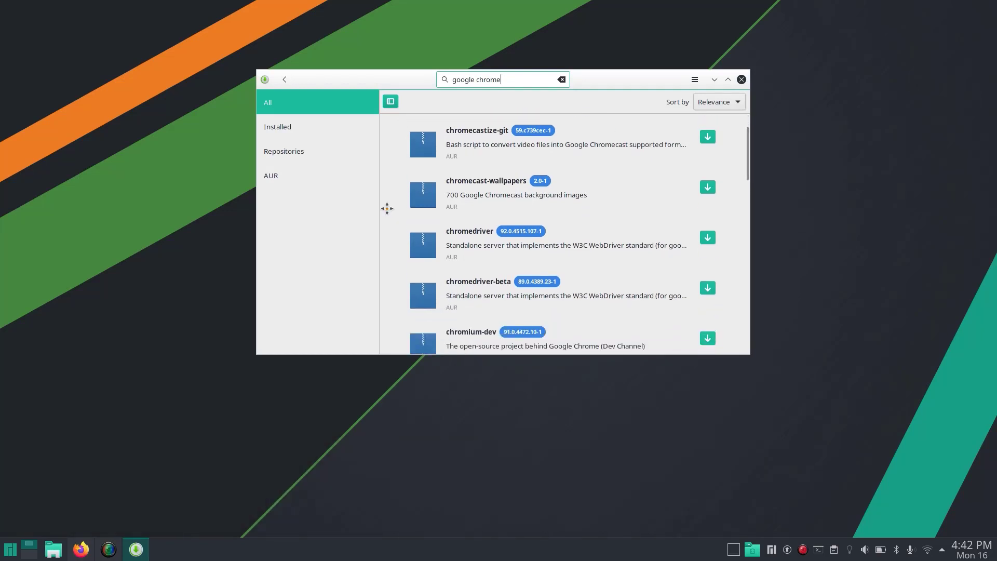
scroll("down", 3)
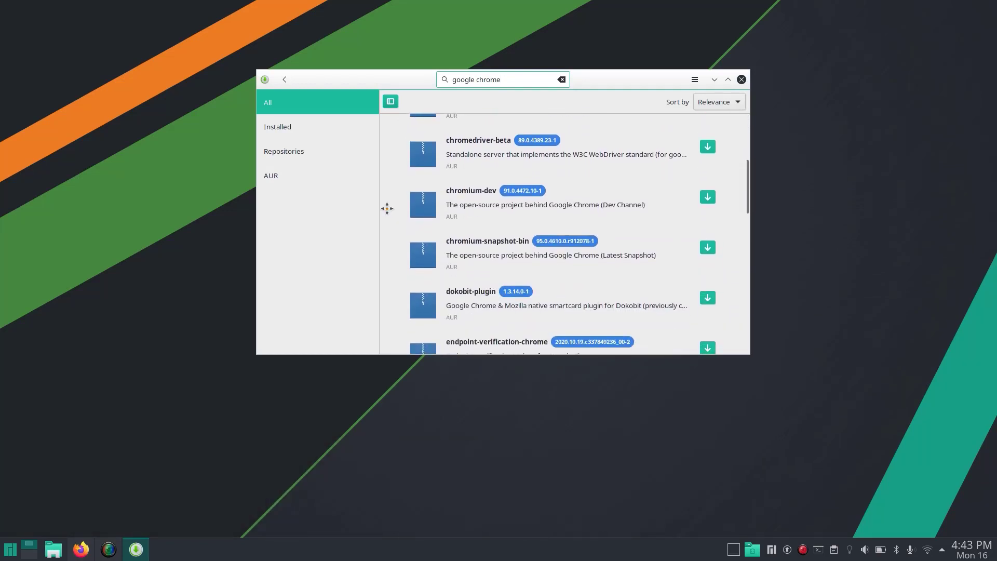
scroll("down", 3)
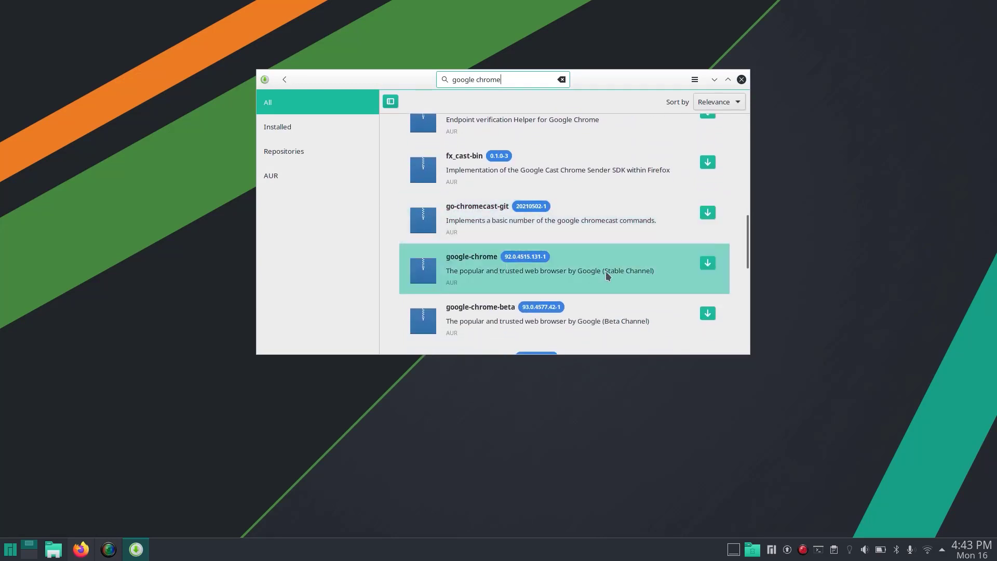
left_click(559, 268)
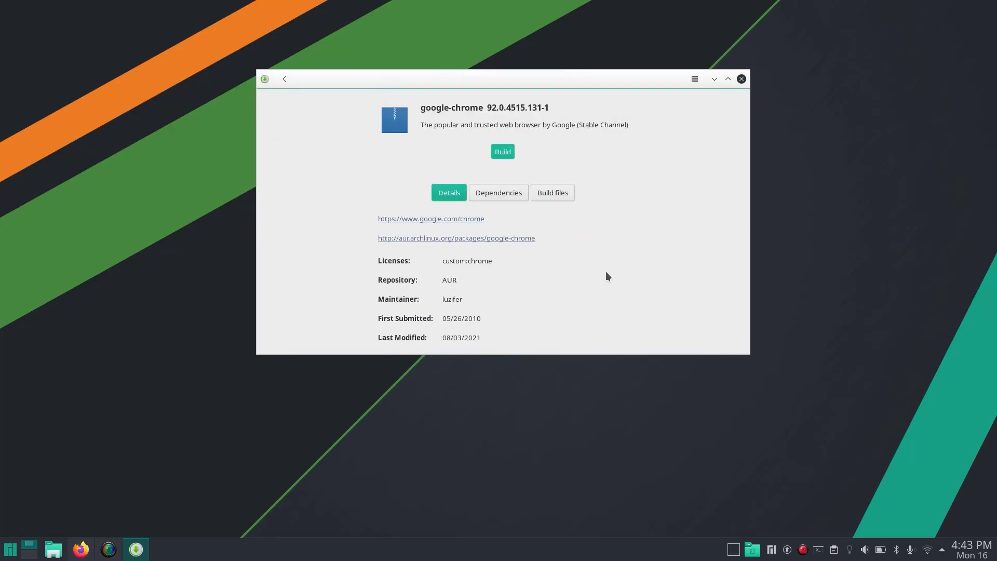
left_click(501, 152)
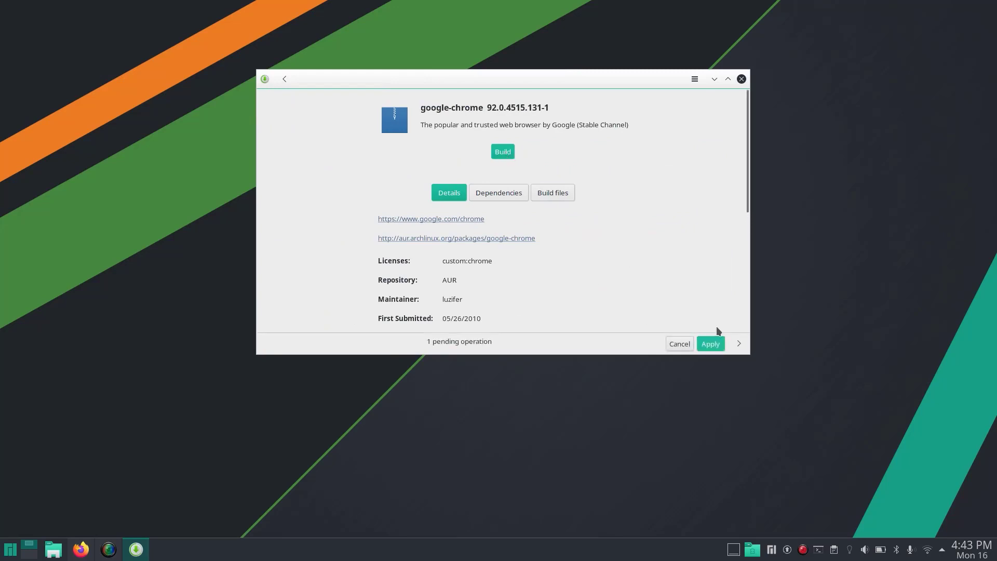
left_click(709, 344)
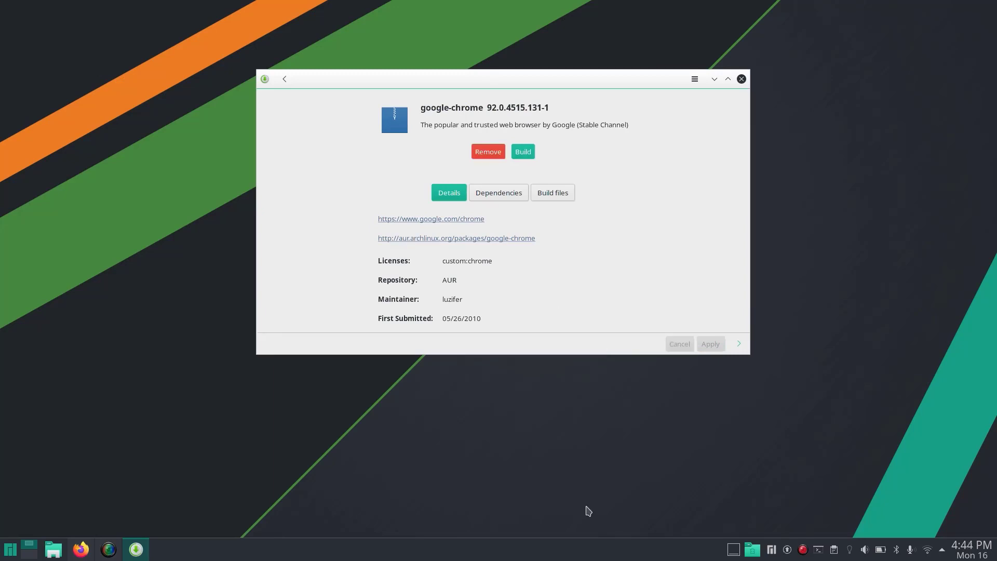
Launch the newly built Google Chrome 92 and accept its first-run welcome dialog.
left_click(10, 549)
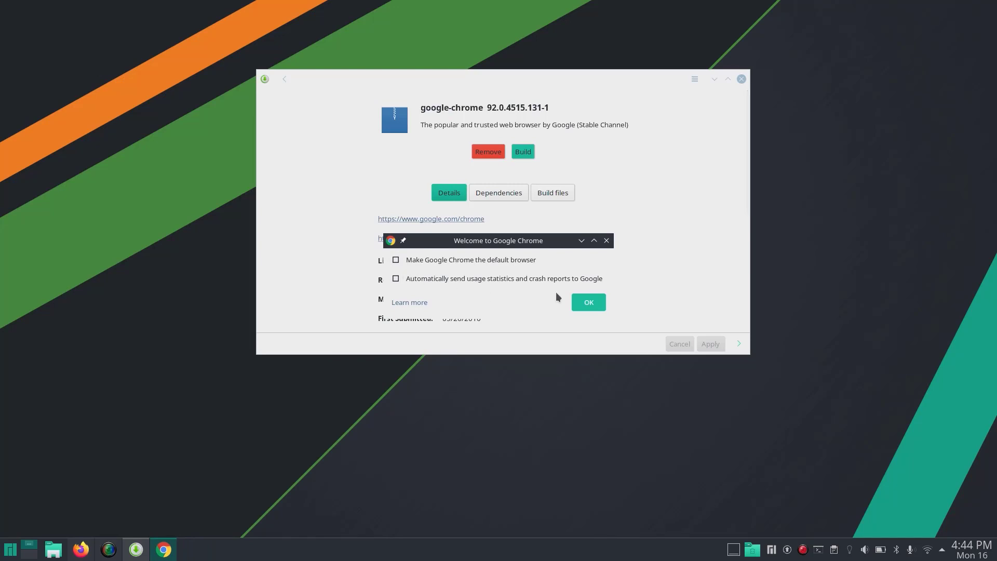
left_click(586, 302)
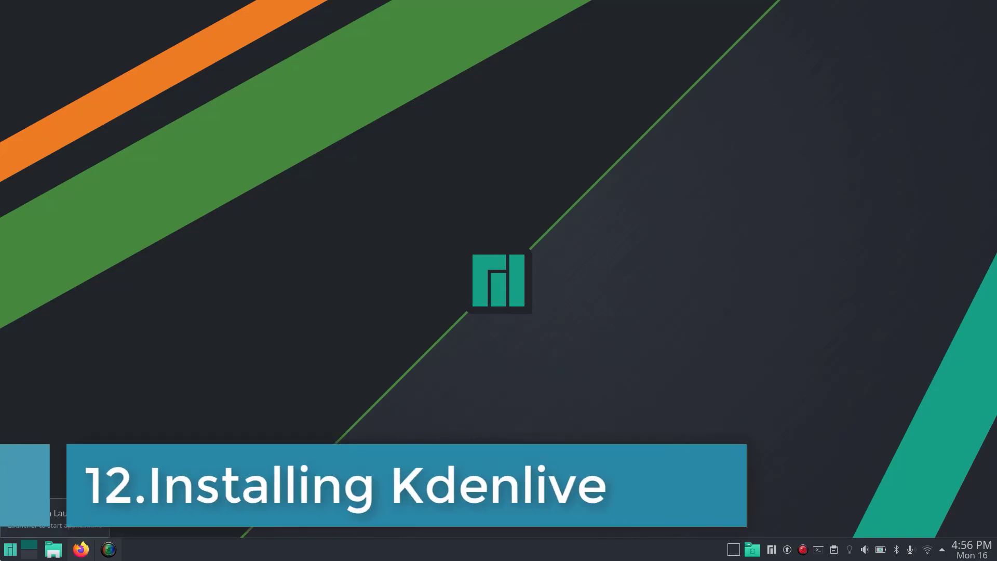
Find Kdenlive from the launcher search and queue its installation in Pamac.
left_click(10, 548)
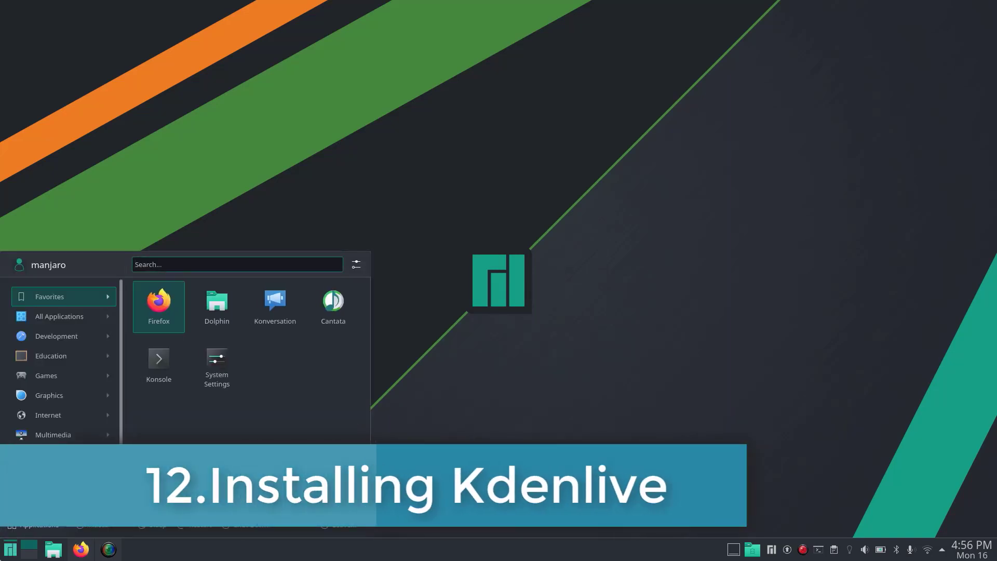
type("kdenli")
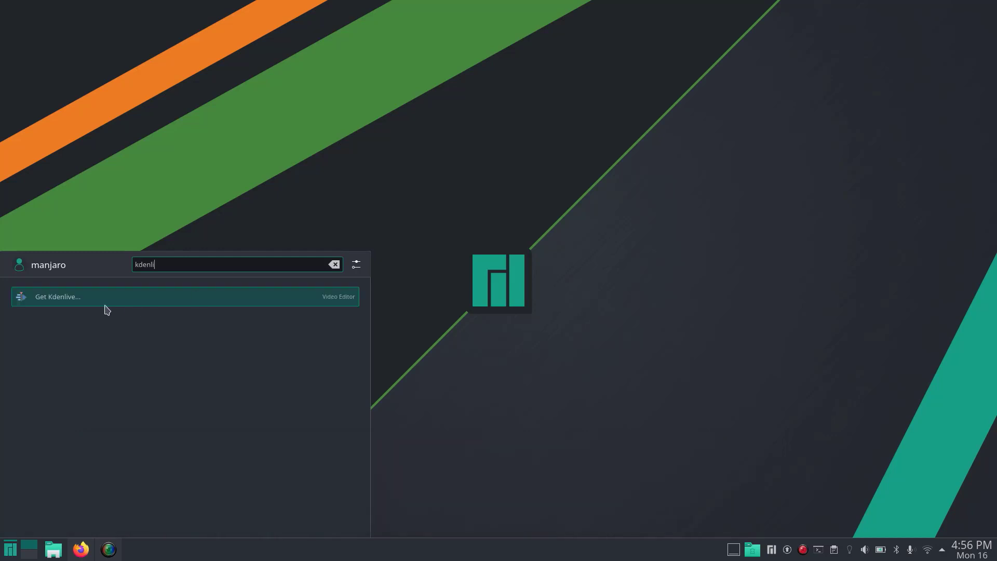
left_click(57, 296)
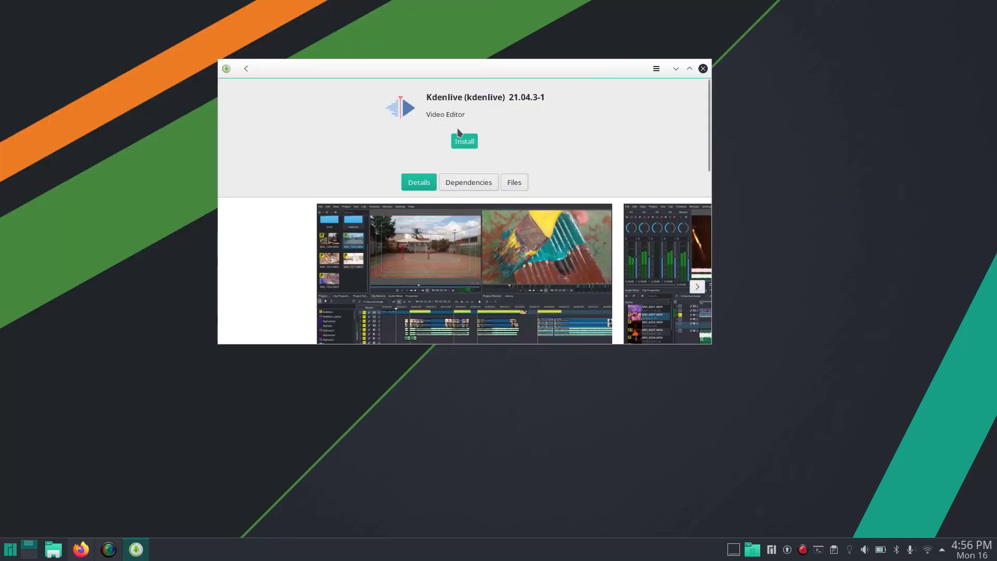
left_click(465, 140)
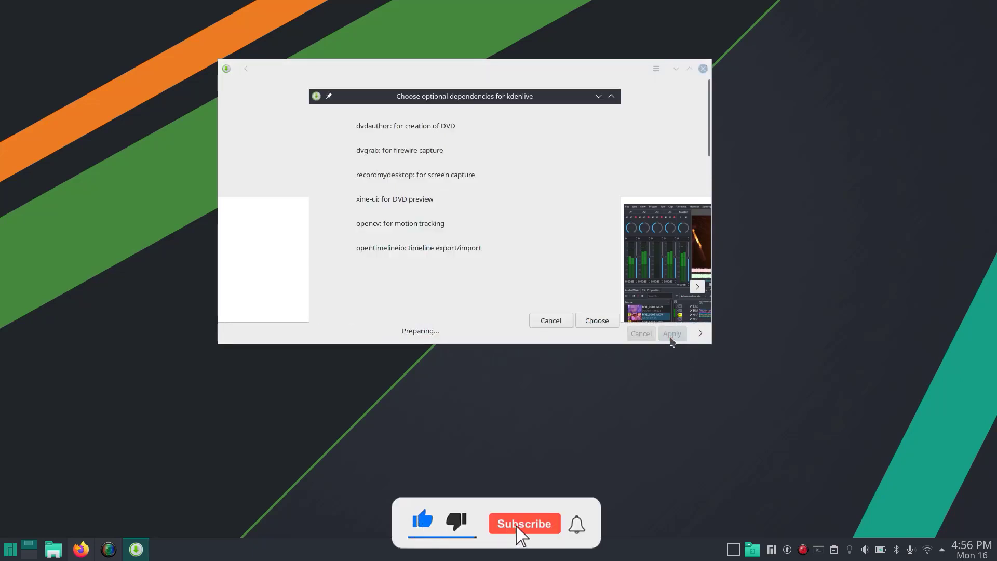
left_click(523, 522)
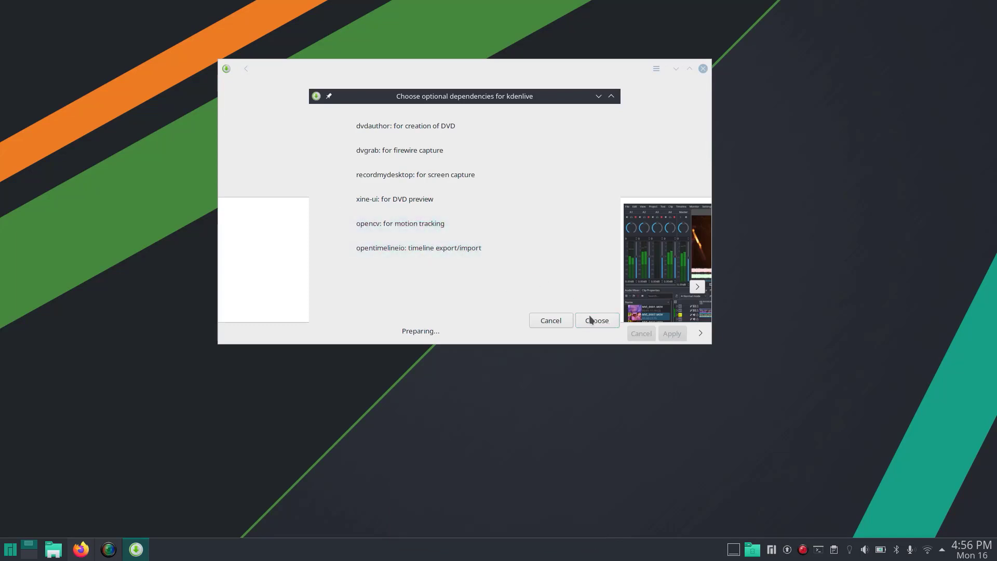
Skip optional dependencies, authenticate, approve the five-package transaction and launch Kdenlive 21.04.3-1.
left_click(596, 320)
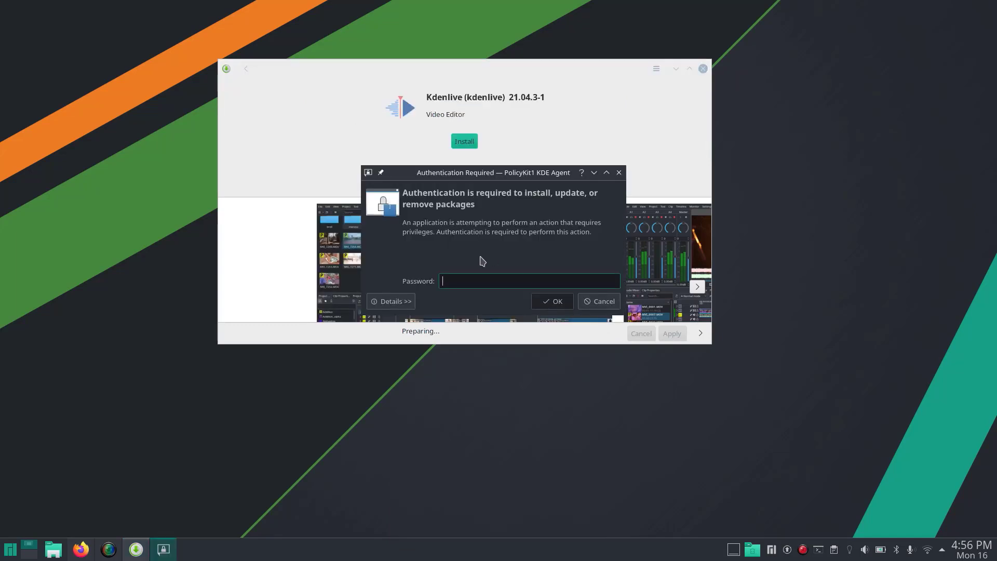
left_click(551, 301)
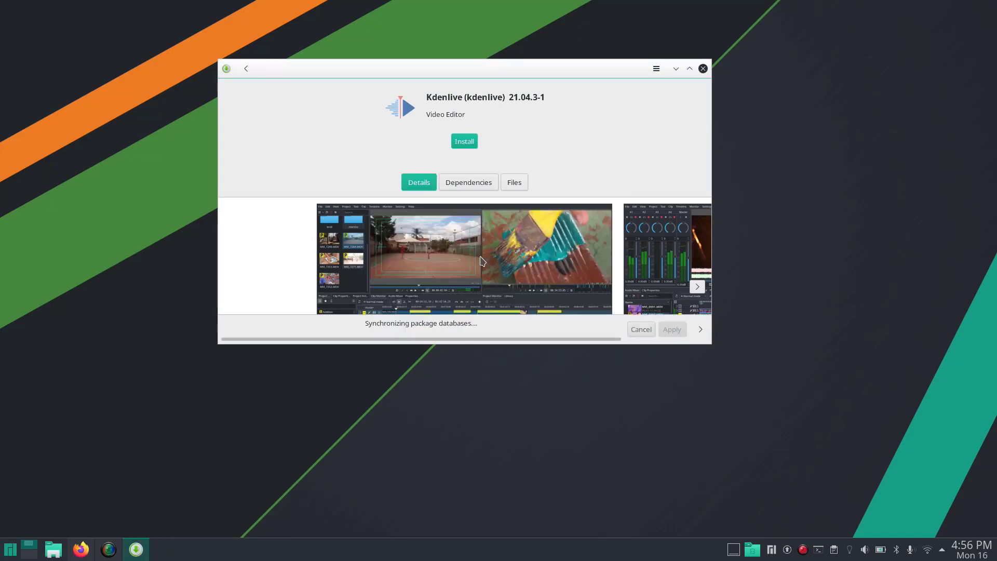
left_click(463, 140)
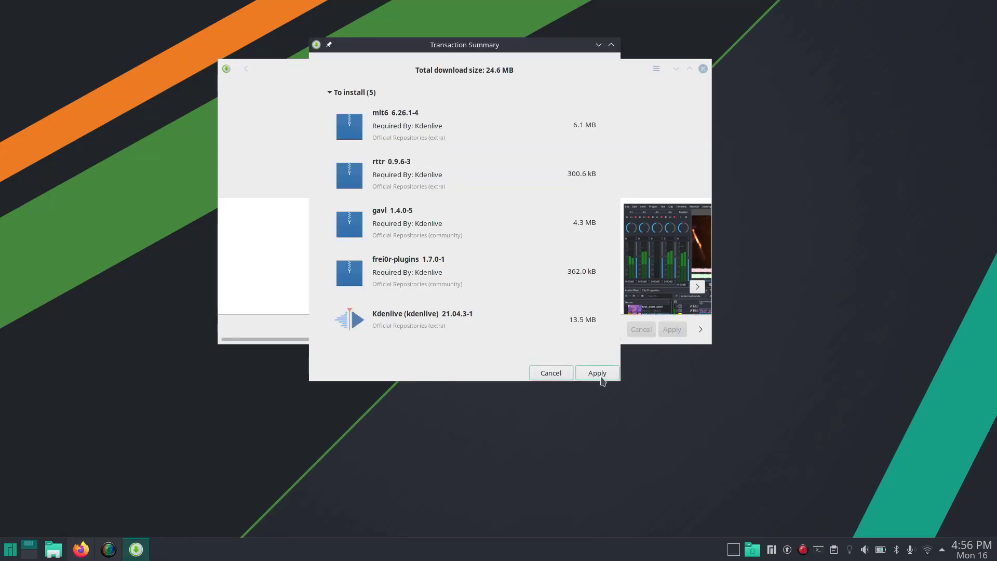
left_click(596, 373)
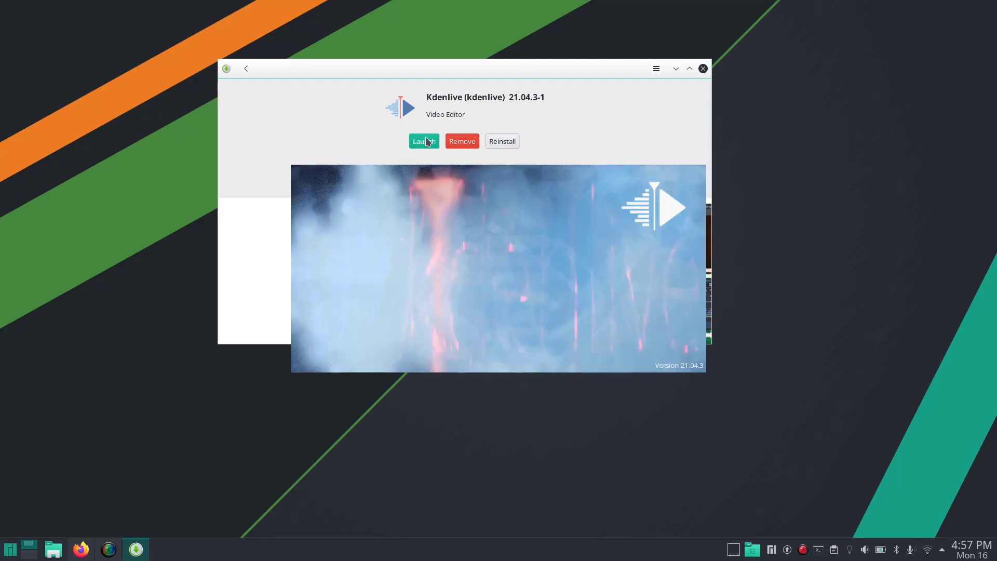
left_click(423, 141)
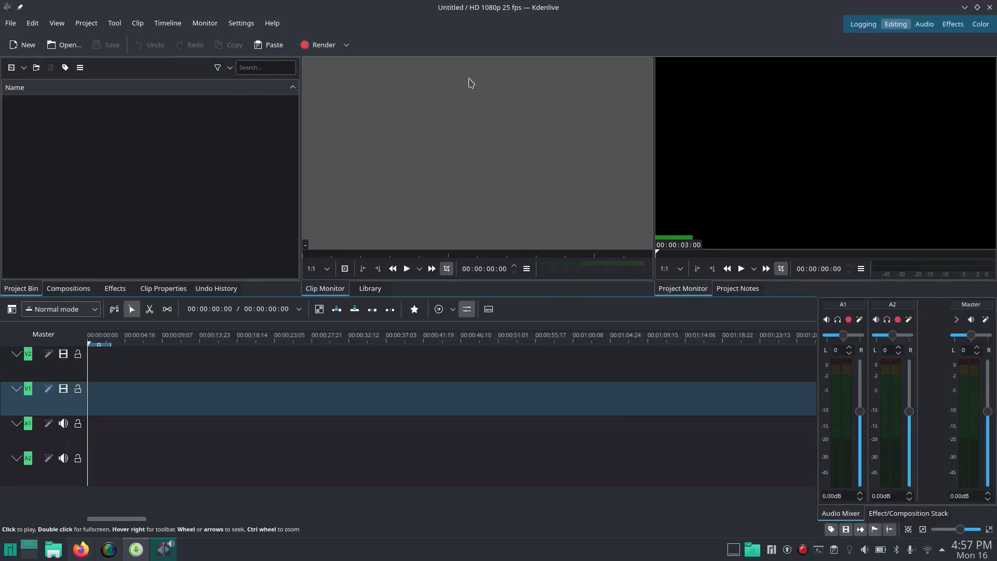